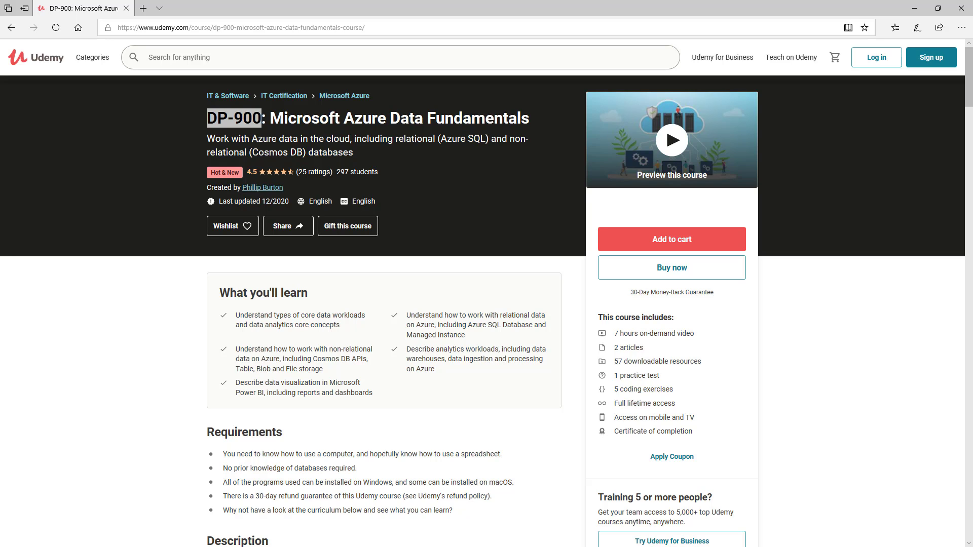
pyautogui.moveTo(7, 279)
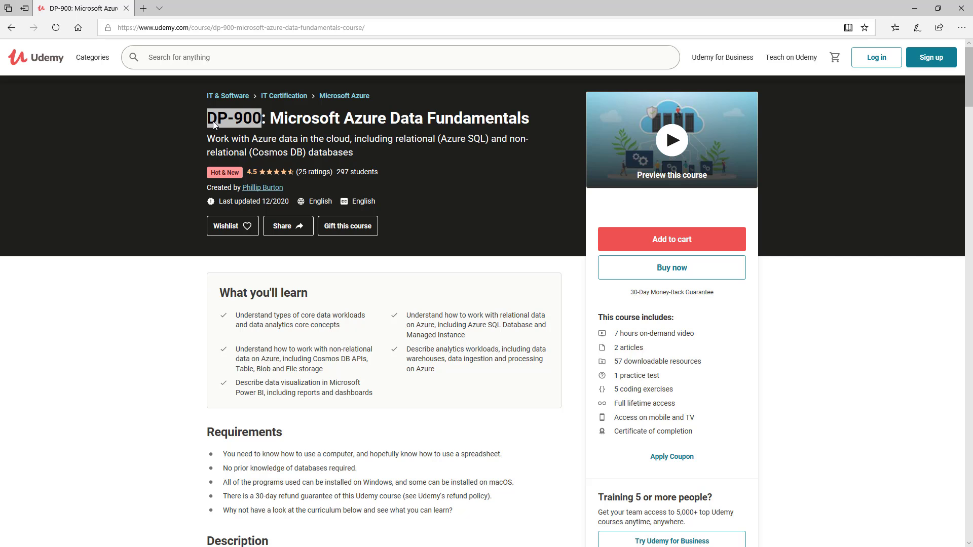
# Step: Search Google for 'azure free credit' using the suggested query
pyautogui.scroll(-3)
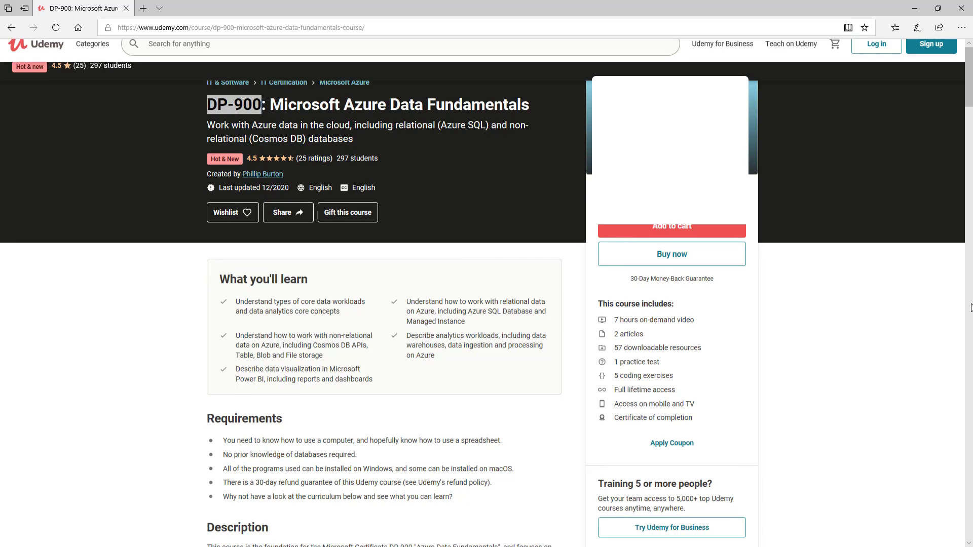
pyautogui.scroll(-3)
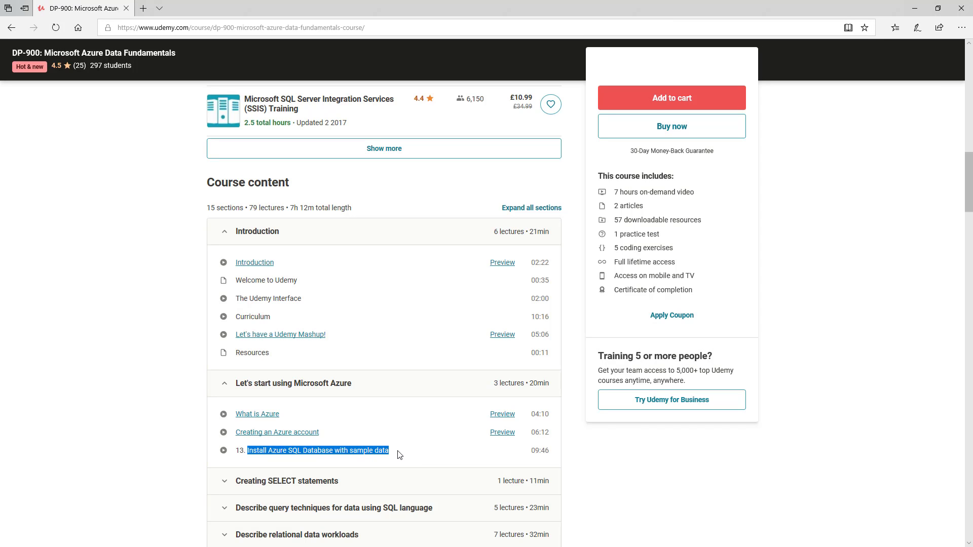
pyautogui.moveTo(608, 475)
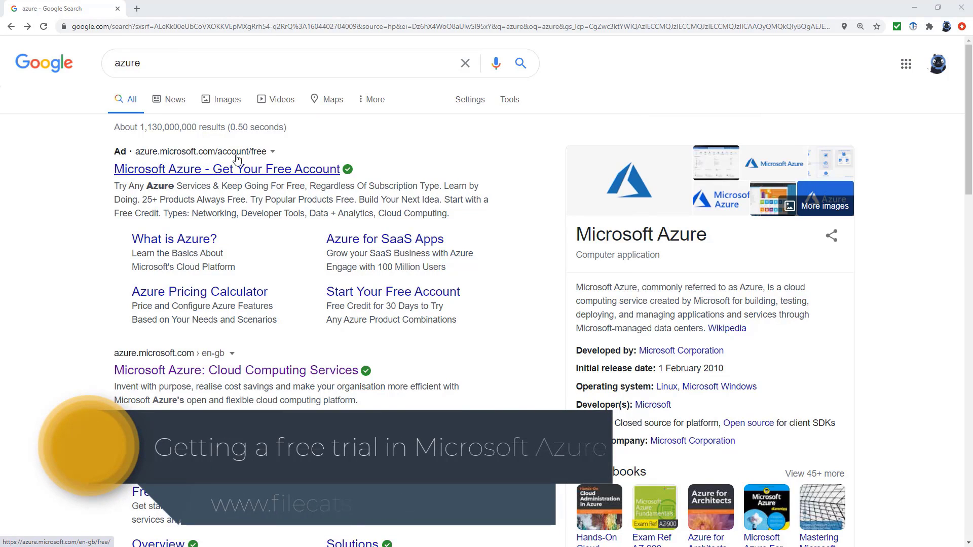
pyautogui.click(279, 63)
pyautogui.write(' free credit')
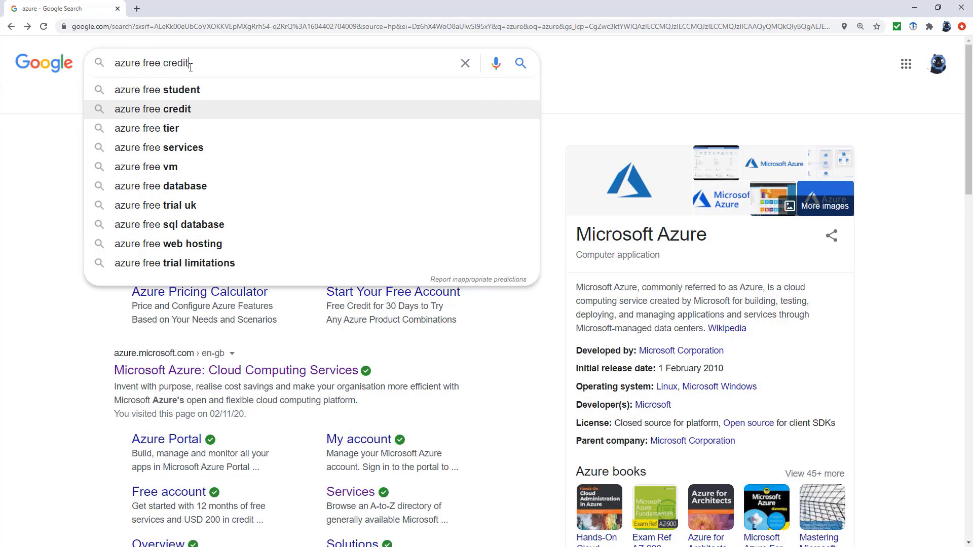
pyautogui.click(153, 108)
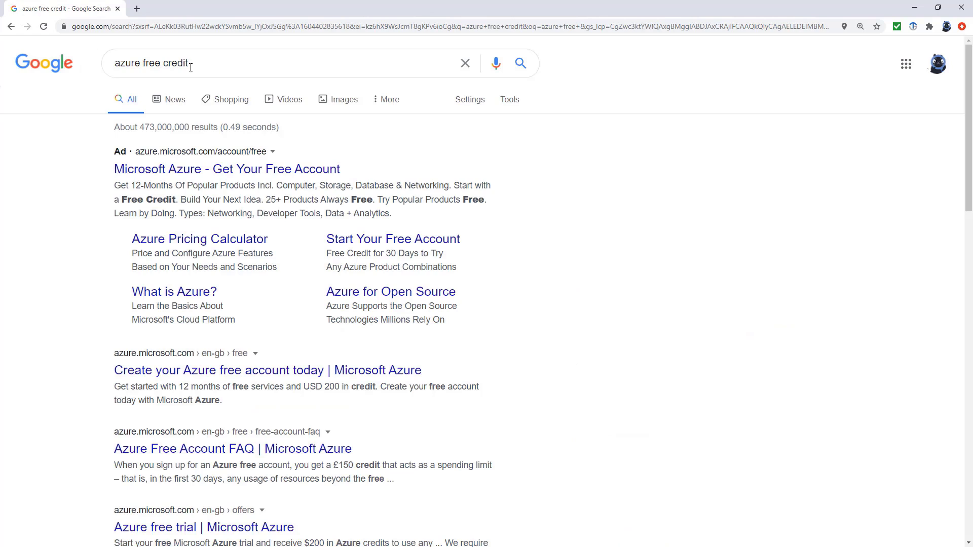
pyautogui.moveTo(225, 169)
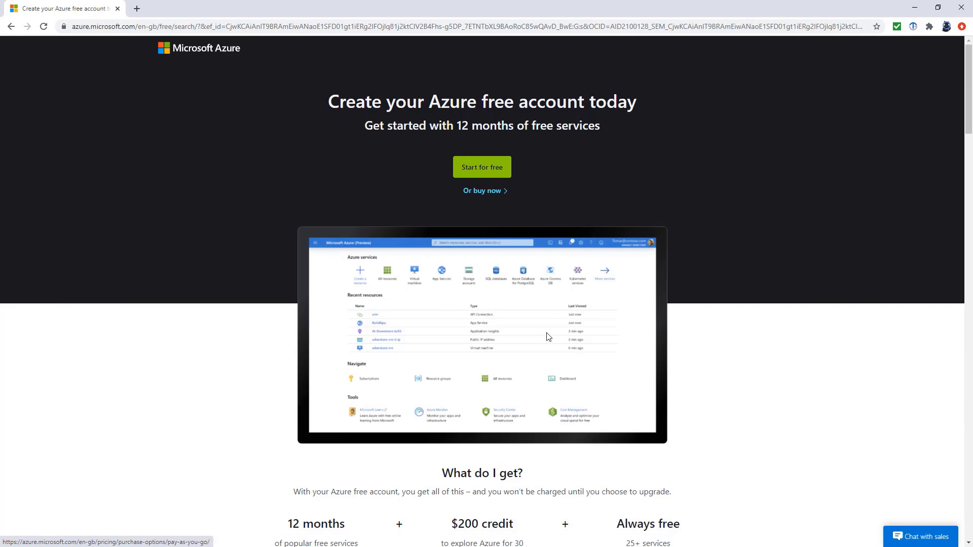
# Step: Review the Azure free account offerings, including 25+ always-free services and 750 Windows VM hours
pyautogui.scroll(-3)
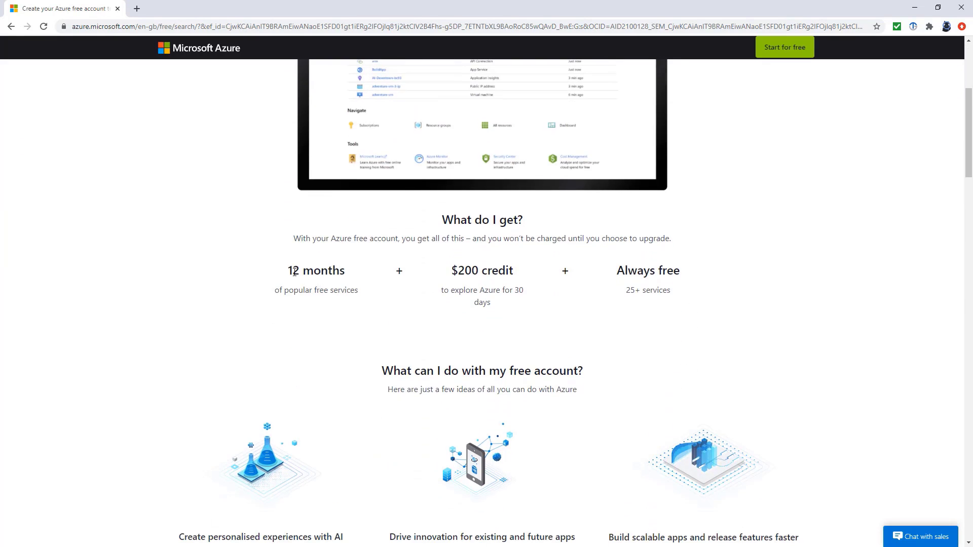
pyautogui.moveTo(288, 271); pyautogui.dragTo(359, 290)
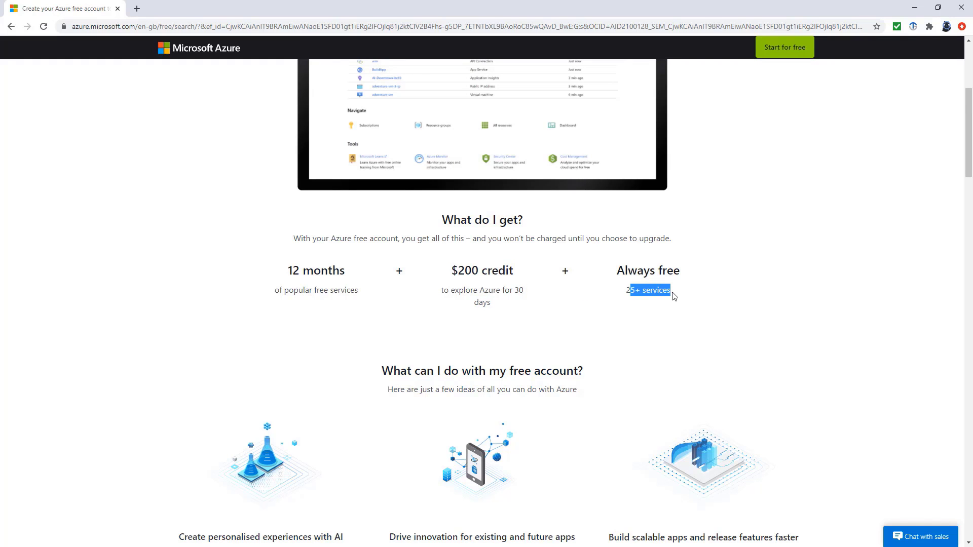
pyautogui.scroll(-3)
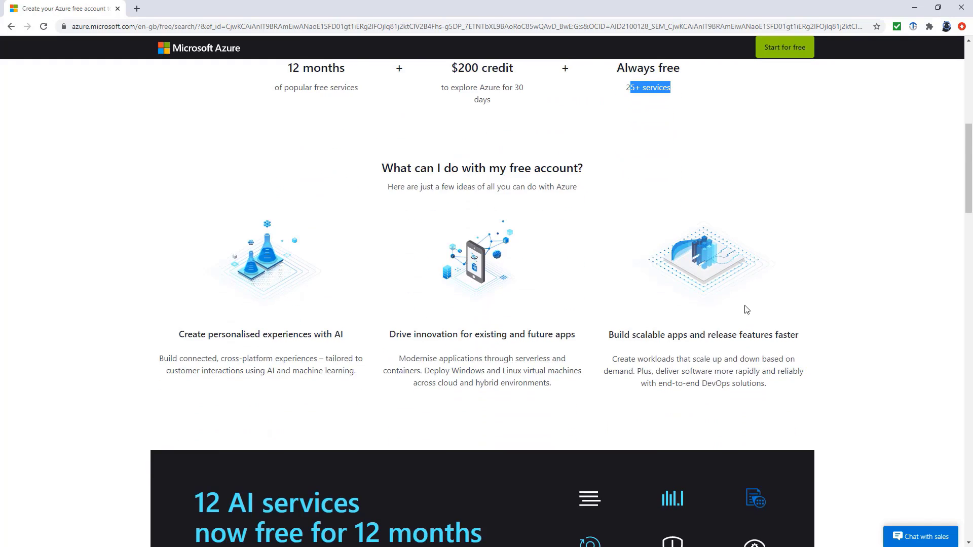
pyautogui.scroll(-3)
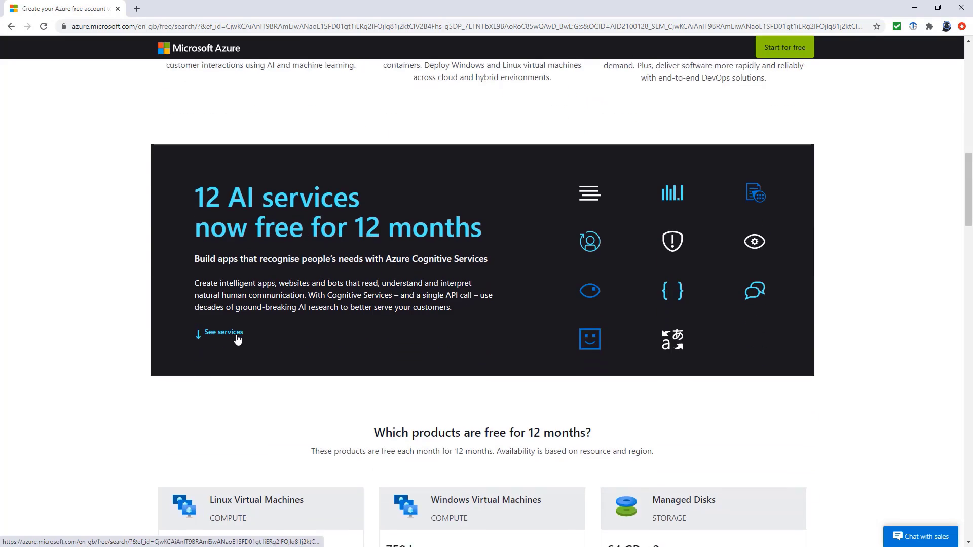
pyautogui.scroll(-3)
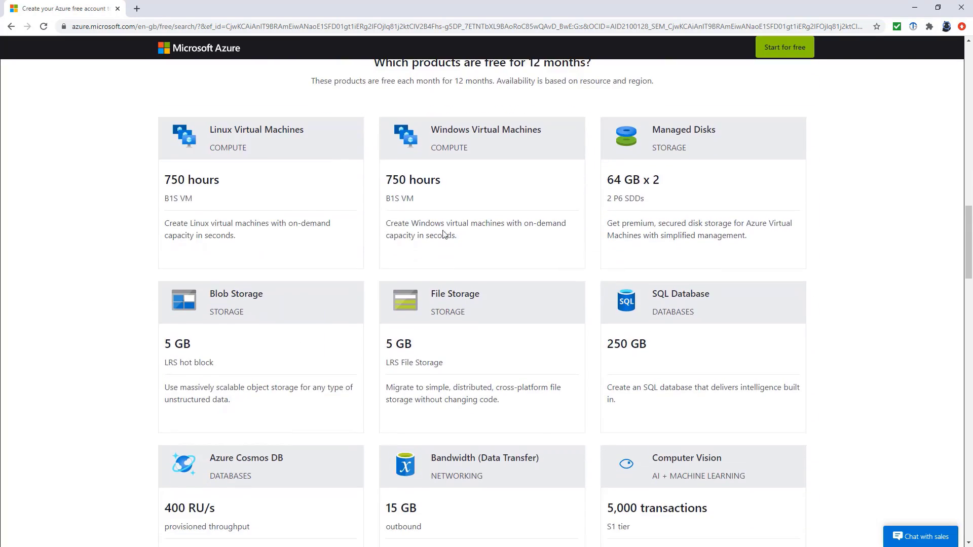
pyautogui.doubleClick(485, 129)
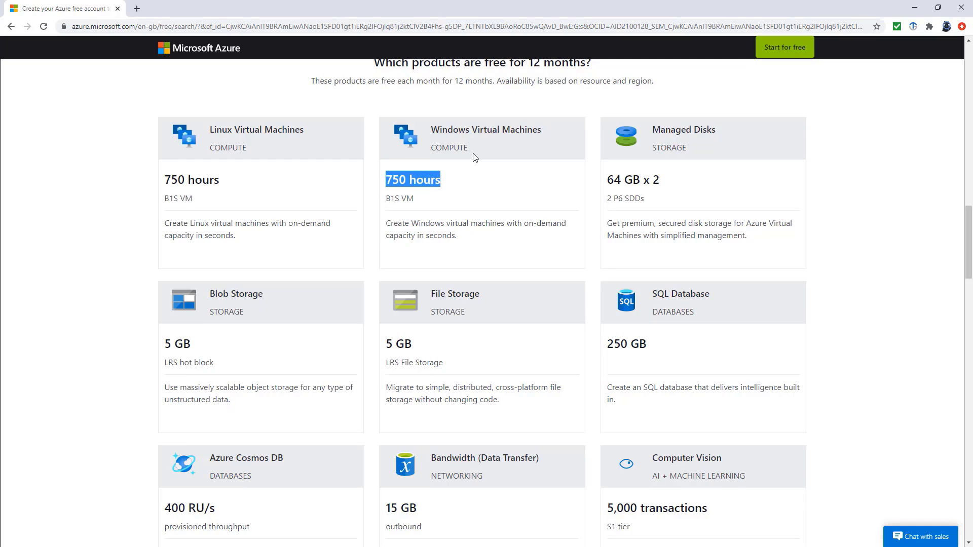
pyautogui.moveTo(407, 144)
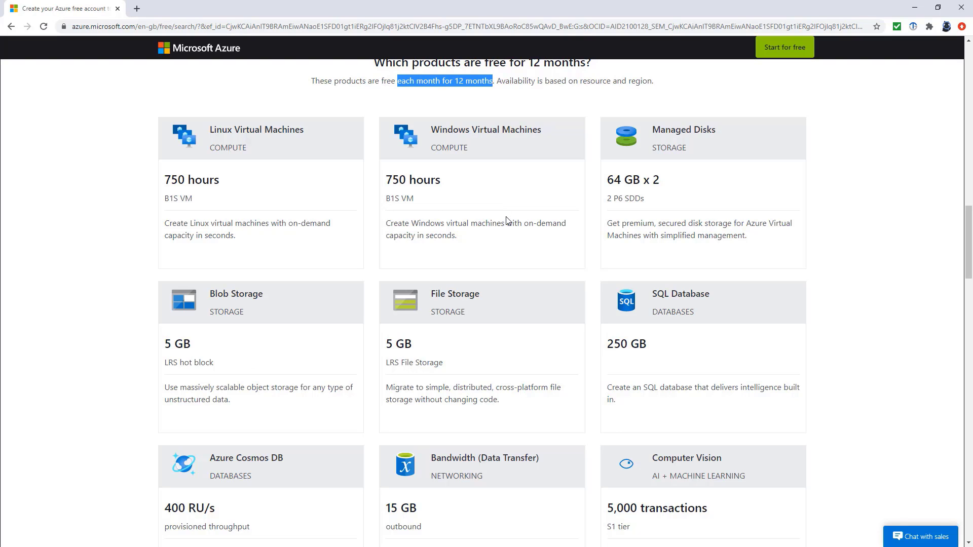
pyautogui.moveTo(528, 272)
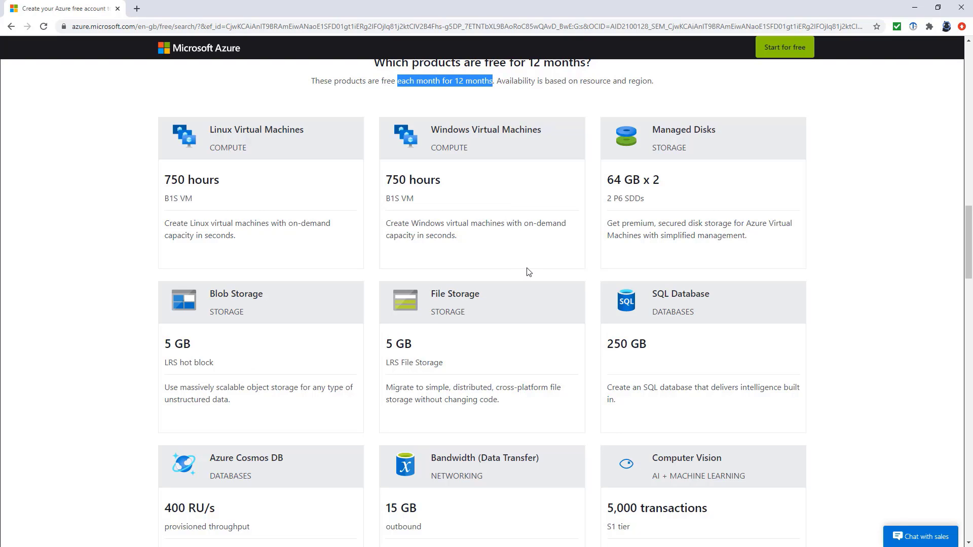
pyautogui.scroll(-3)
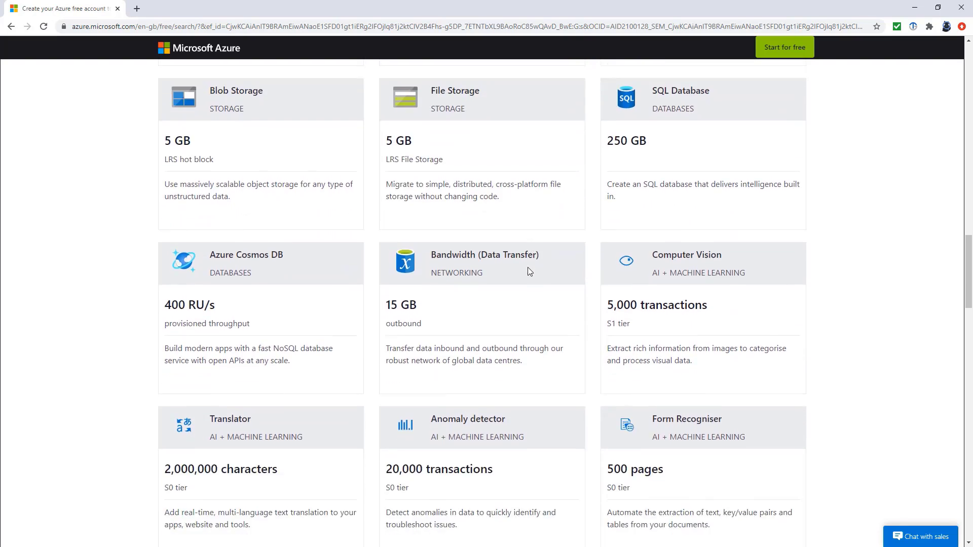
pyautogui.scroll(-3)
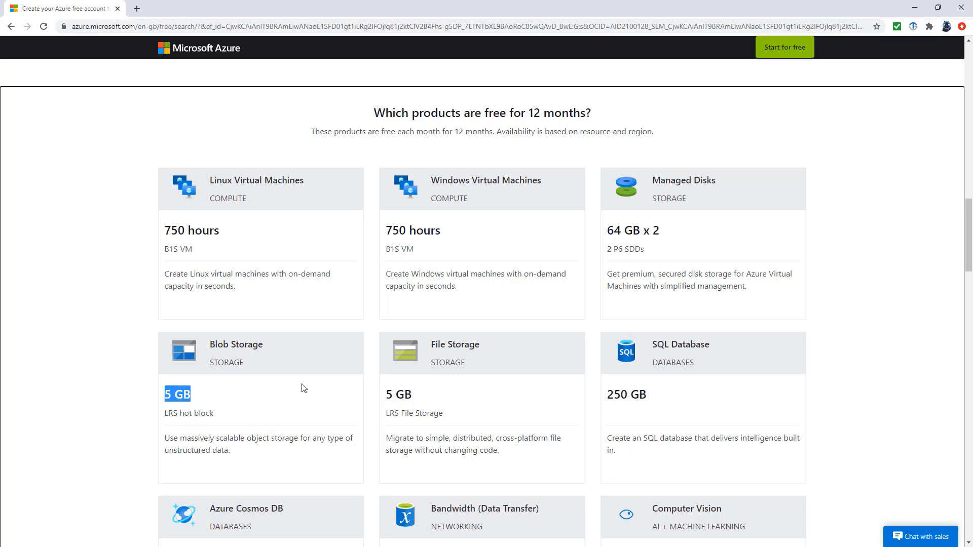
pyautogui.moveTo(332, 362)
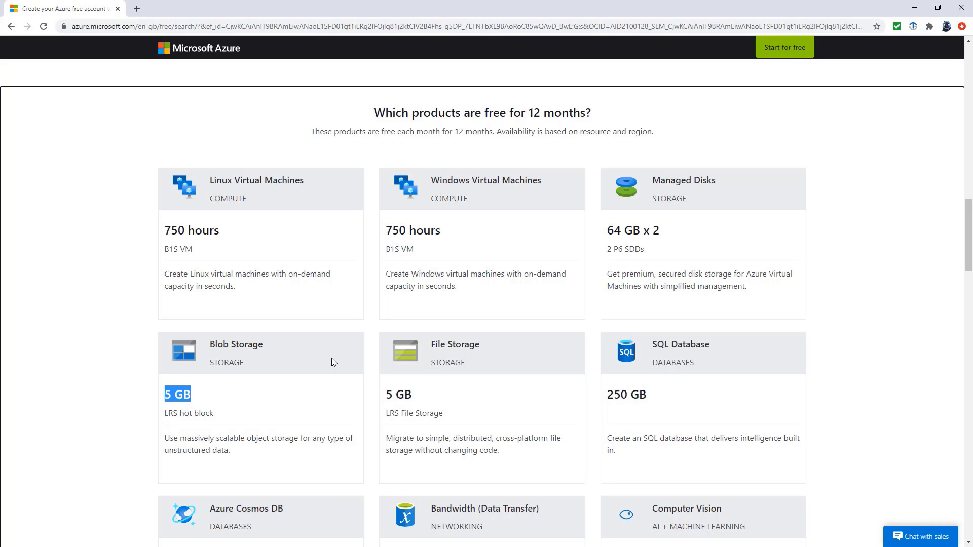
pyautogui.moveTo(590, 330)
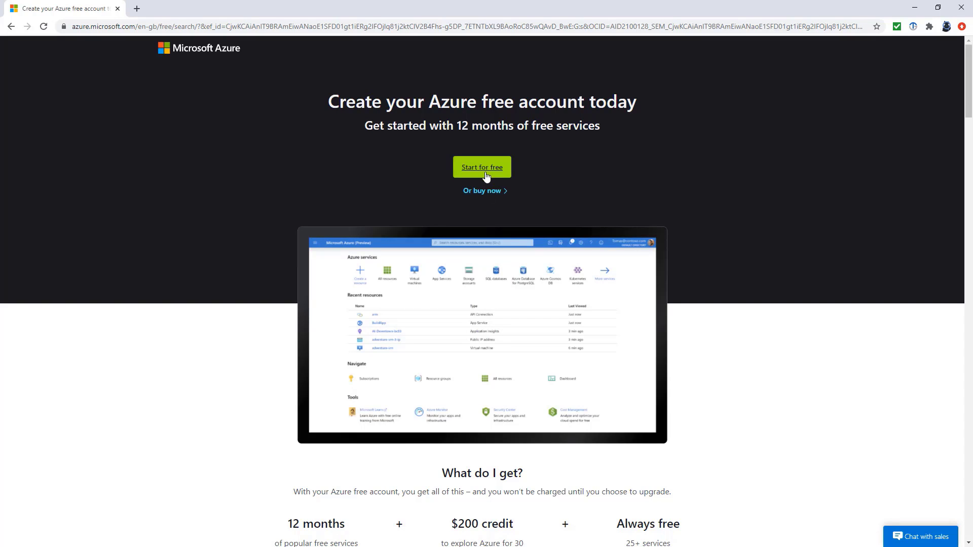
# Step: Start the free account sign-up and sign in with the Microsoft account password
pyautogui.click(482, 166)
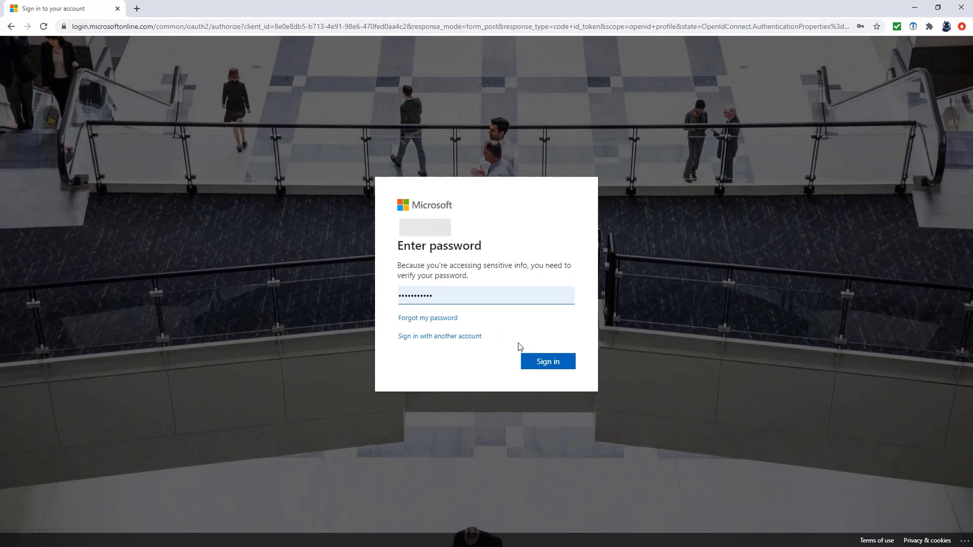
pyautogui.click(547, 361)
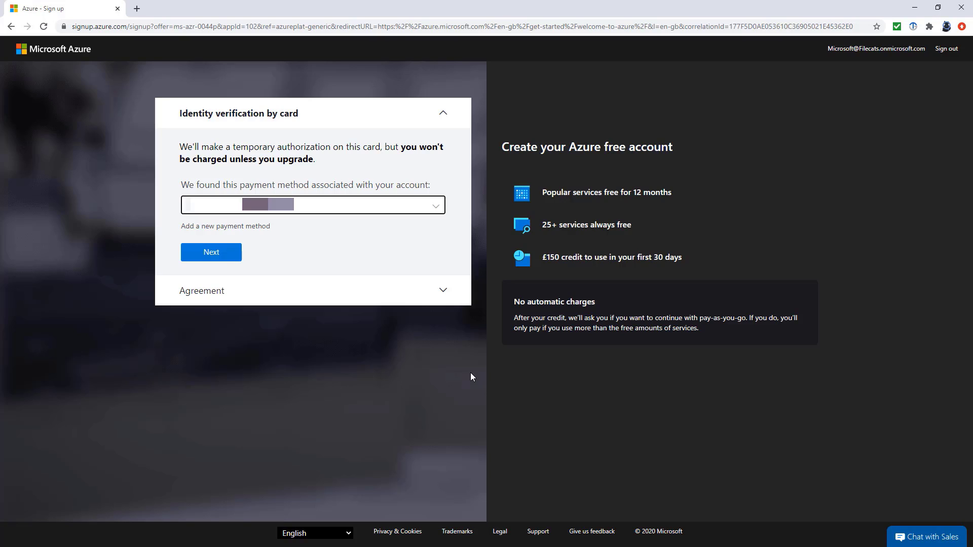
pyautogui.moveTo(186, 121)
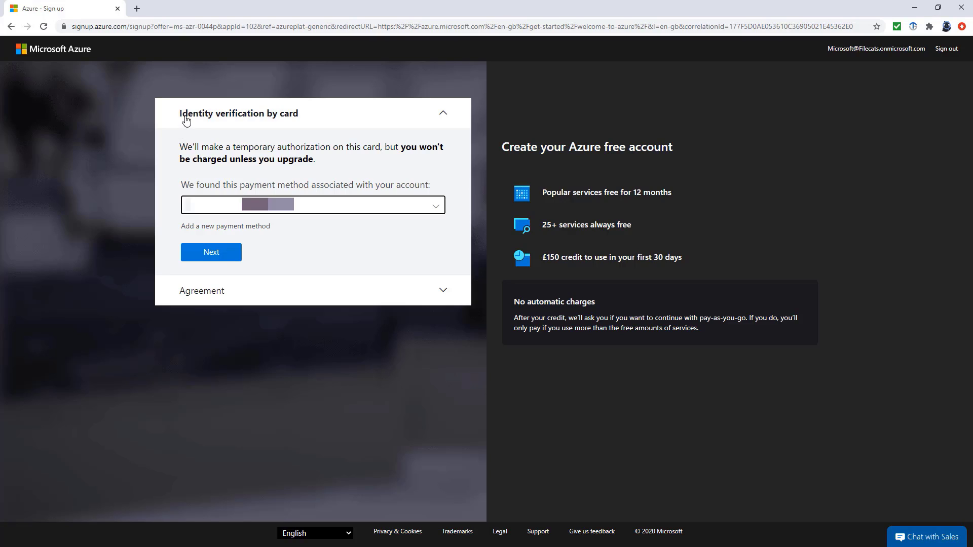
pyautogui.moveTo(301, 129)
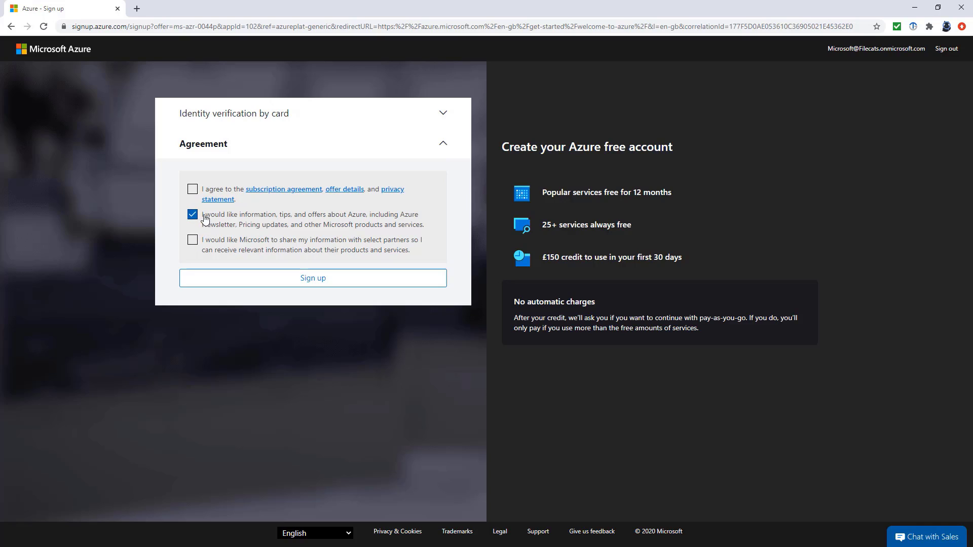
# Step: Accept the subscription agreement and submit the free account sign-up
pyautogui.click(192, 189)
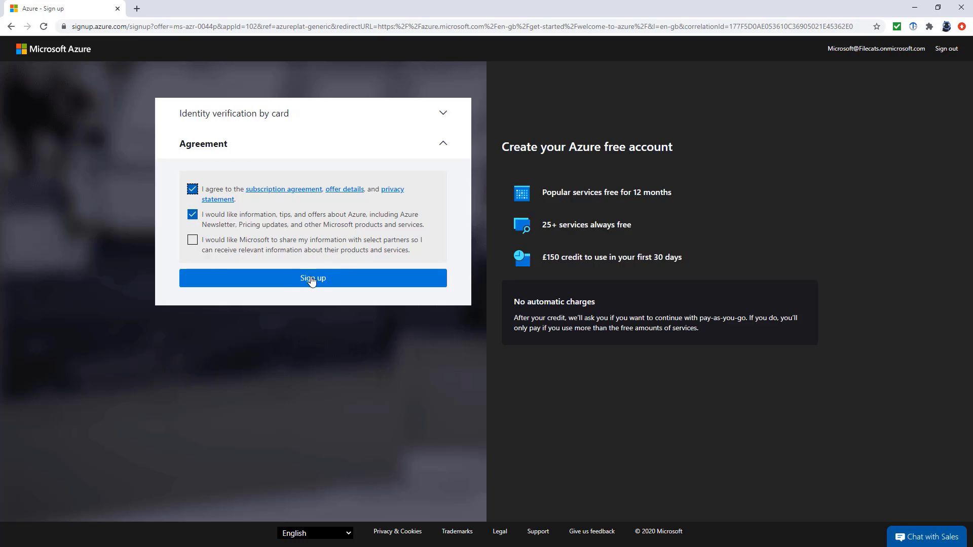
pyautogui.moveTo(321, 221)
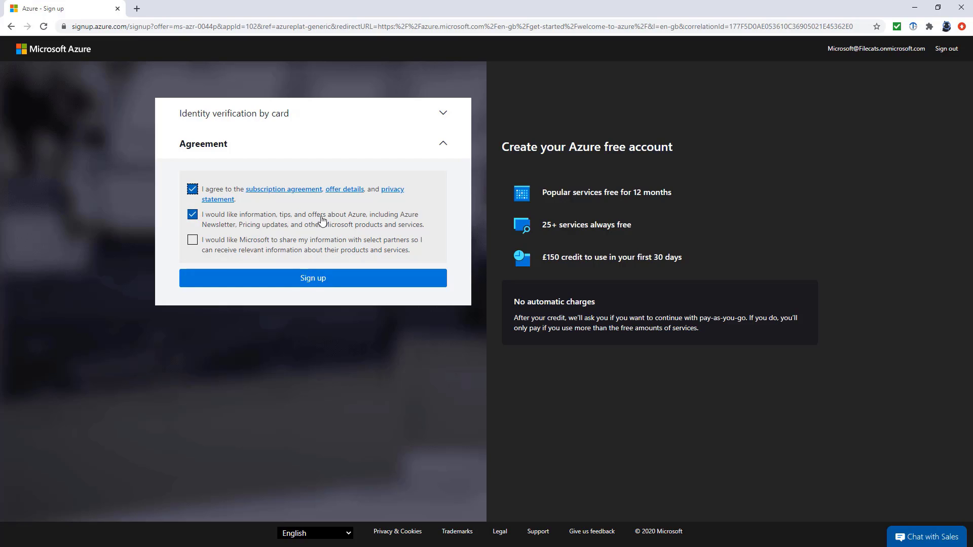
pyautogui.click(313, 277)
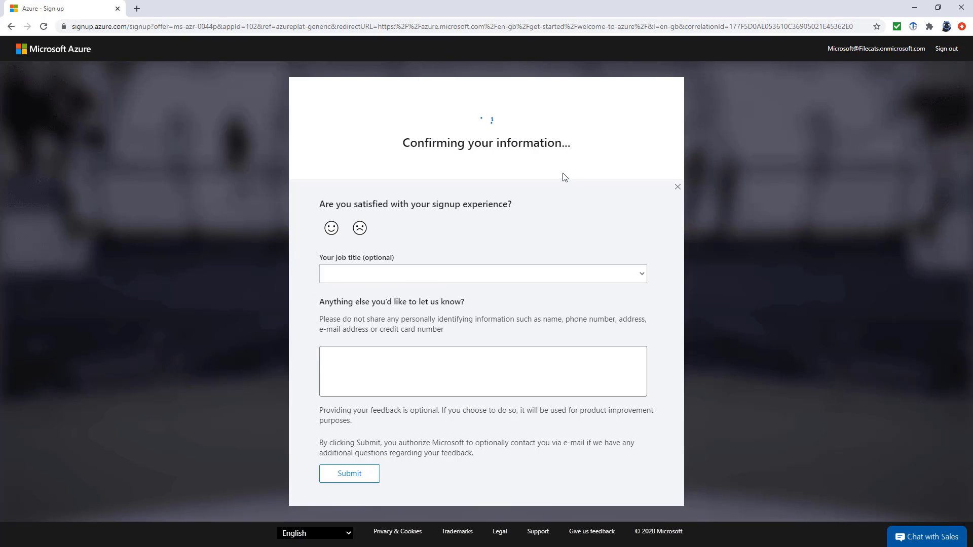
# Step: Rate sign-up as satisfied, choose IT Professional, and set intended use to NotSure
pyautogui.click(331, 228)
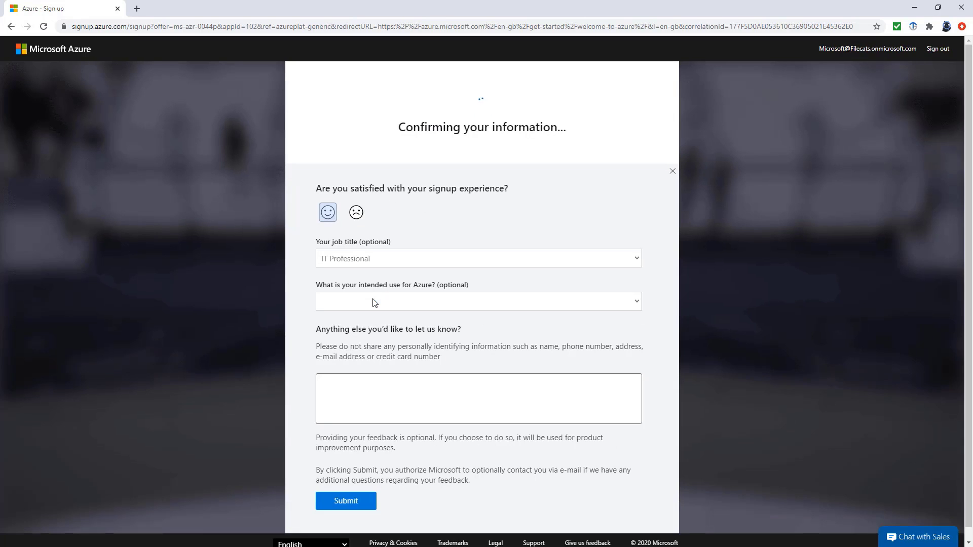
pyautogui.click(478, 301)
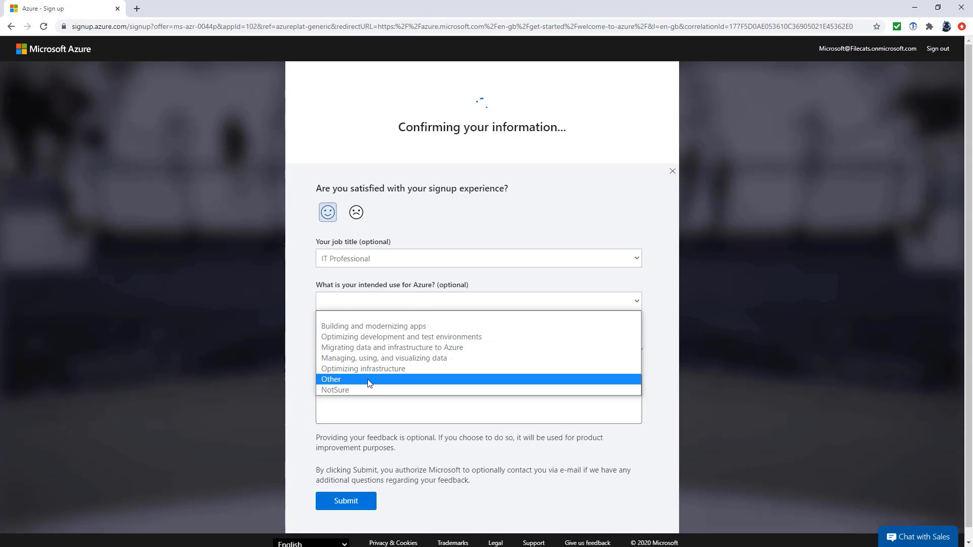
pyautogui.click(335, 390)
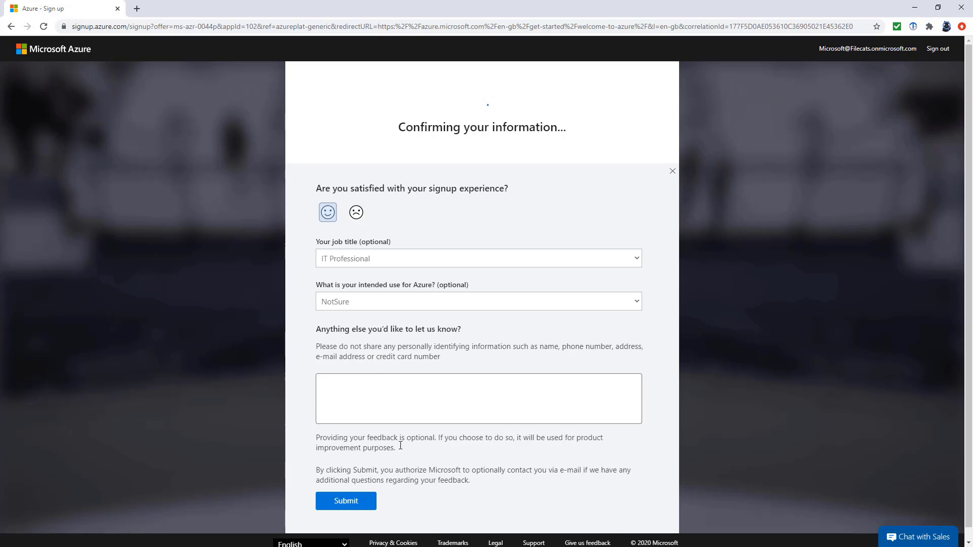
pyautogui.click(345, 501)
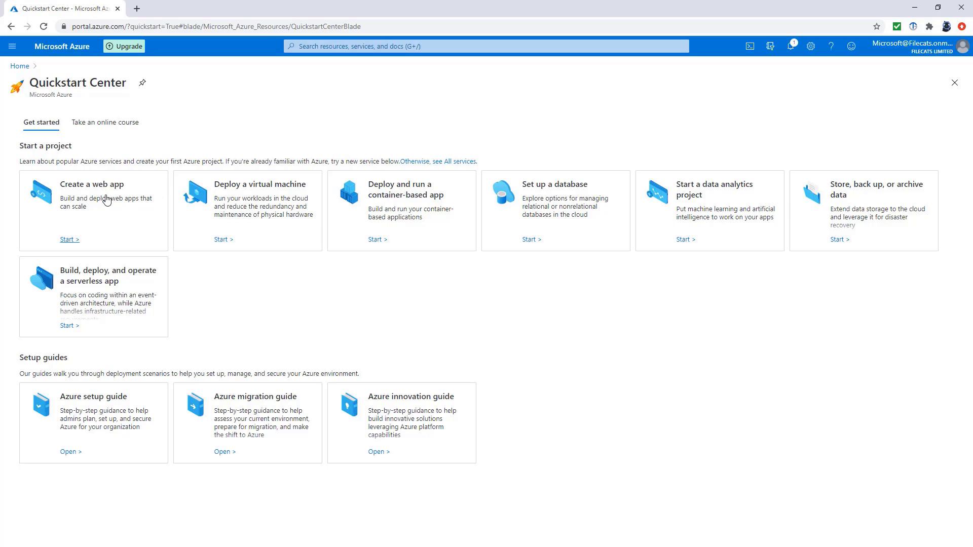
pyautogui.moveTo(187, 202)
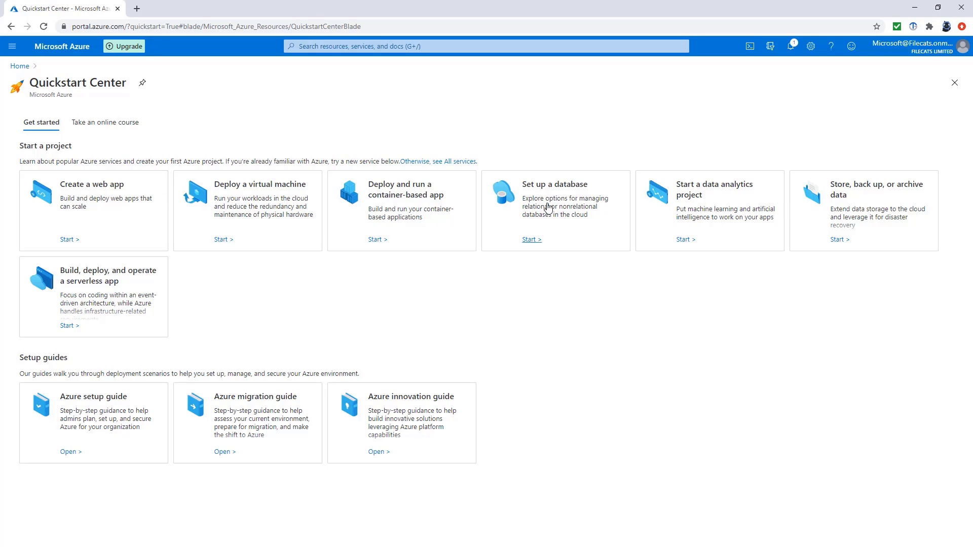
pyautogui.moveTo(633, 378)
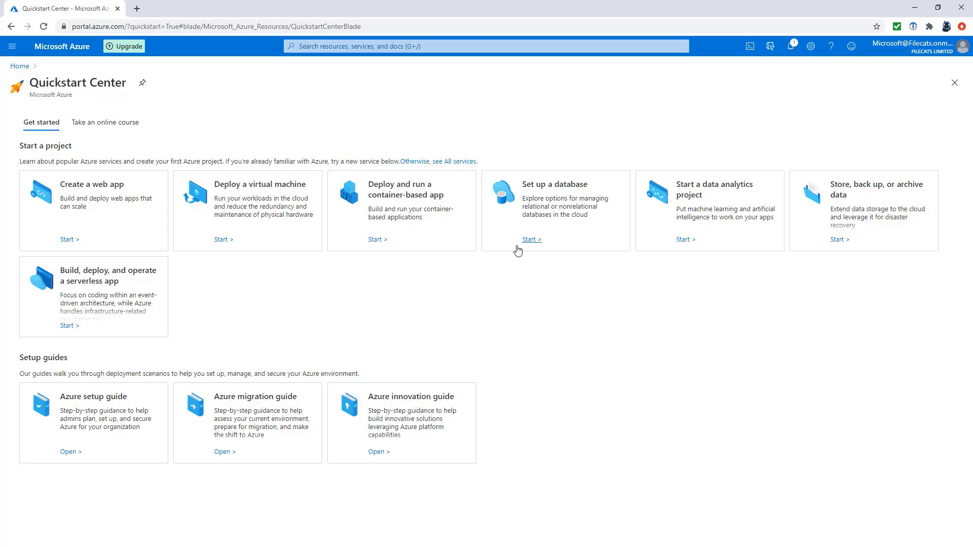
# Step: Switch the Quickstart Center to the 'Take an online course' listings
pyautogui.click(106, 122)
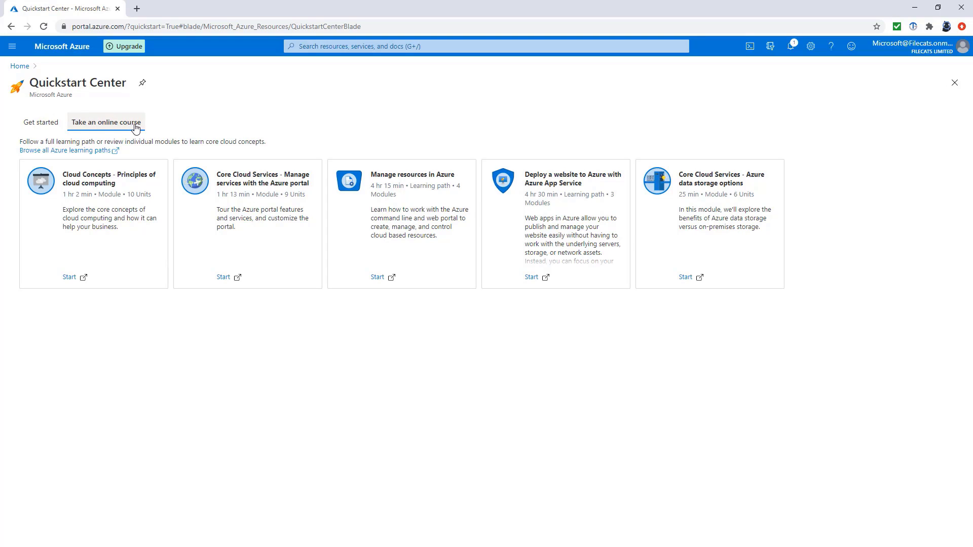
pyautogui.moveTo(152, 118)
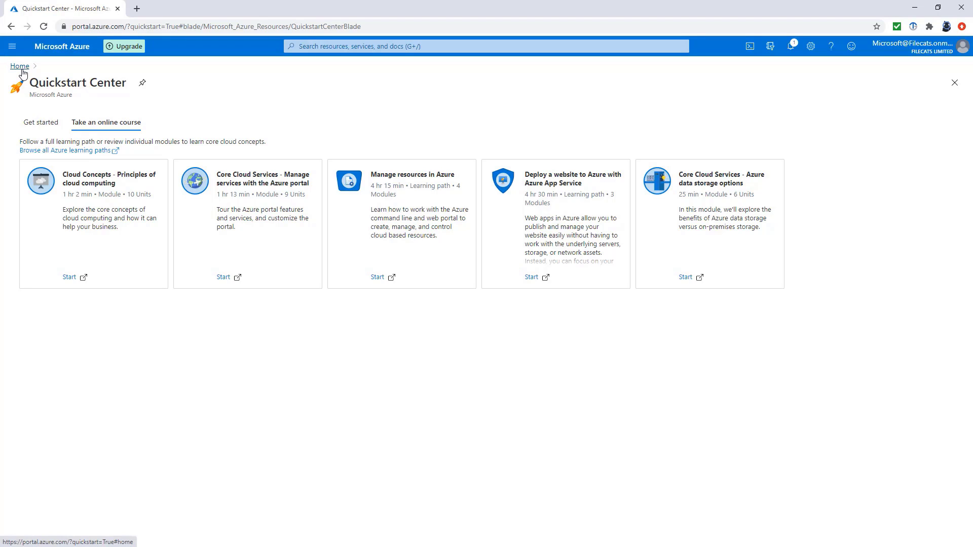
# Step: Go back to portal Home and reopen the side menu listing favourite services
pyautogui.click(19, 66)
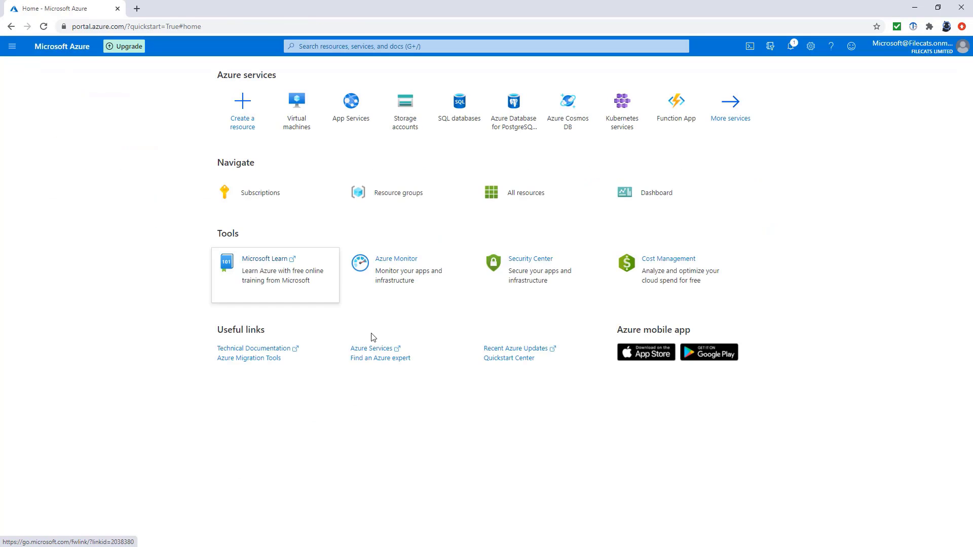
pyautogui.moveTo(437, 409)
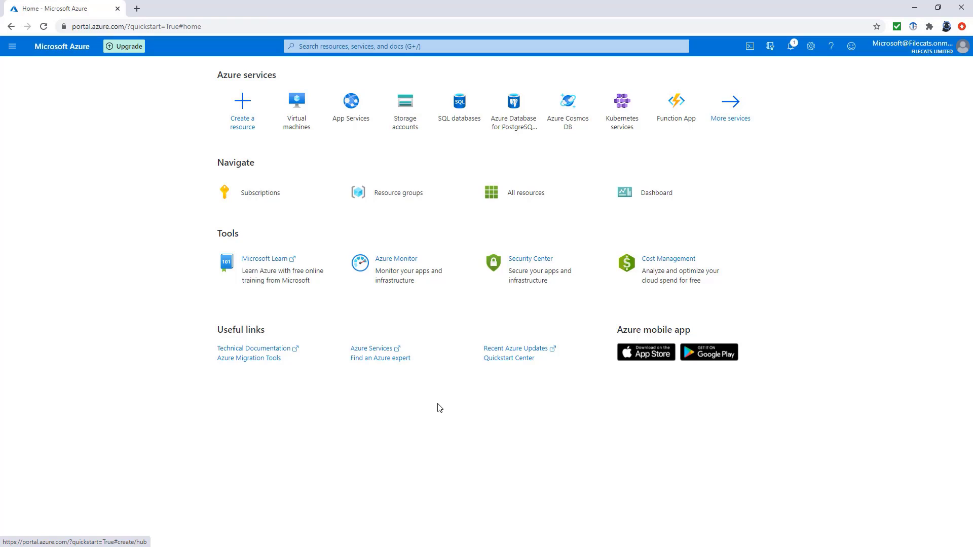
pyautogui.moveTo(153, 247)
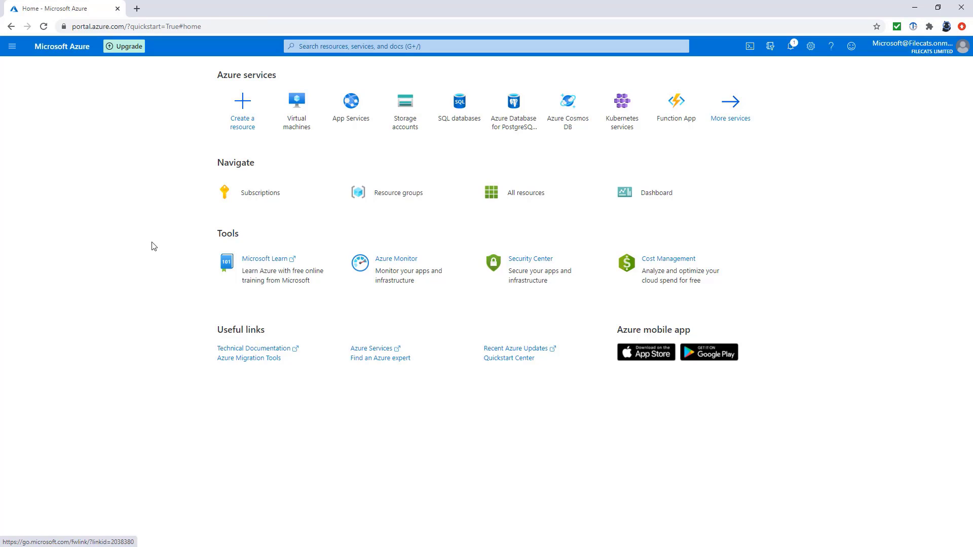
pyautogui.moveTo(86, 94)
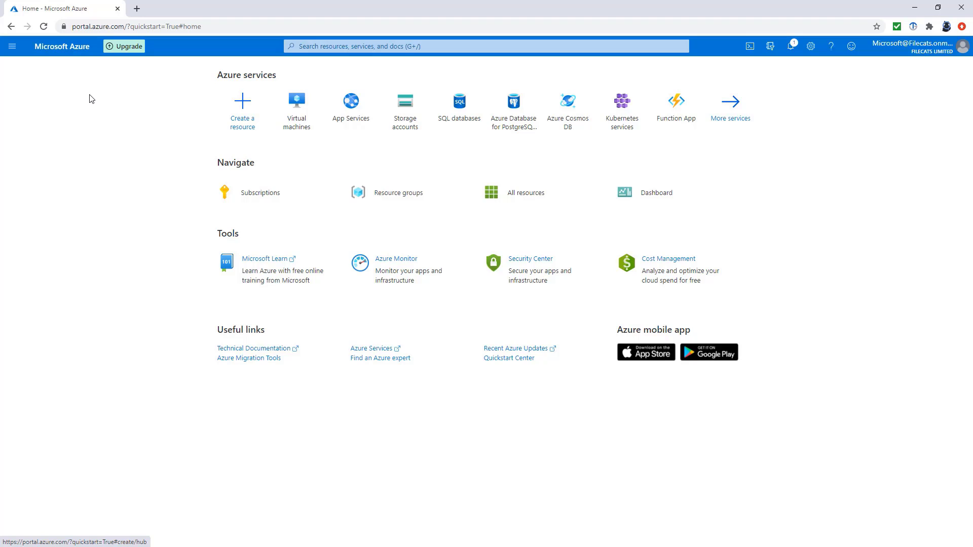
pyautogui.click(11, 46)
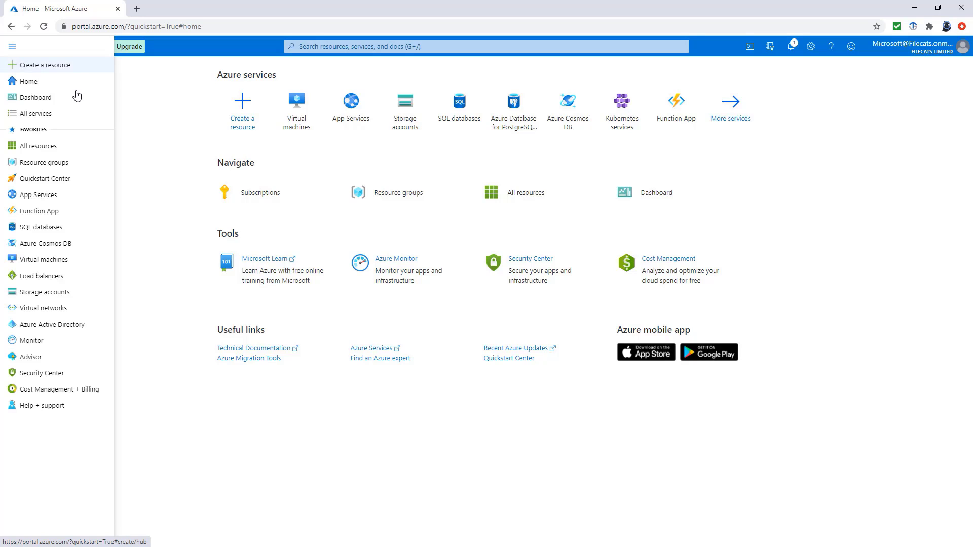
pyautogui.moveTo(171, 165)
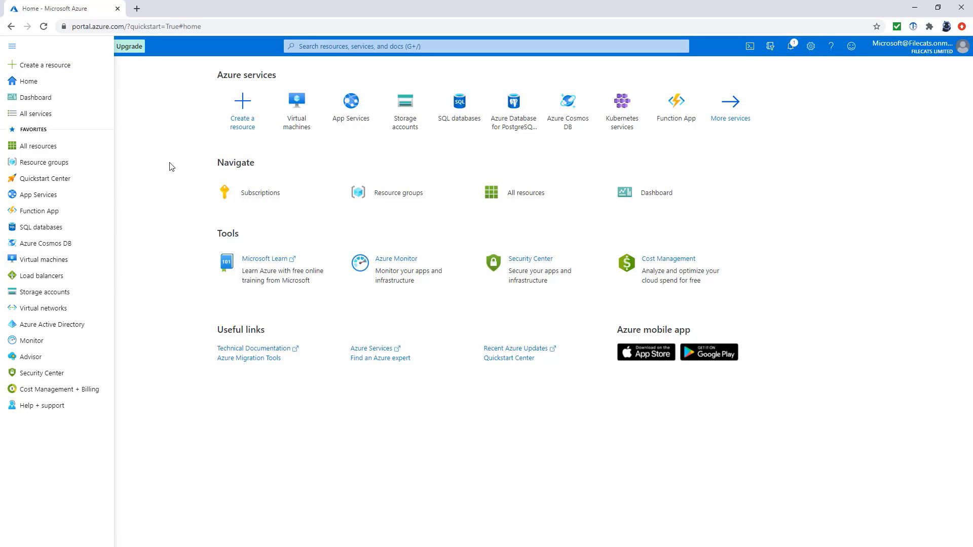
pyautogui.click(12, 46)
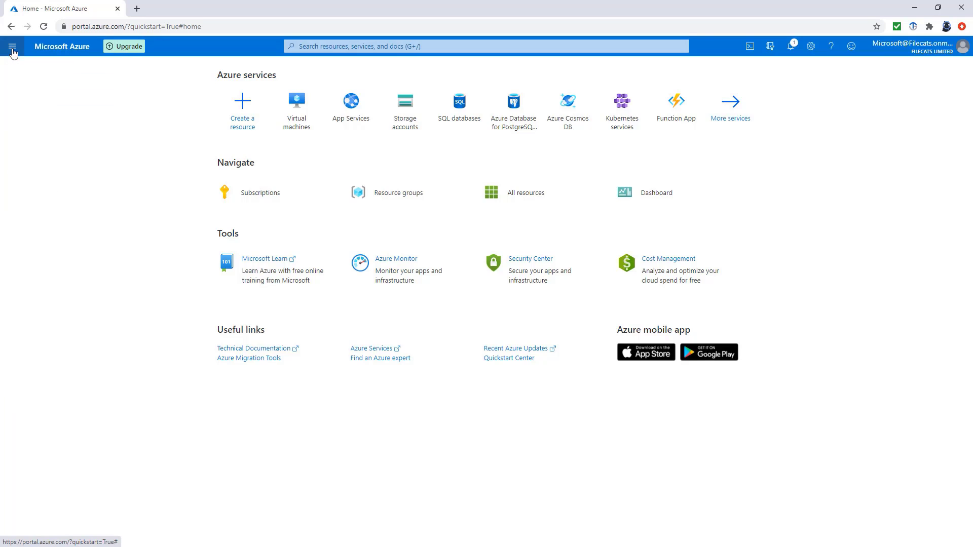
pyautogui.click(12, 46)
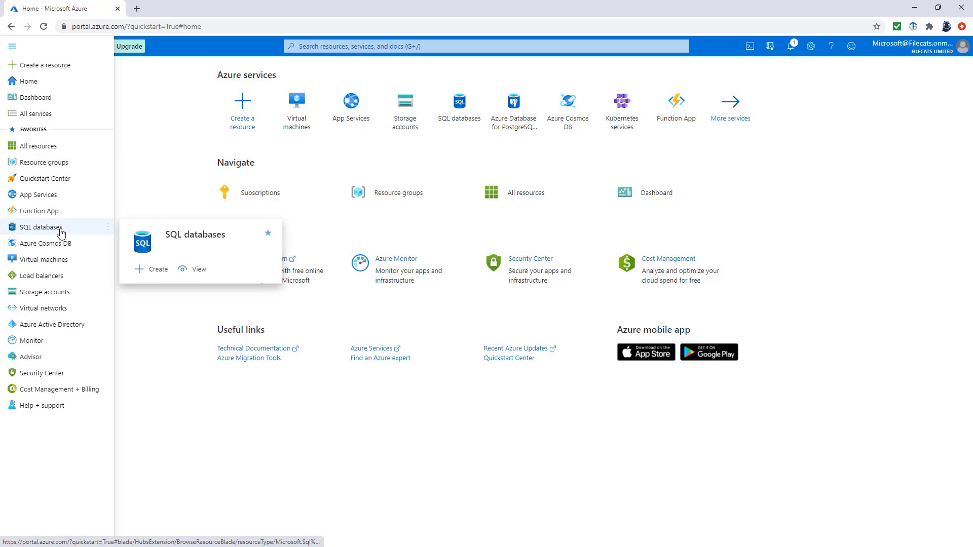
pyautogui.moveTo(61, 249)
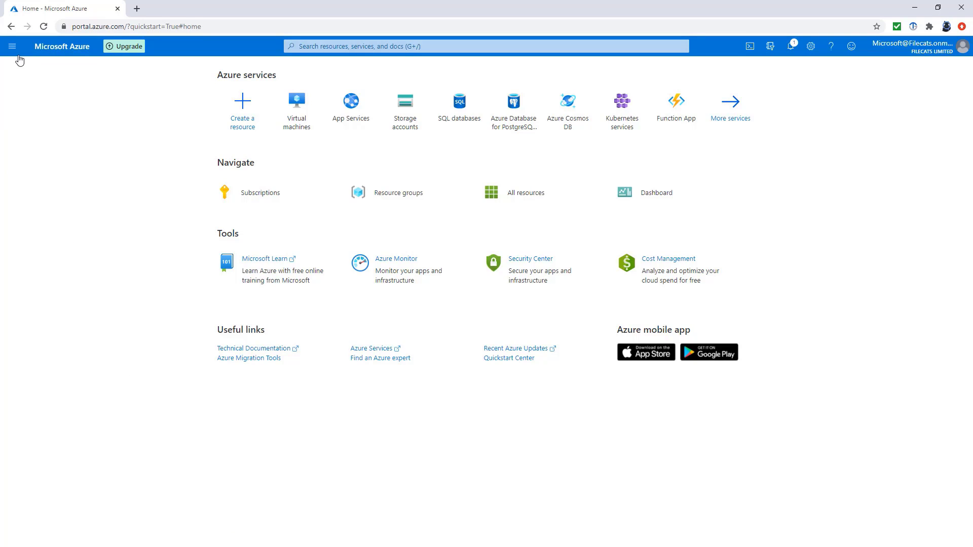
pyautogui.click(12, 46)
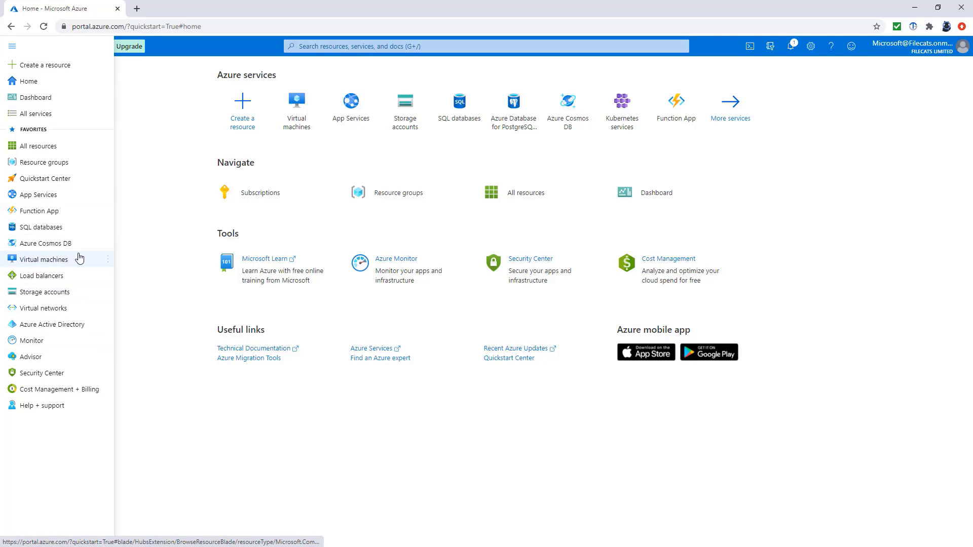
pyautogui.moveTo(59, 389)
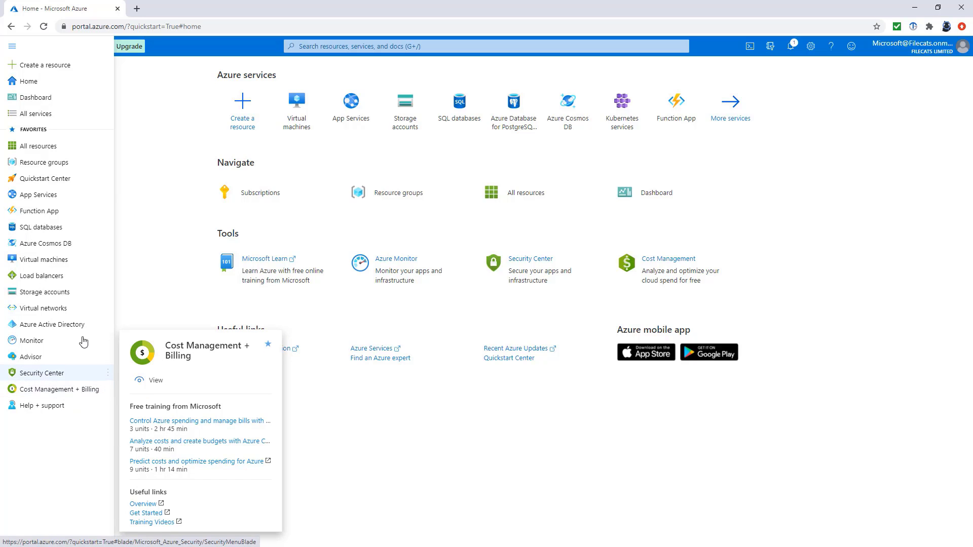
# Step: Browse All services under Storage and Databases, then search the portal for 'azure sql data'
pyautogui.click(36, 114)
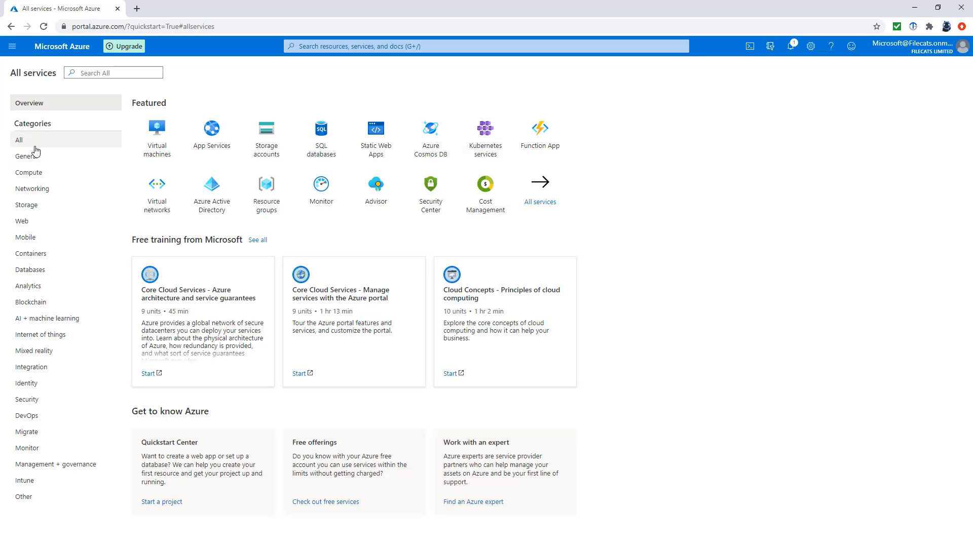
pyautogui.click(25, 205)
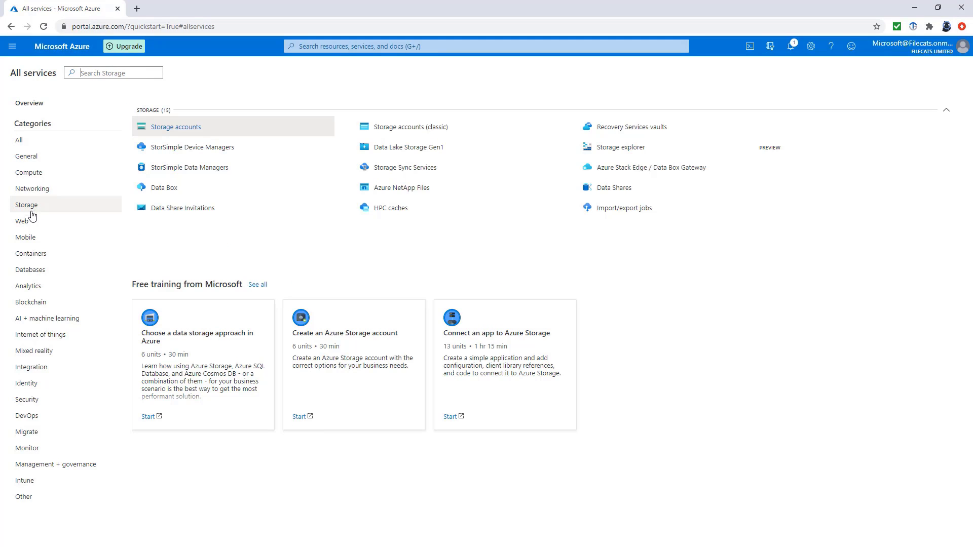
pyautogui.click(30, 269)
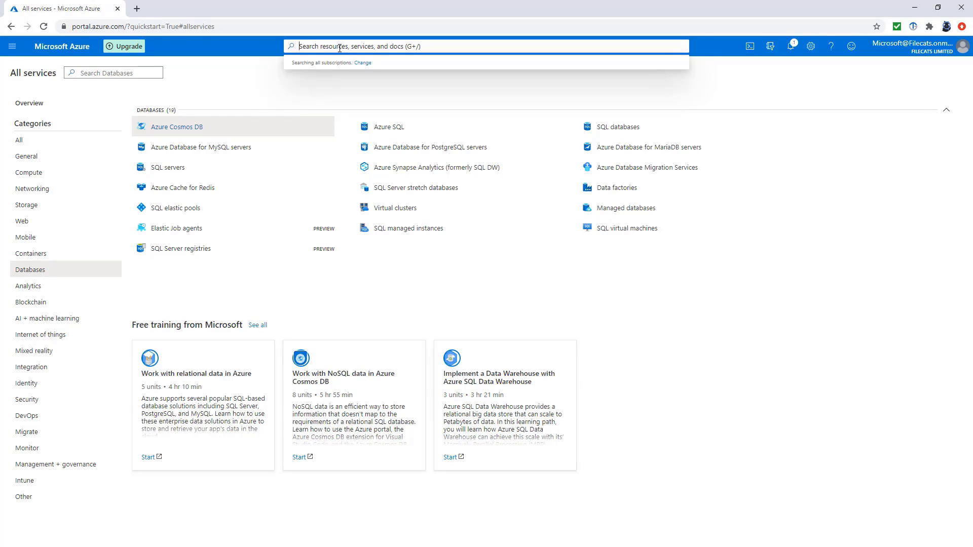
pyautogui.write('azure sql database')
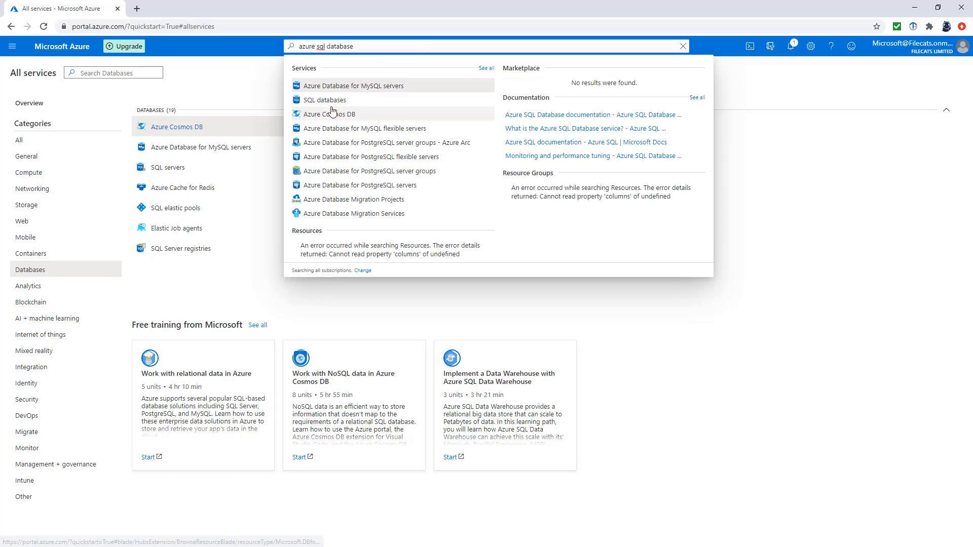
# Step: Open SQL databases, check Directory + Subscription, and view the £150.00 free credit notification
pyautogui.click(325, 99)
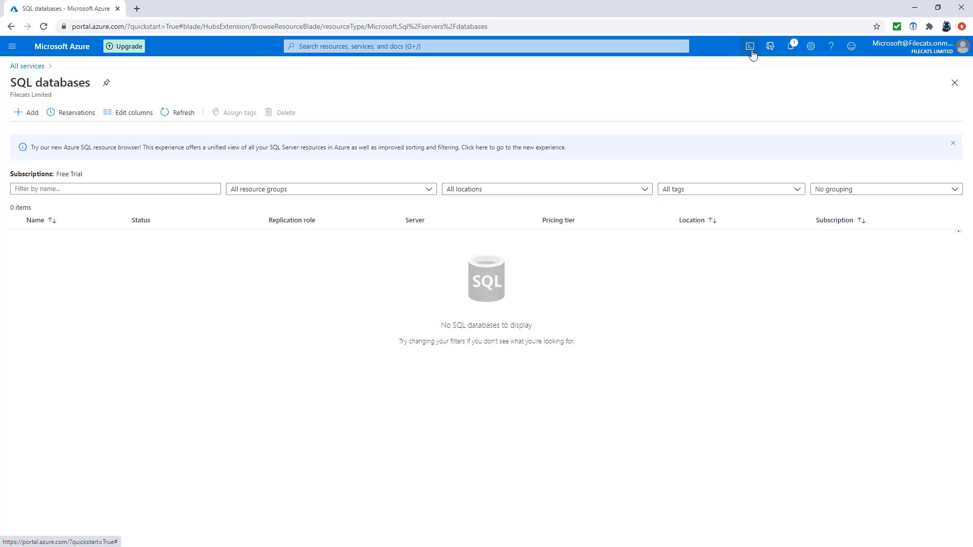
pyautogui.moveTo(749, 46)
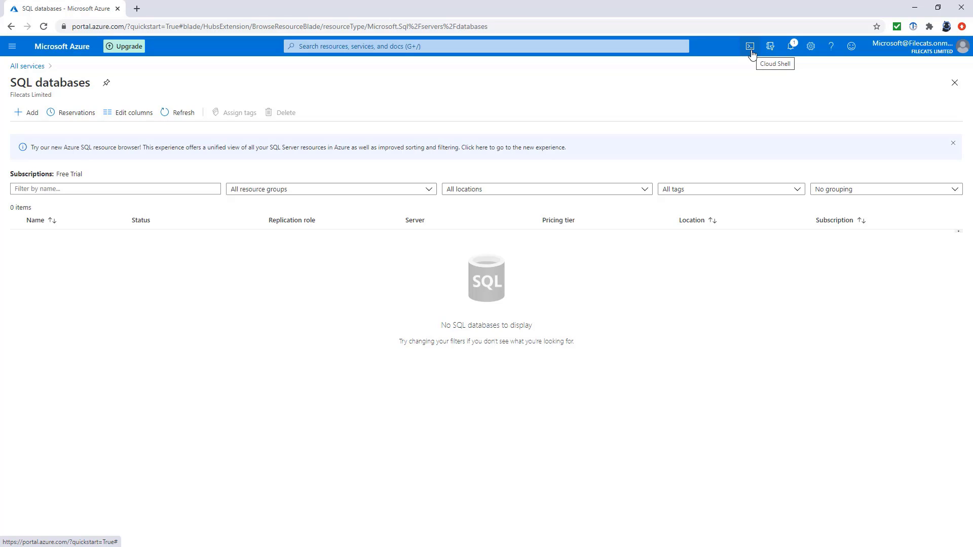
pyautogui.moveTo(790, 49)
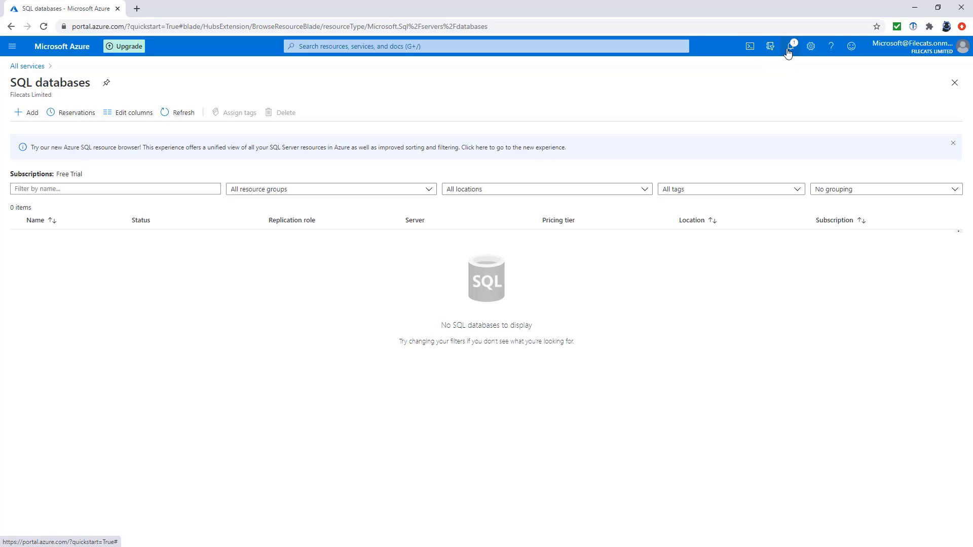
pyautogui.moveTo(771, 46)
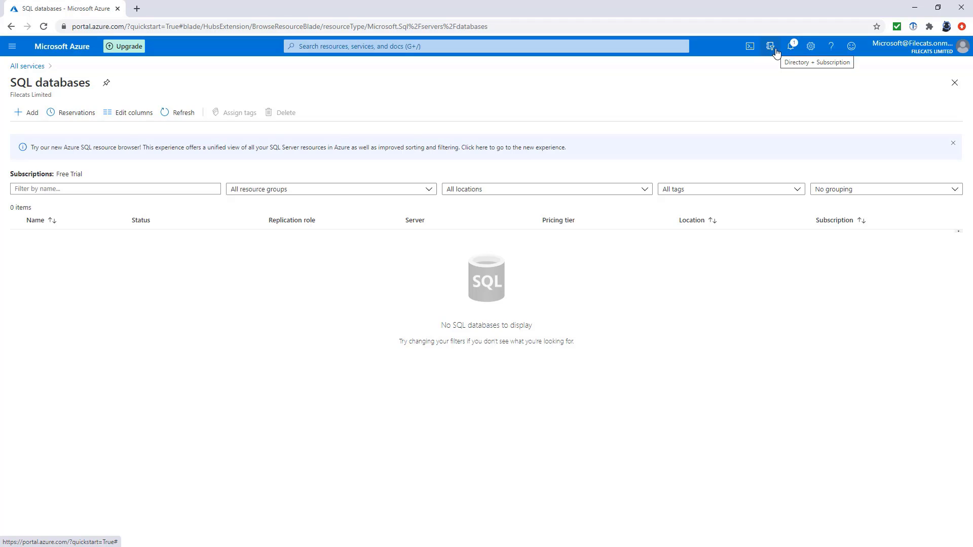
pyautogui.click(769, 46)
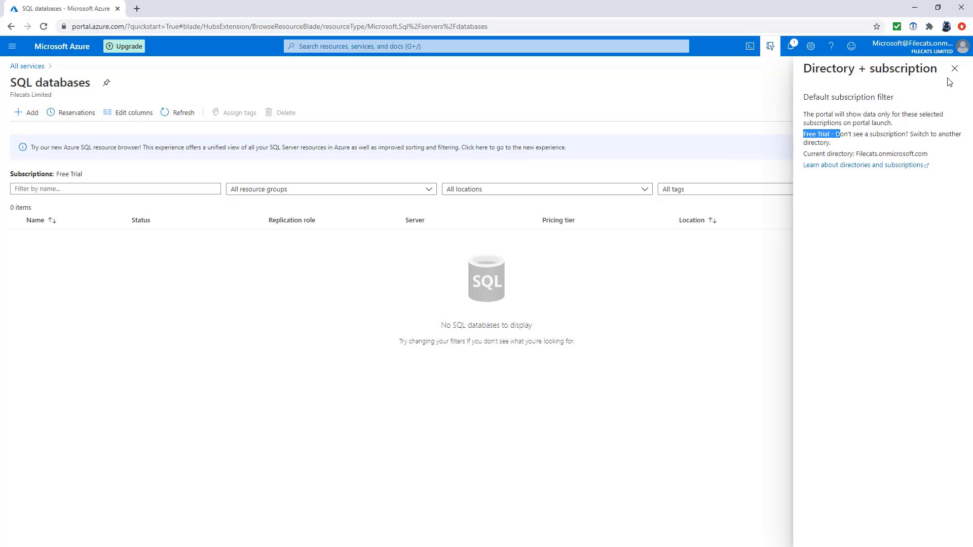
pyautogui.click(954, 68)
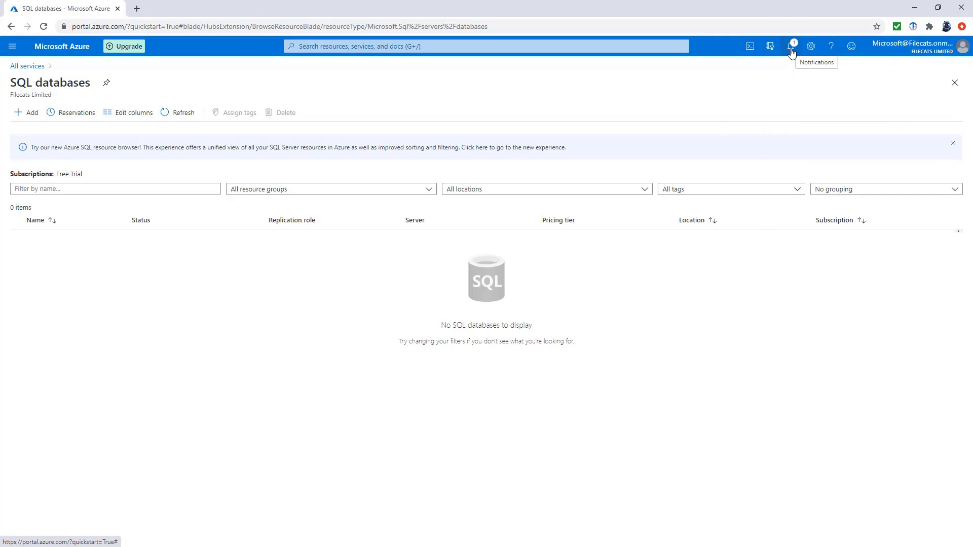
pyautogui.click(791, 46)
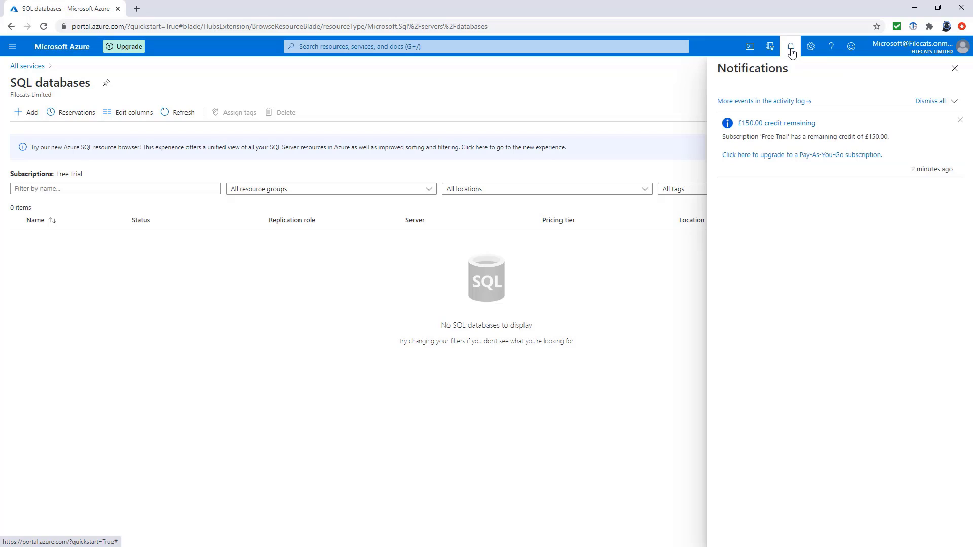
pyautogui.moveTo(802, 51)
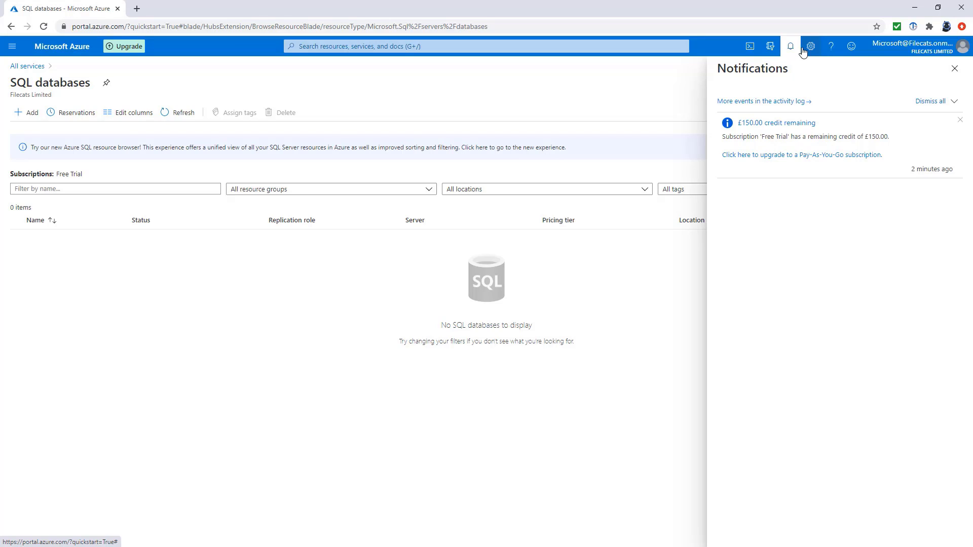
# Step: Review the Portal settings theme and high contrast options, then close the pane
pyautogui.click(810, 46)
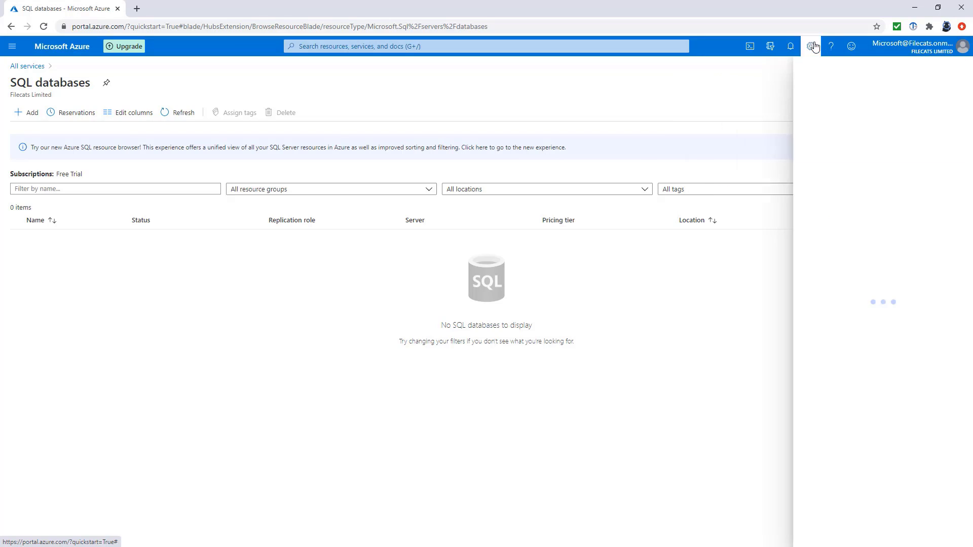
pyautogui.click(811, 46)
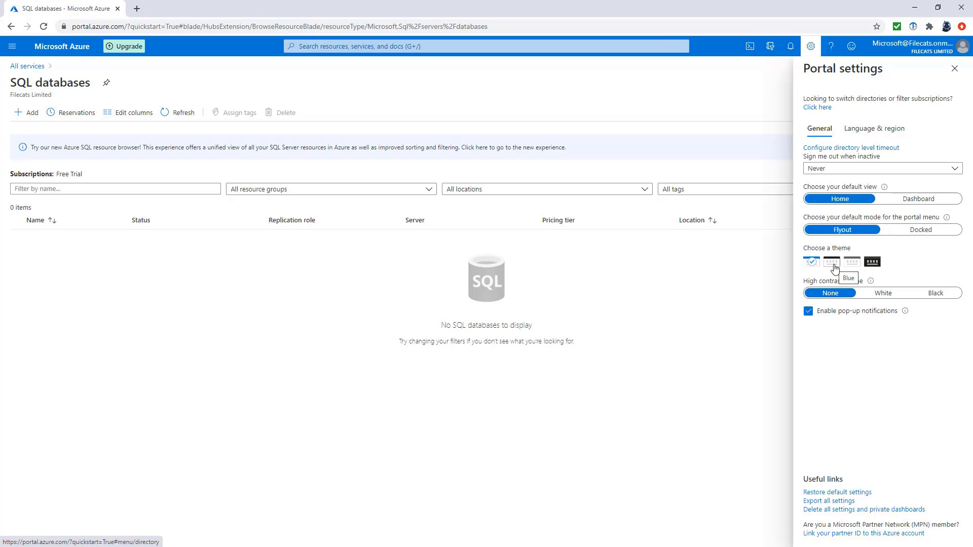
pyautogui.moveTo(871, 262)
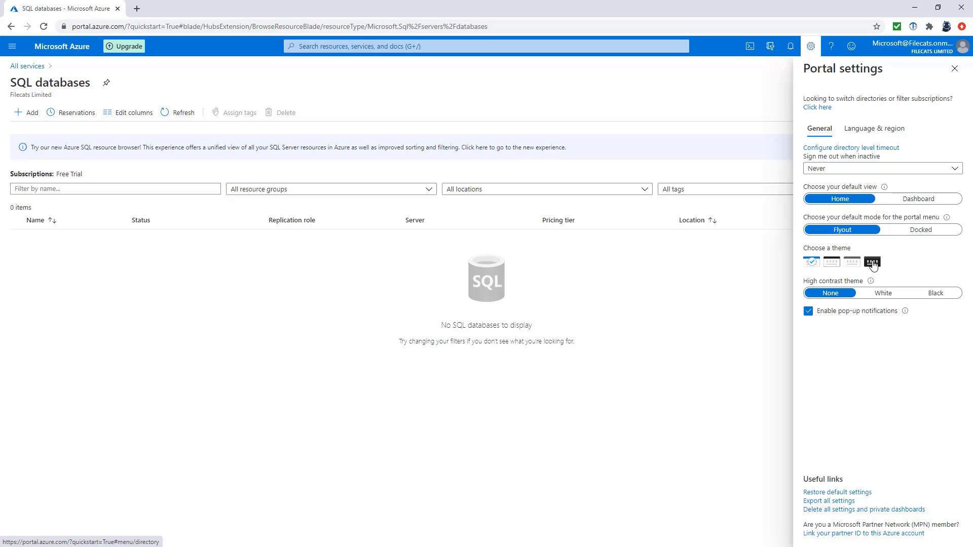
pyautogui.moveTo(872, 262)
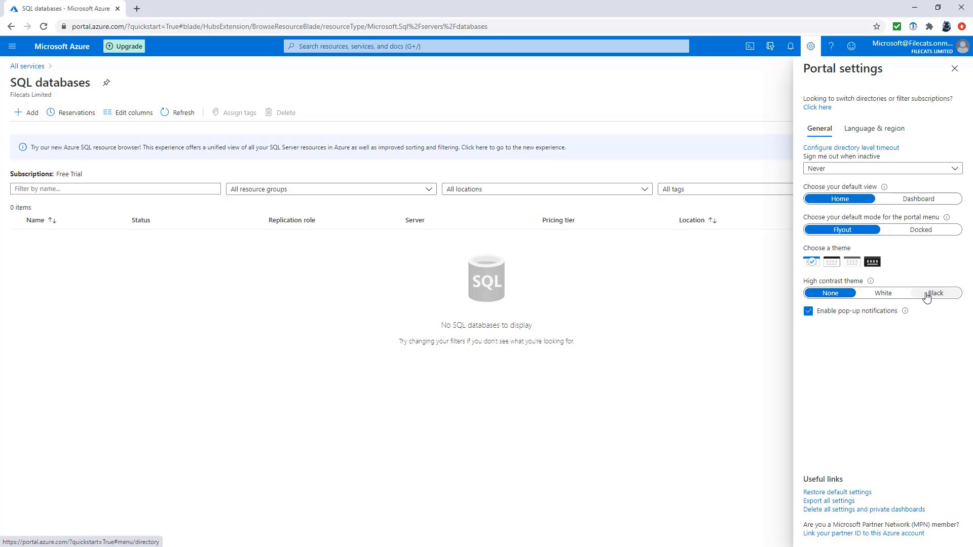
pyautogui.click(954, 69)
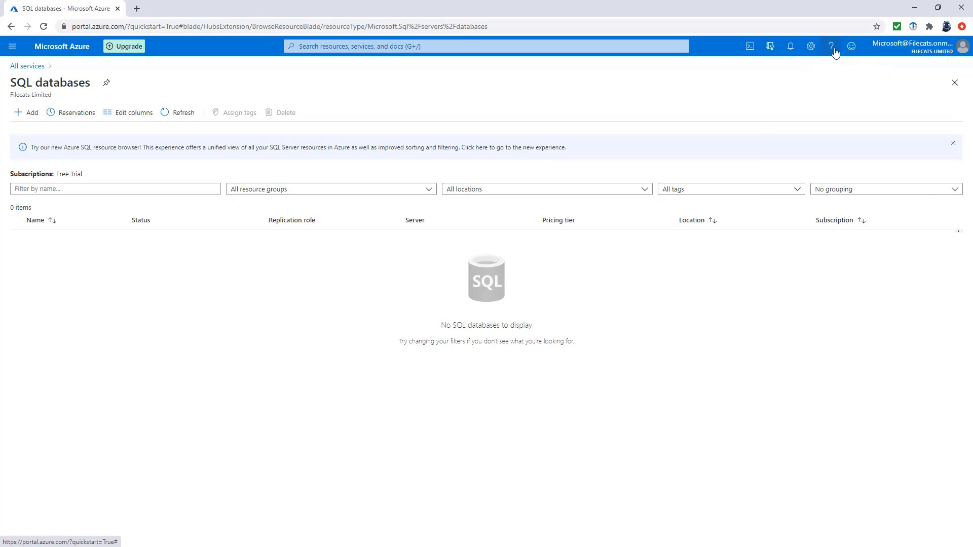
pyautogui.moveTo(831, 46)
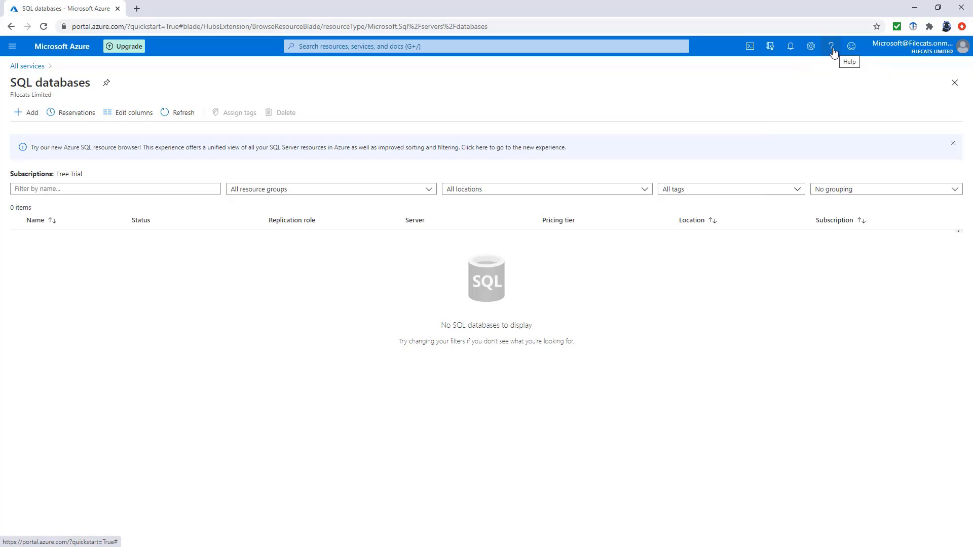
pyautogui.moveTo(850, 46)
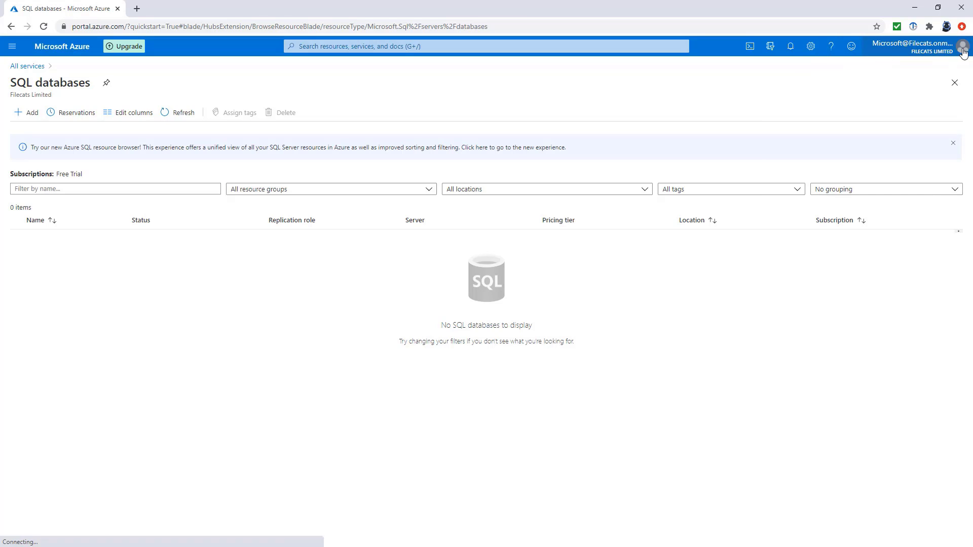
# Step: Open the account avatar menu at the top right to show sign-out options
pyautogui.click(963, 46)
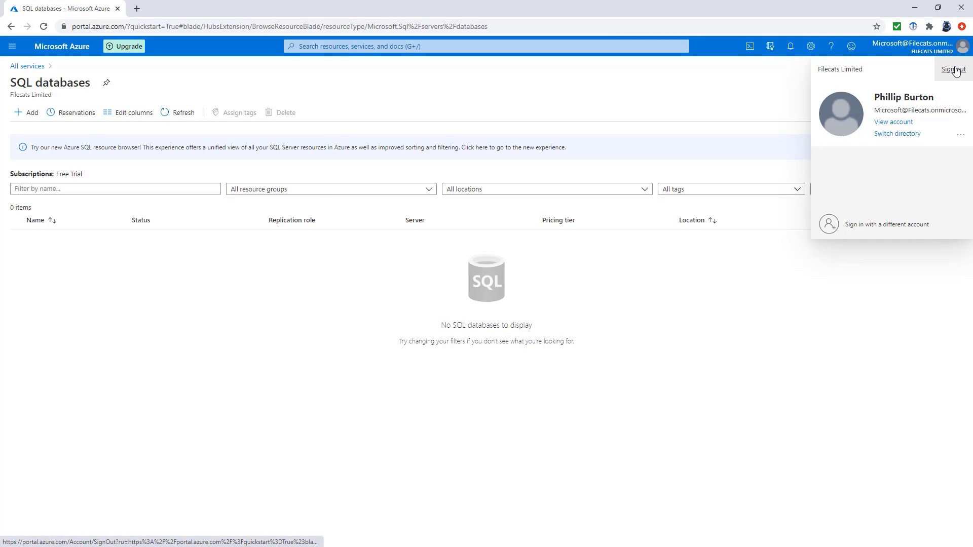
pyautogui.moveTo(840, 14)
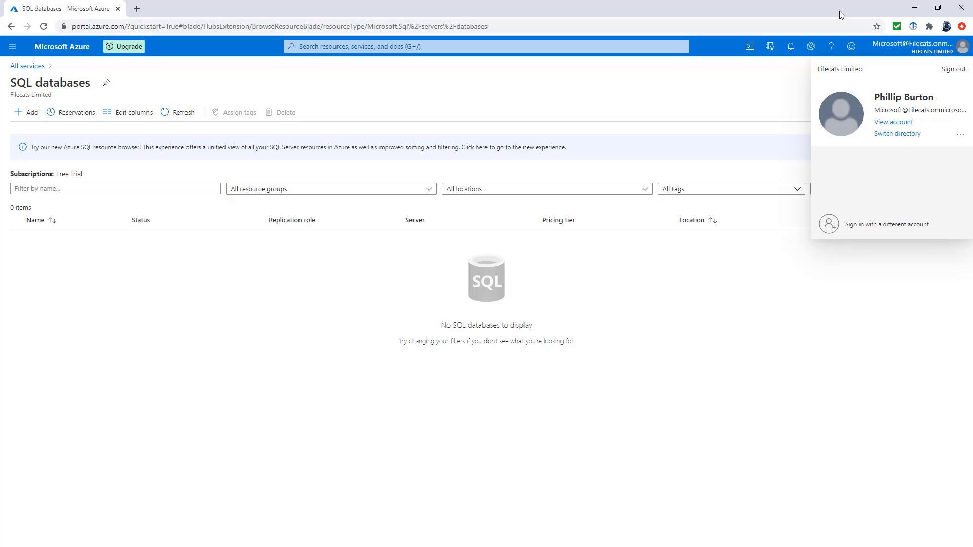
# Step: Close the account and browser menus, search the portal for 'sql', then dismiss the results
pyautogui.click(62, 46)
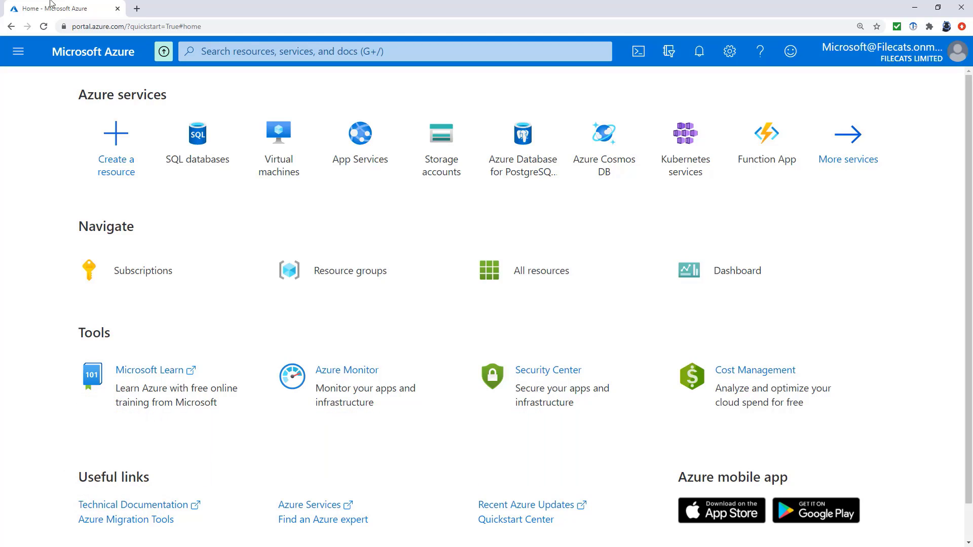
pyautogui.moveTo(720, 16)
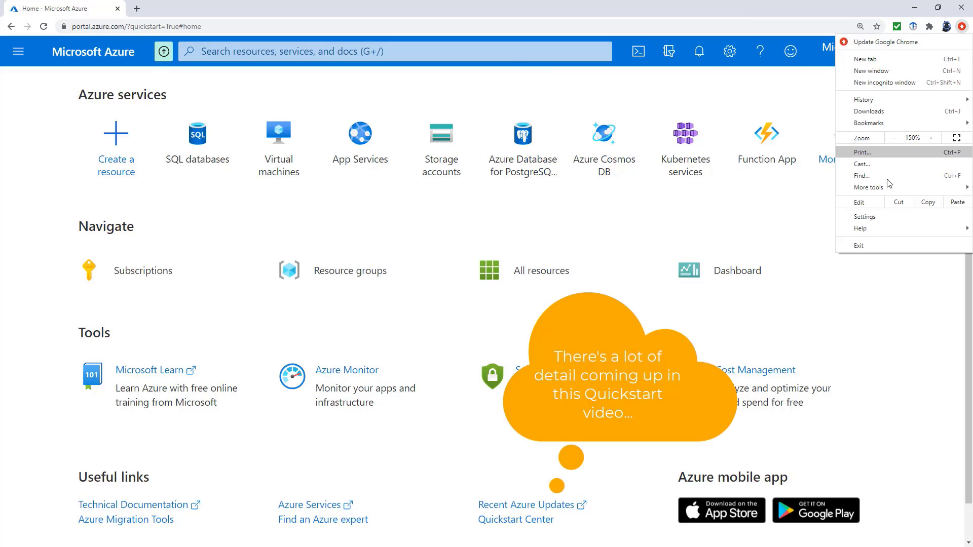
pyautogui.click(903, 305)
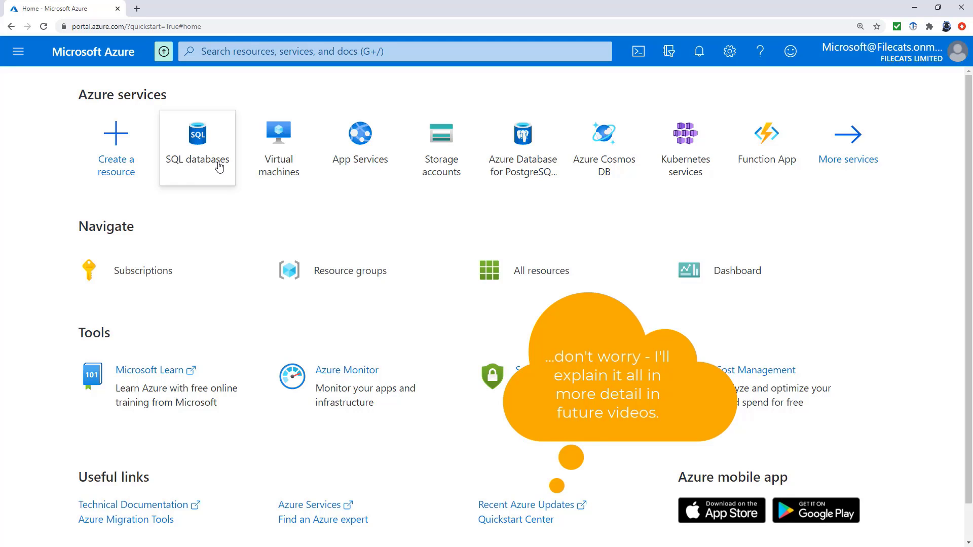
pyautogui.click(394, 52)
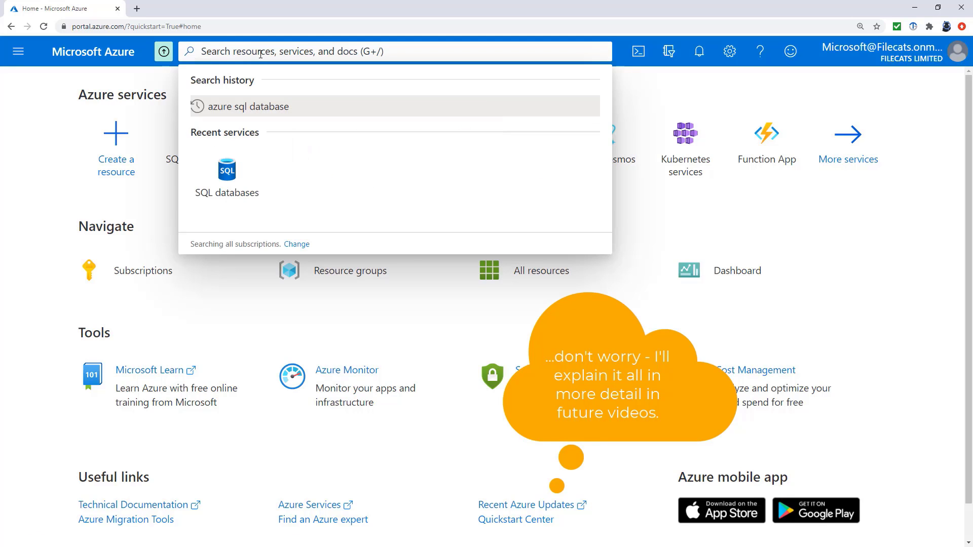
pyautogui.write('sql')
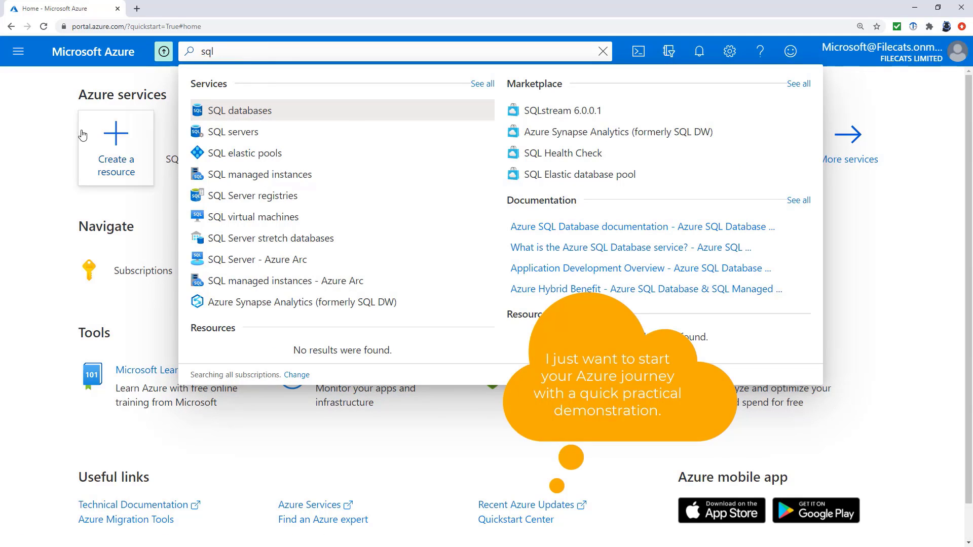
pyautogui.click(18, 51)
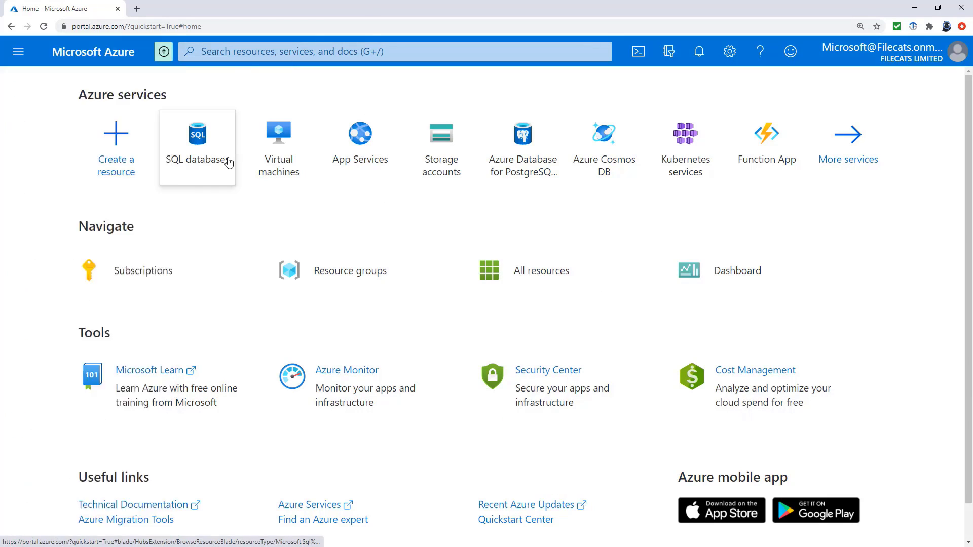
# Step: Open SQL databases, return via the Home breadcrumb, and reopen the empty SQL databases list
pyautogui.click(197, 146)
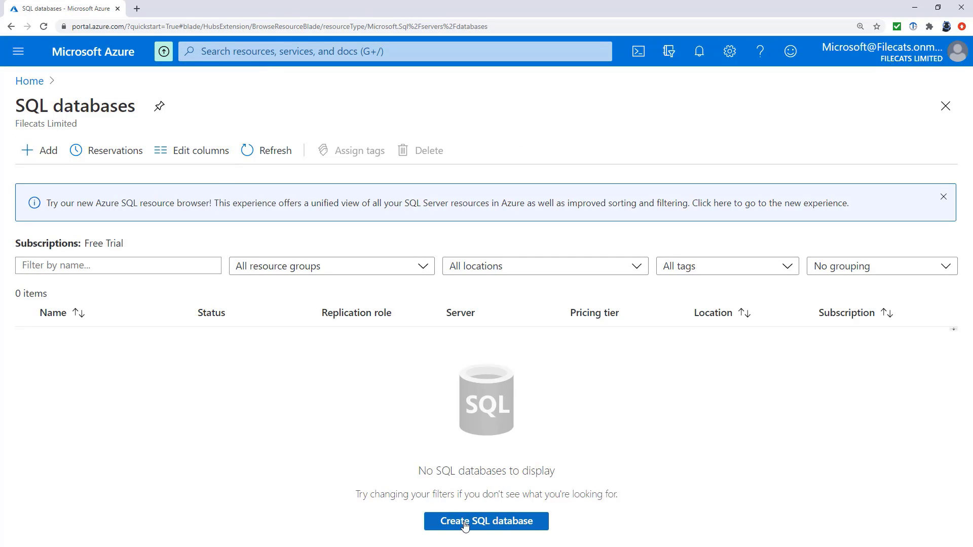
pyautogui.moveTo(28, 80)
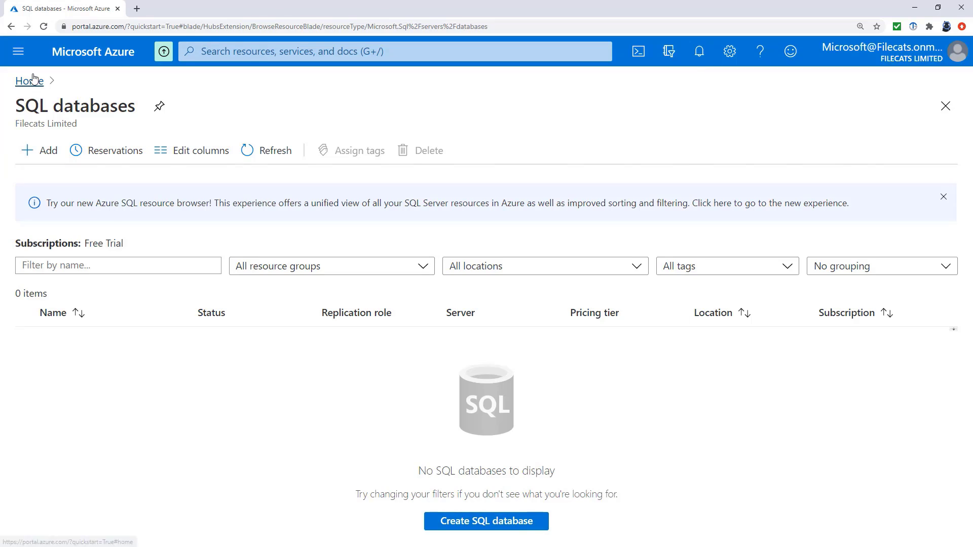
pyautogui.click(25, 80)
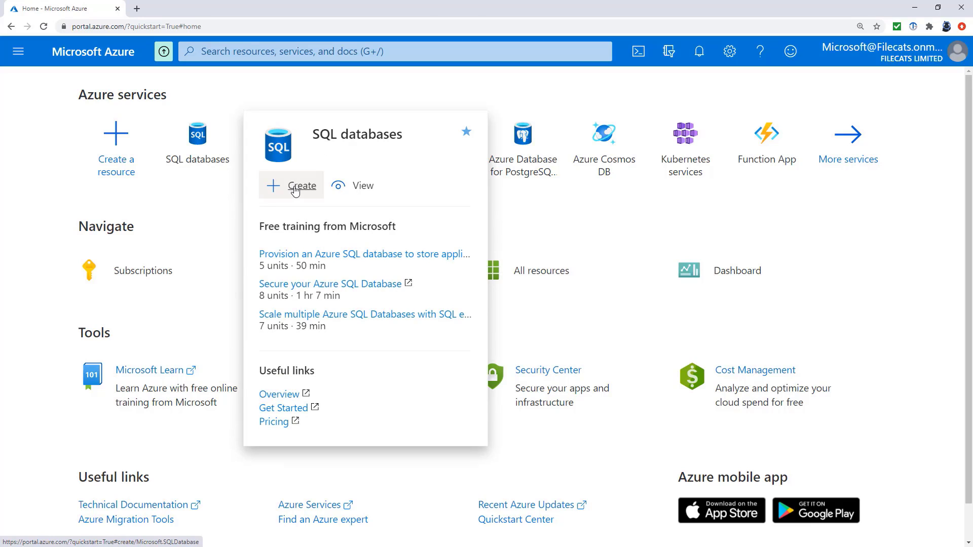
pyautogui.moveTo(360, 304)
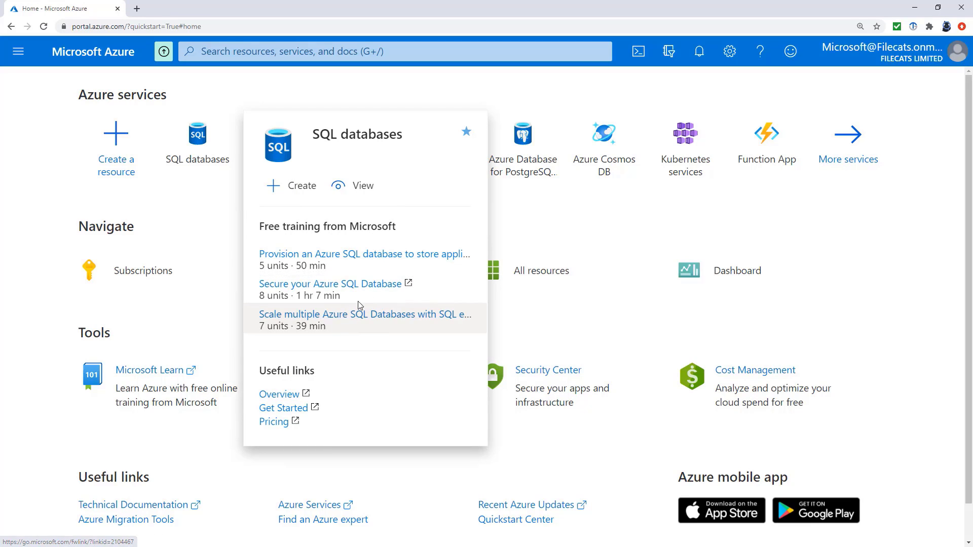
pyautogui.moveTo(326, 284)
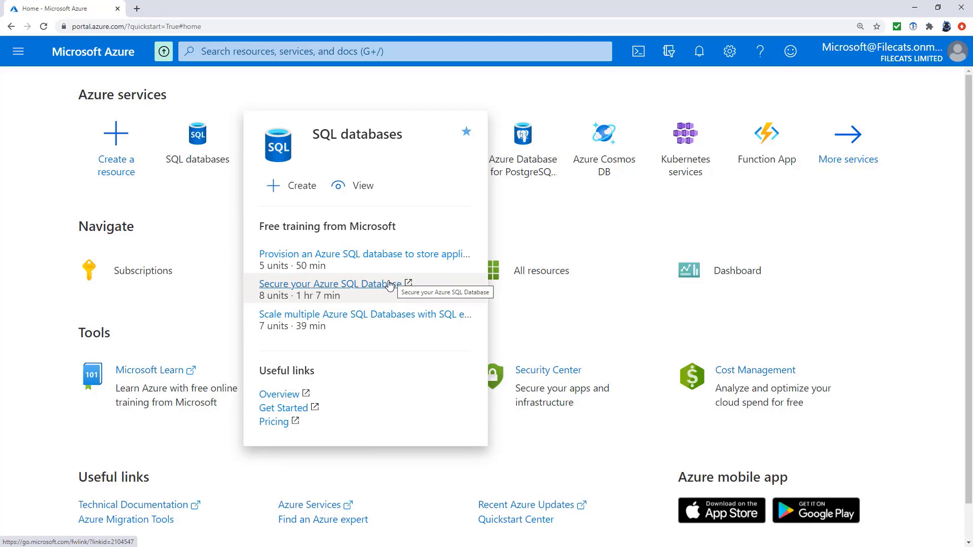
pyautogui.moveTo(227, 174)
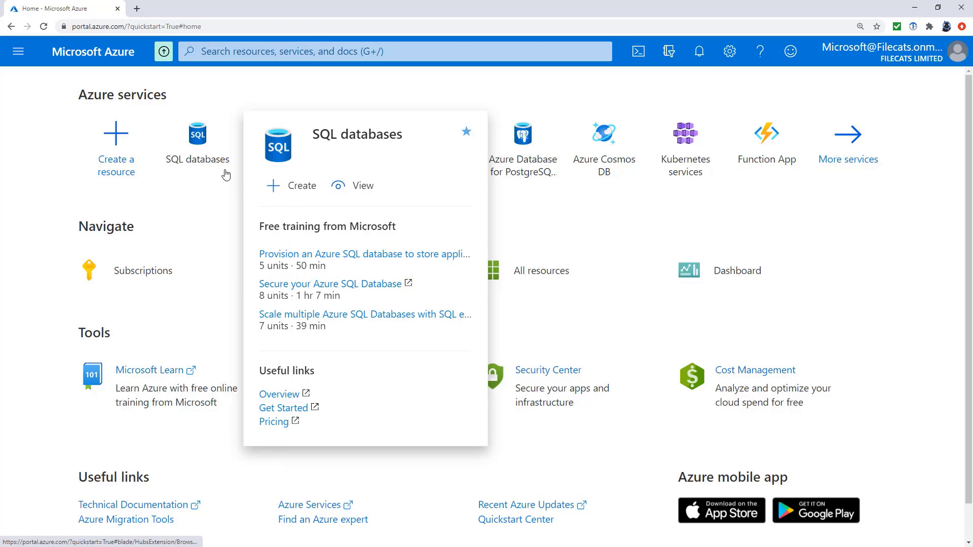
pyautogui.click(197, 131)
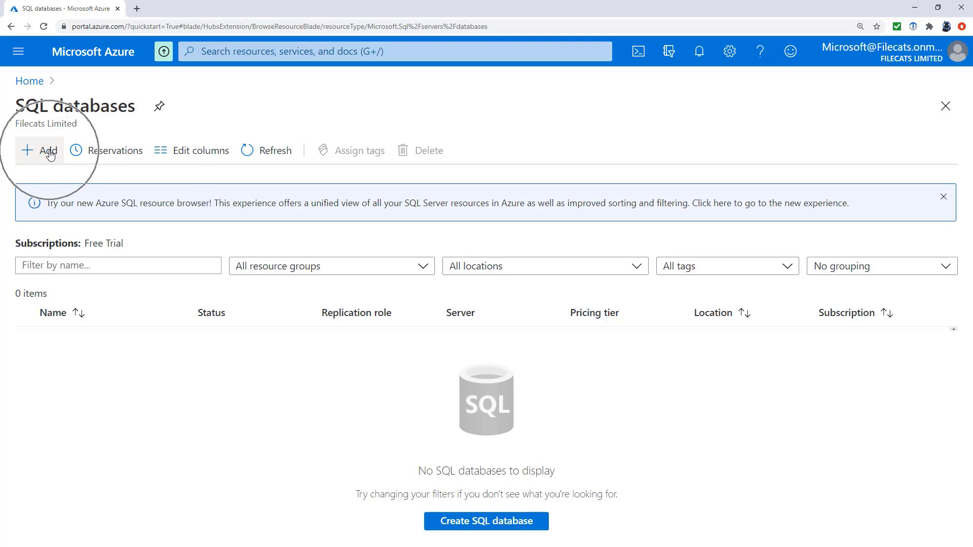
# Step: Start a new SQL database form with Free Trial as the subscription
pyautogui.click(39, 150)
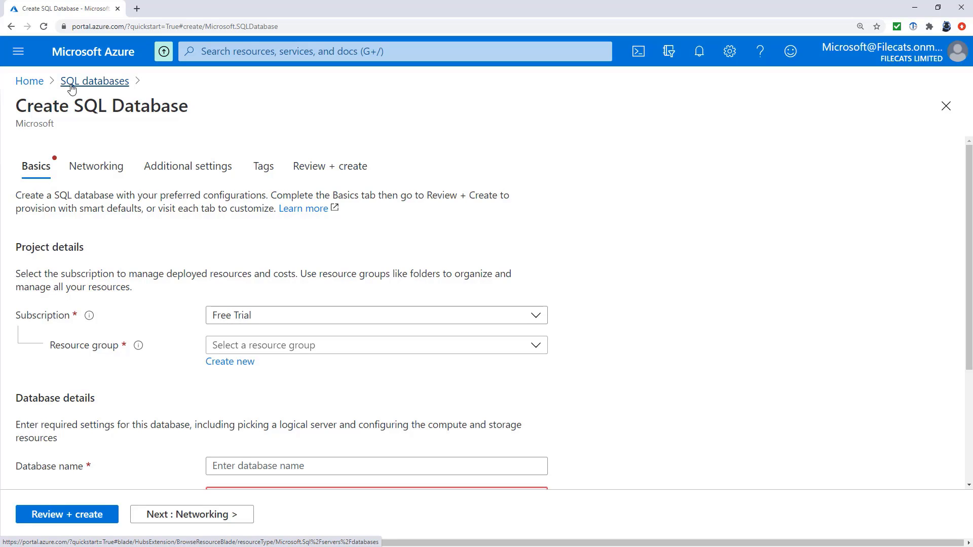
pyautogui.moveTo(29, 81)
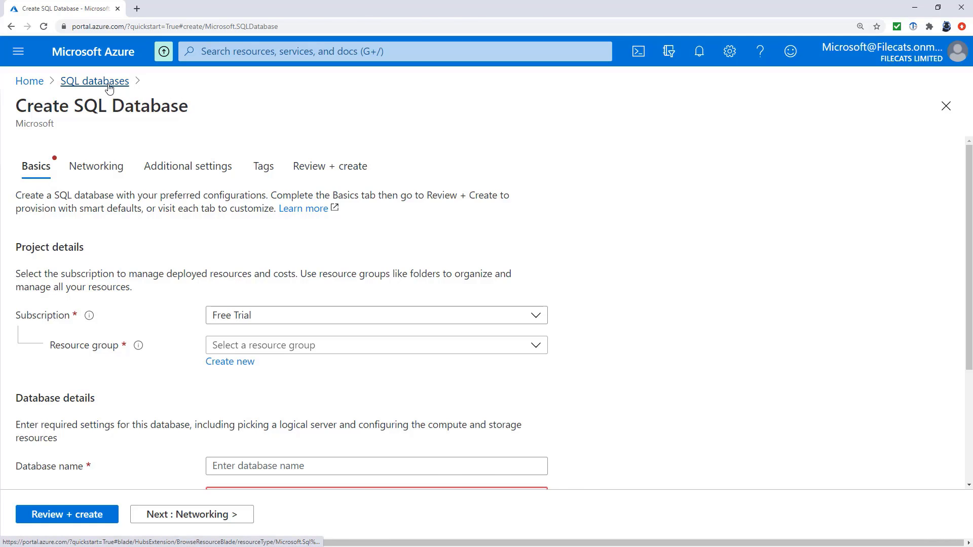
pyautogui.click(94, 81)
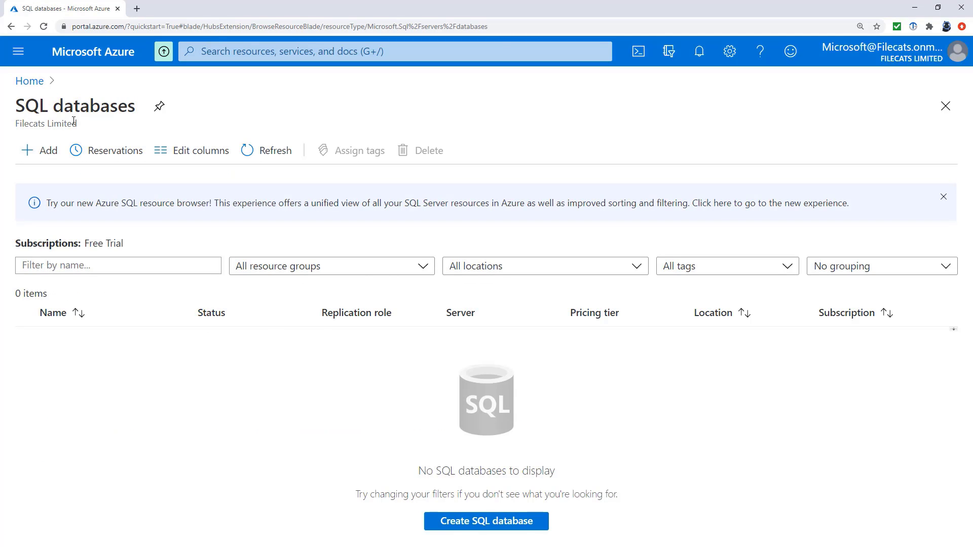
pyautogui.moveTo(39, 150)
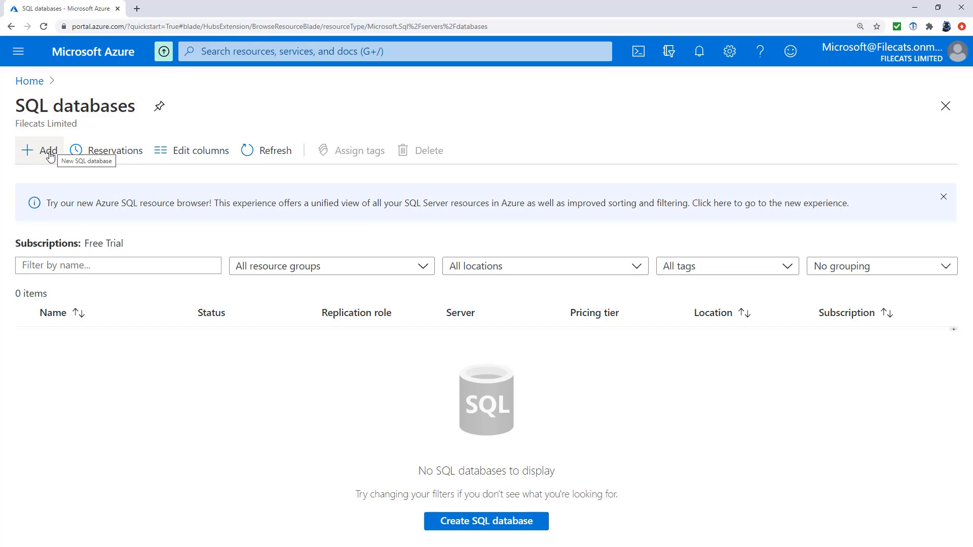
pyautogui.click(39, 150)
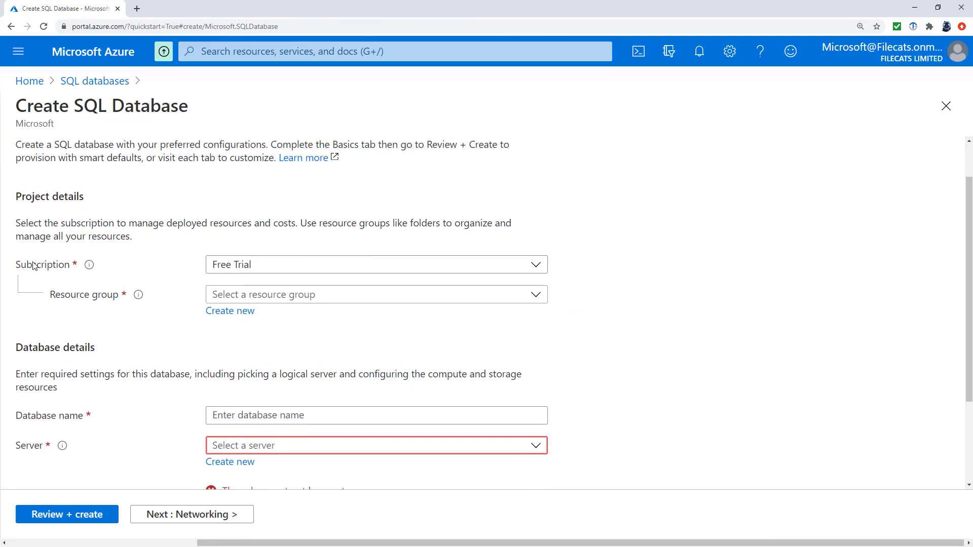
pyautogui.click(376, 265)
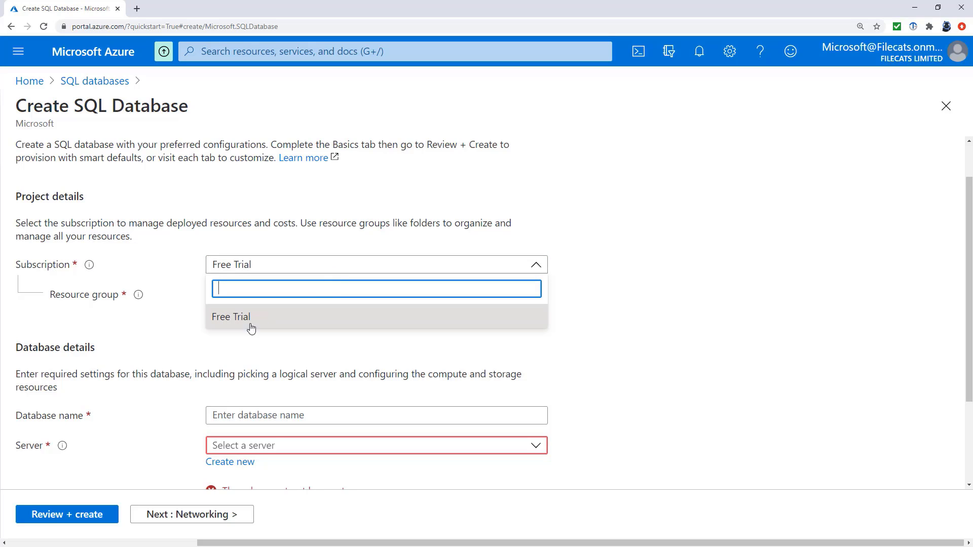
pyautogui.click(231, 317)
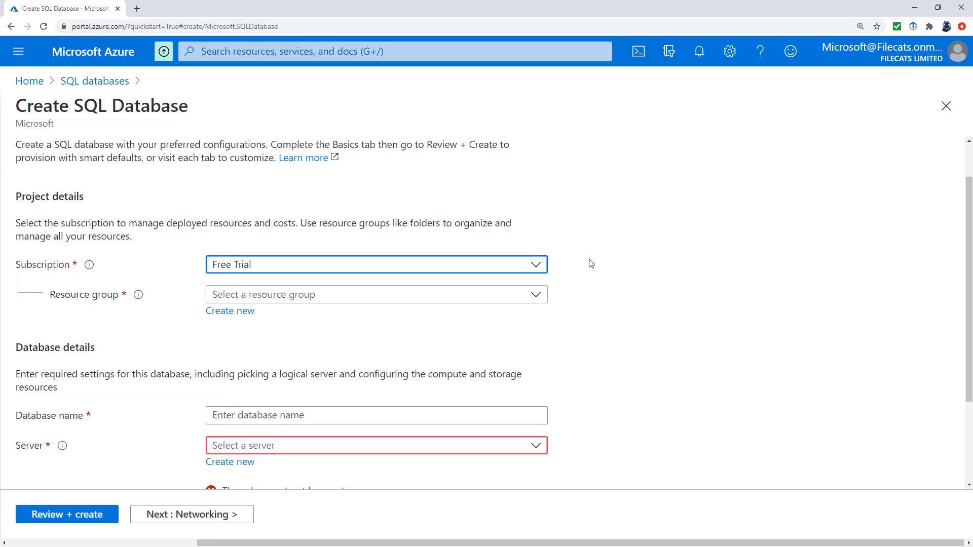
# Step: Create a new resource group named SQLDatabase
pyautogui.scroll(-3)
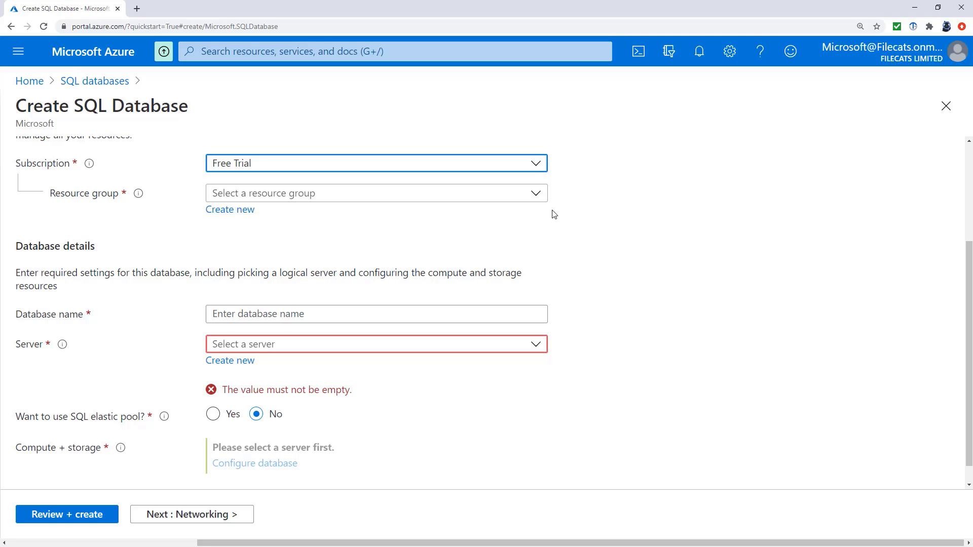
pyautogui.moveTo(548, 210)
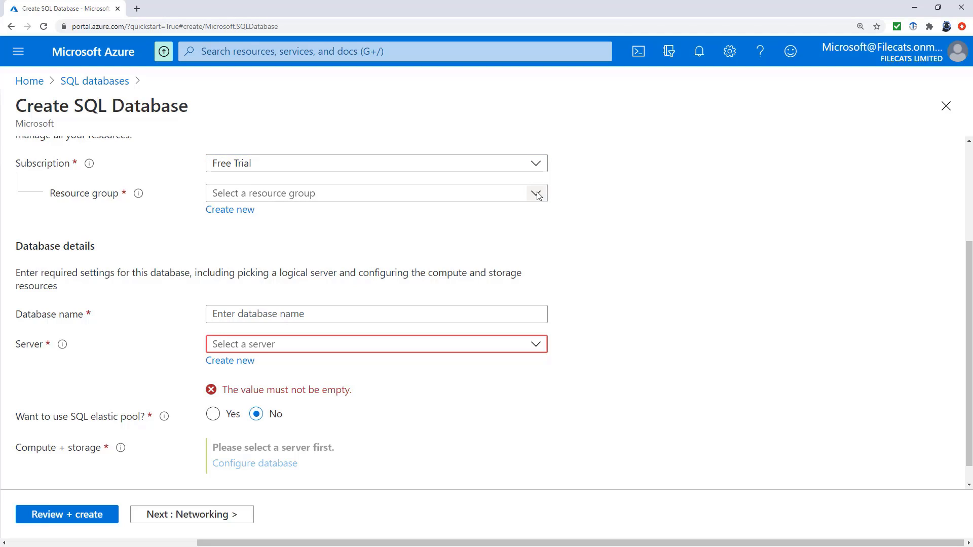
pyautogui.moveTo(230, 209)
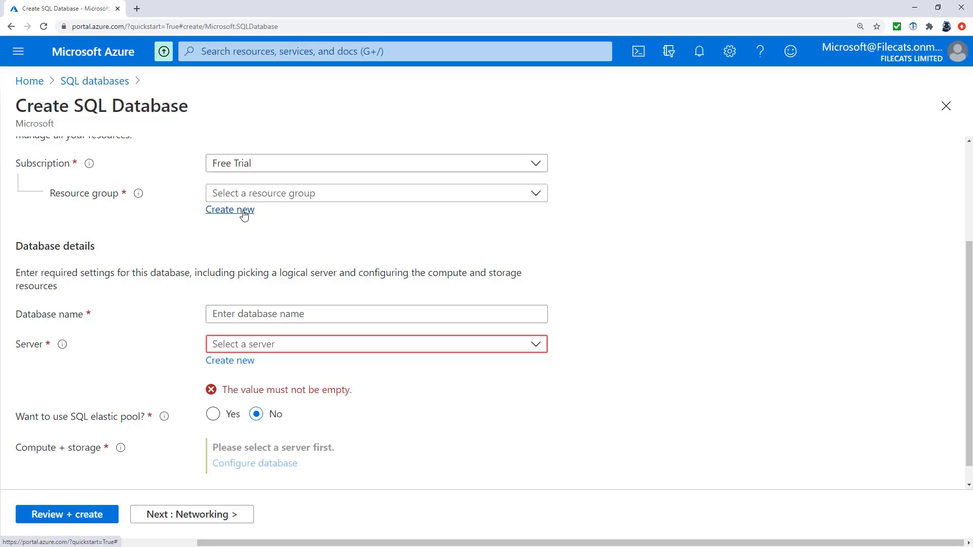
pyautogui.click(230, 209)
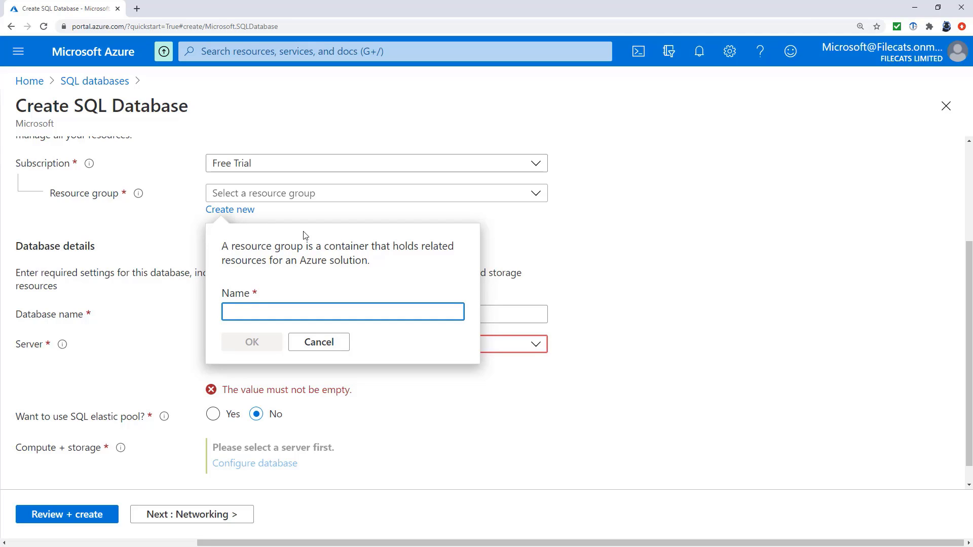
pyautogui.click(342, 310)
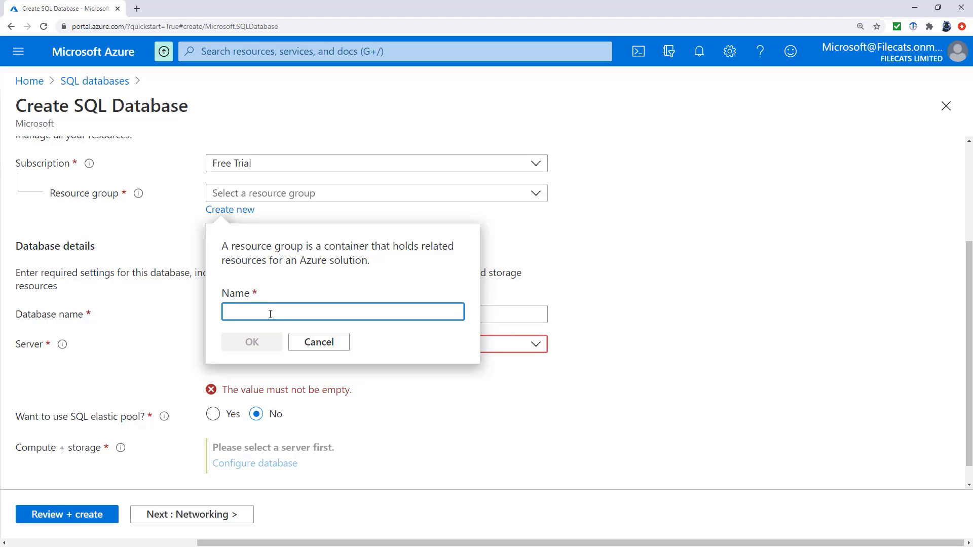
pyautogui.write('SQLDatabase')
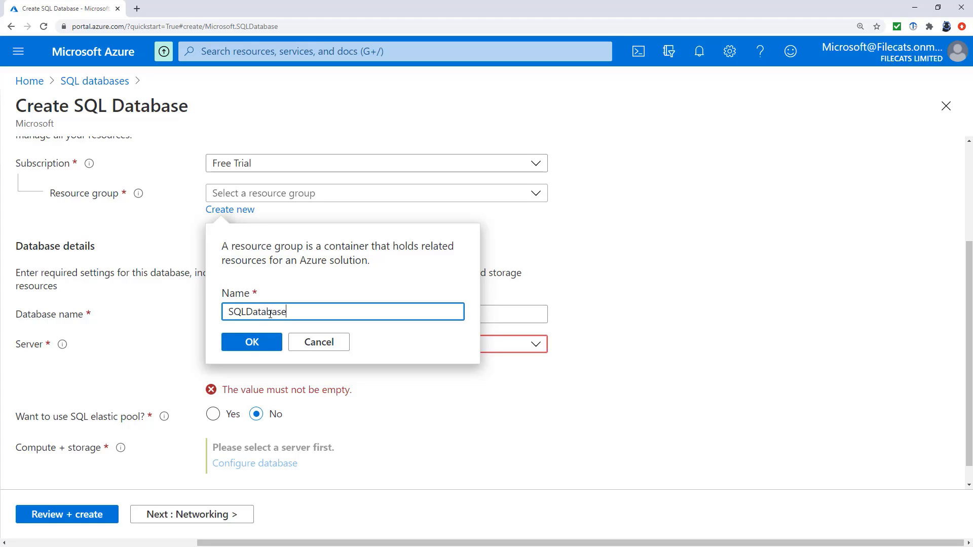
pyautogui.click(251, 342)
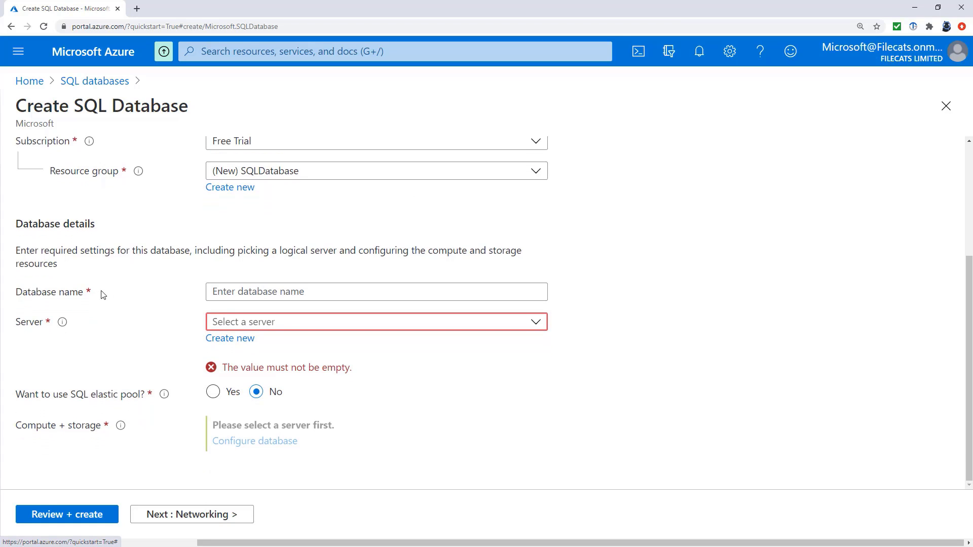
pyautogui.click(376, 292)
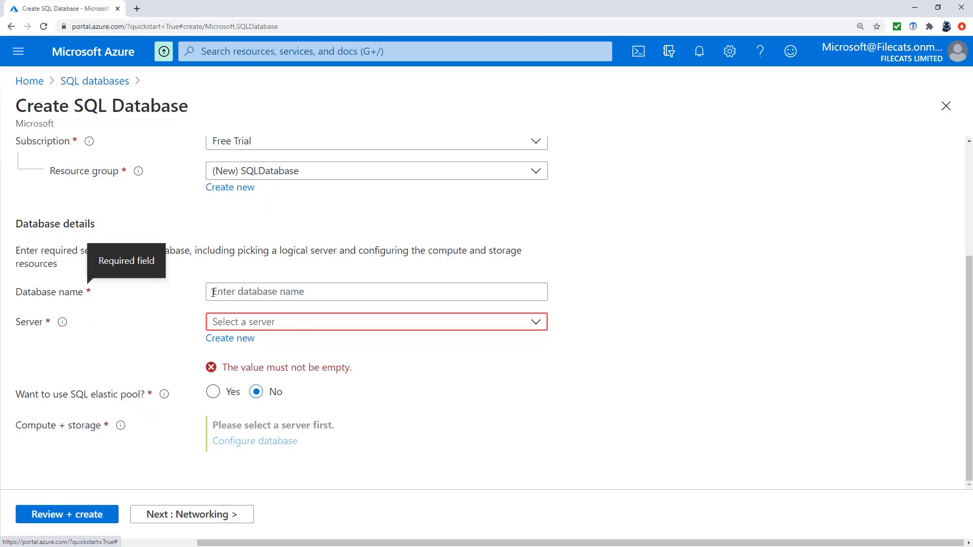
pyautogui.click(376, 292)
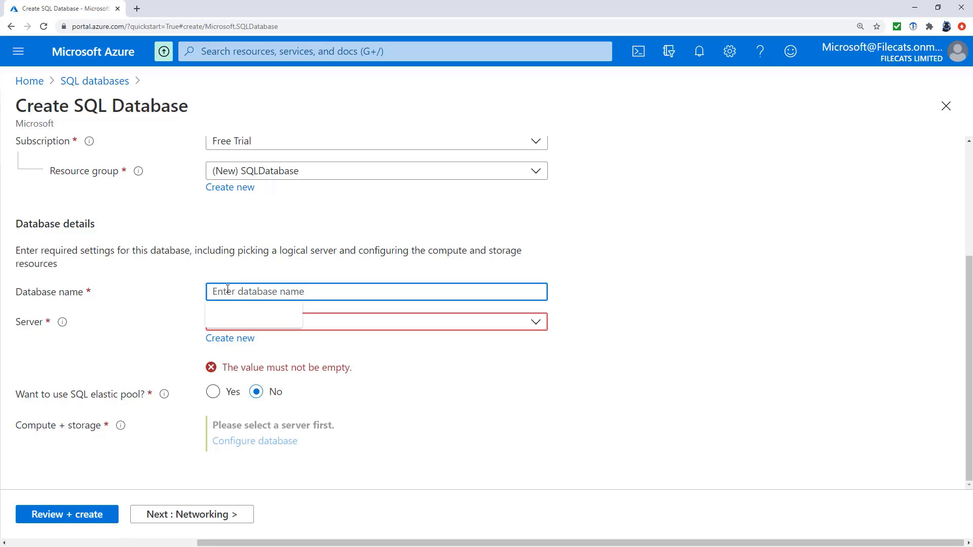
pyautogui.write('a')
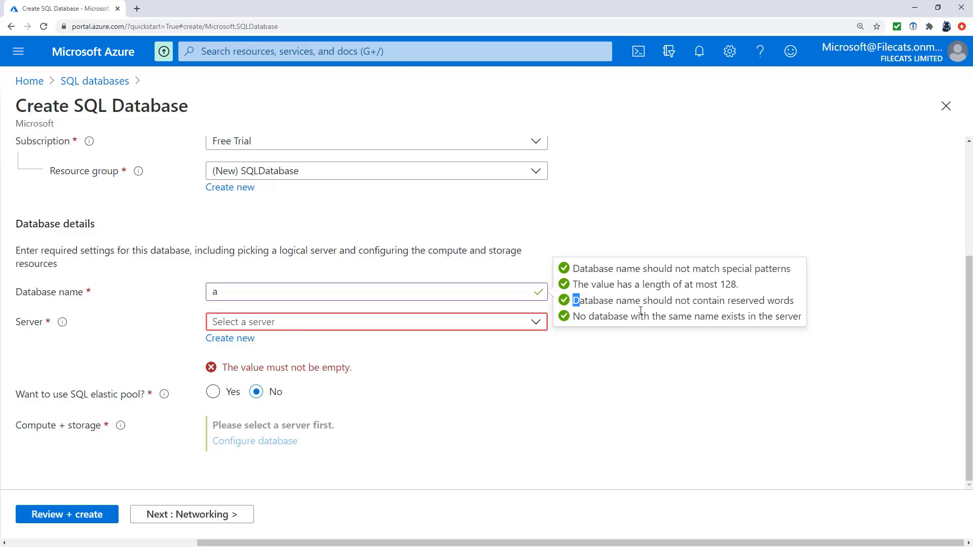
pyautogui.moveTo(576, 316); pyautogui.dragTo(715, 316)
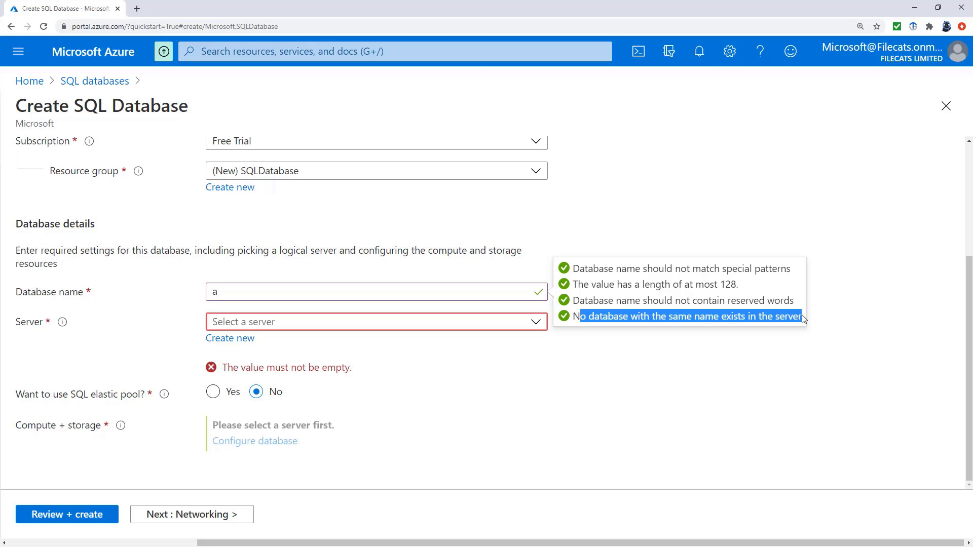
pyautogui.click(376, 292)
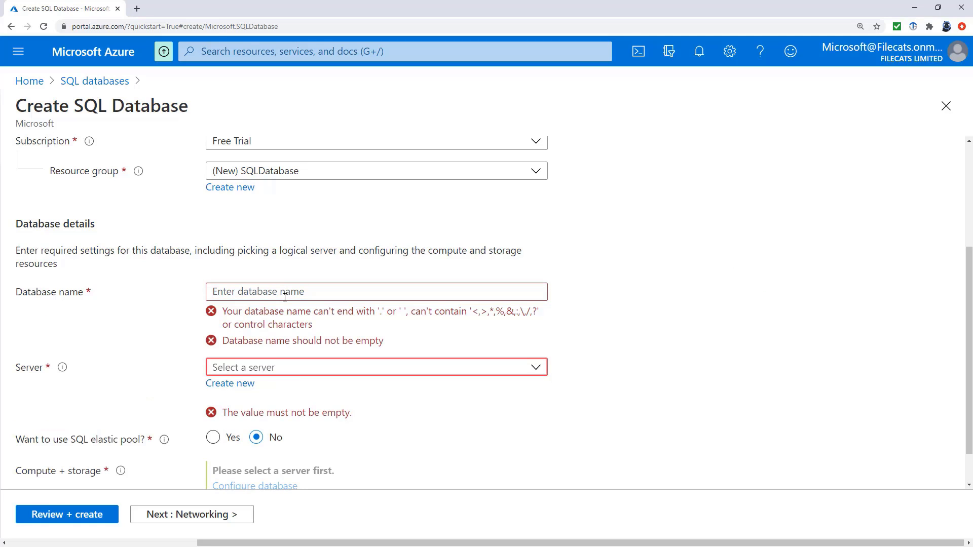
pyautogui.click(376, 367)
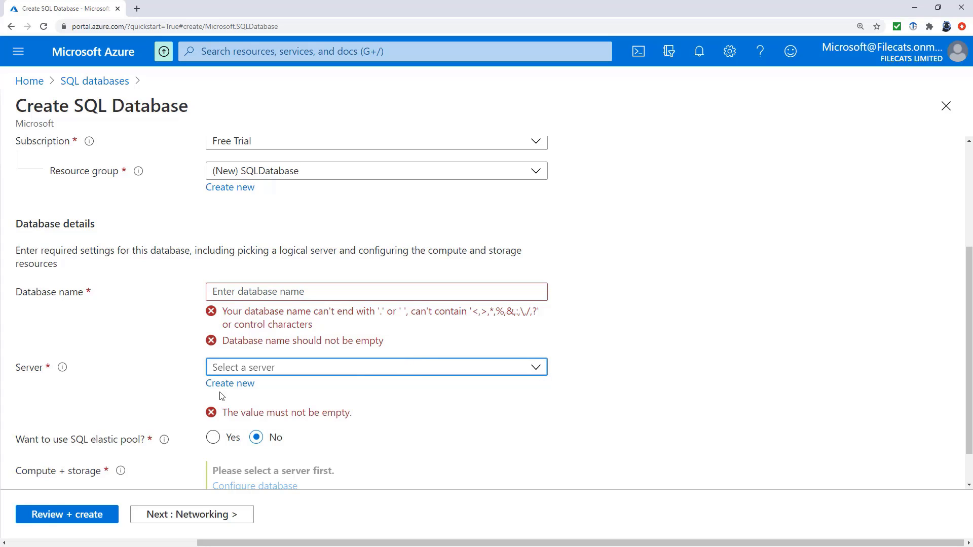
# Step: Create a new server named testsqldatabasedp900 and confirm the name is available
pyautogui.click(229, 383)
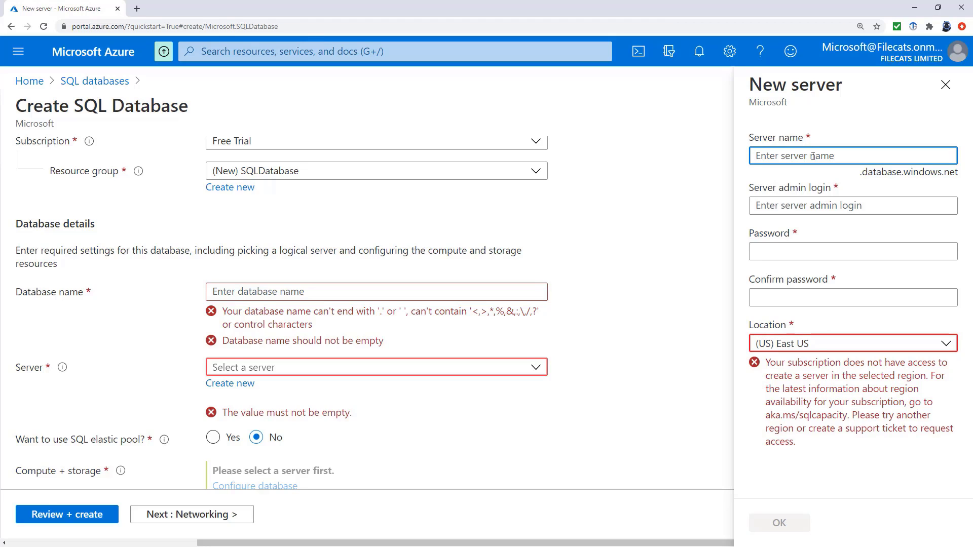
pyautogui.write('server')
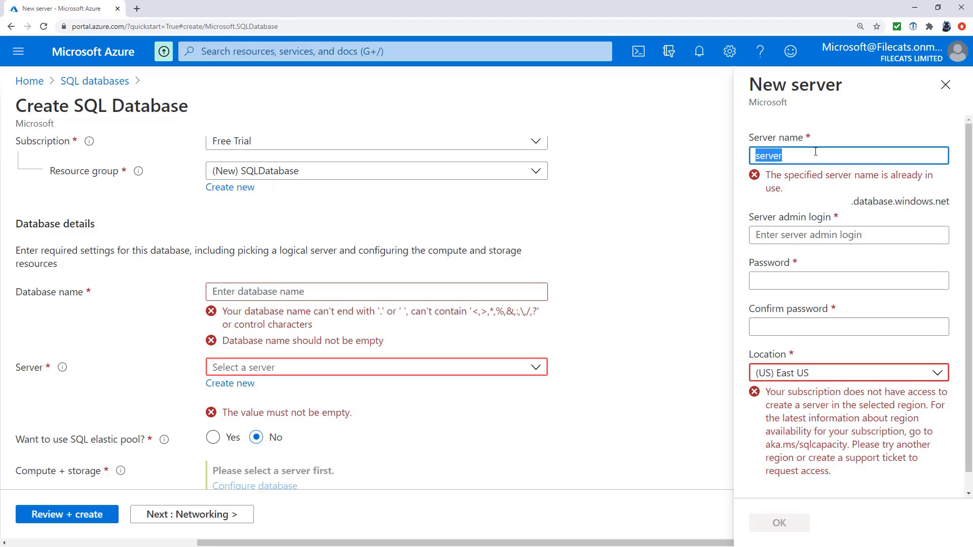
pyautogui.write('testsqldatabase')
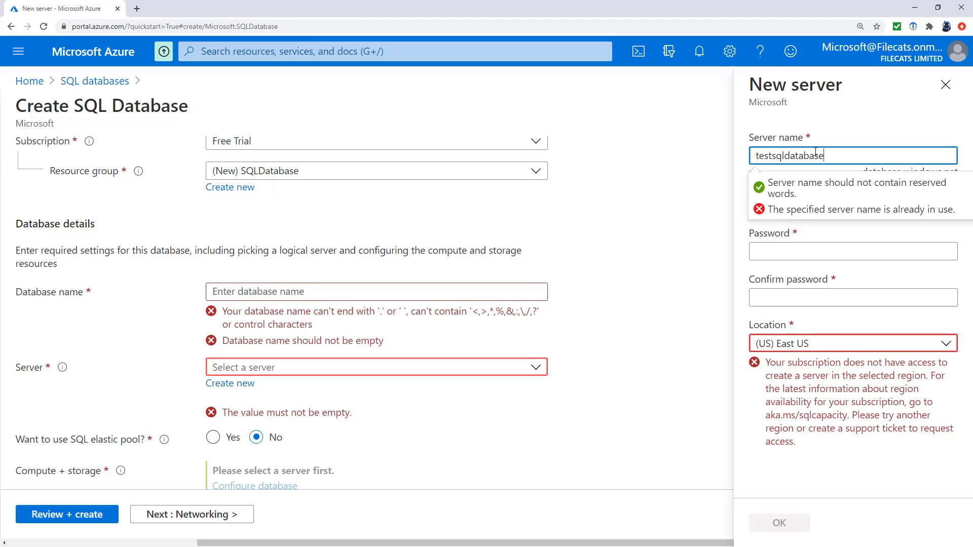
pyautogui.write('dp900')
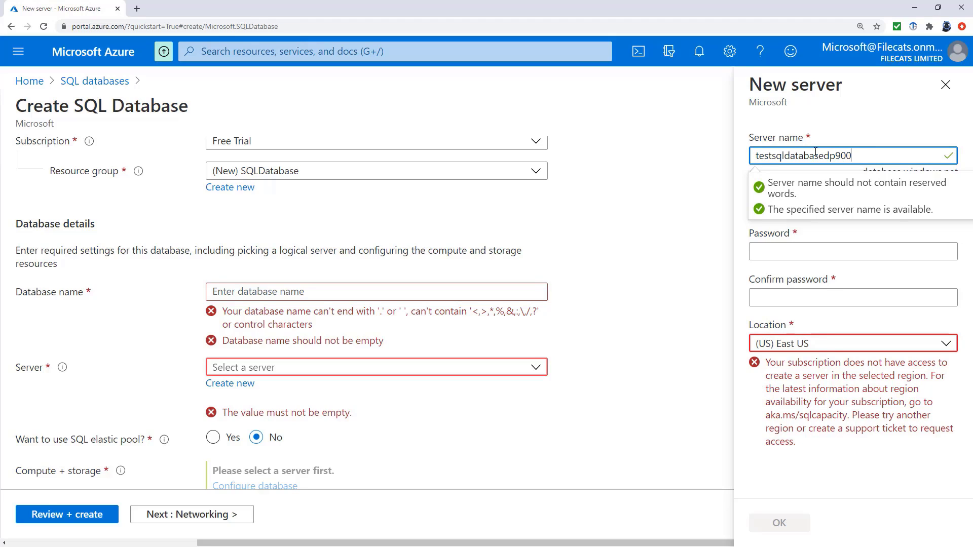
pyautogui.click(853, 206)
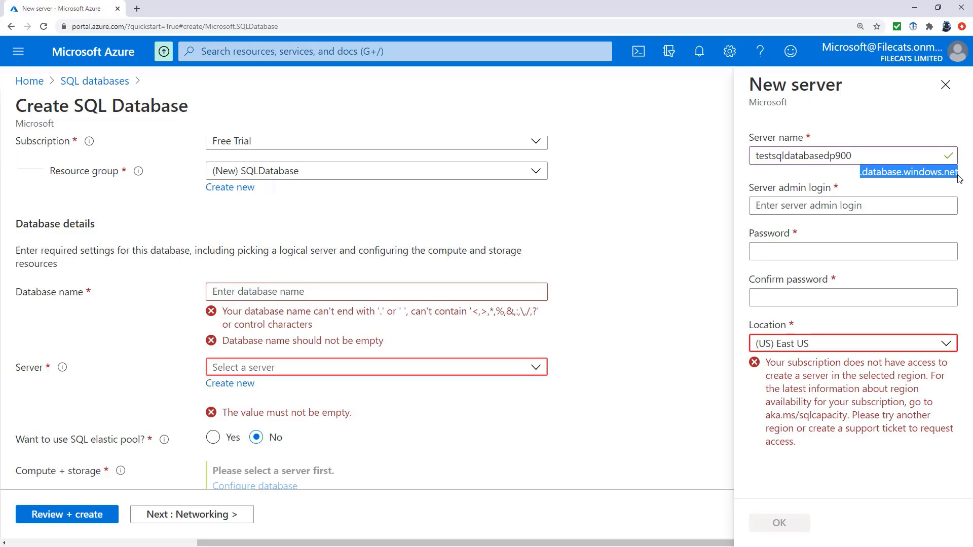
pyautogui.click(852, 205)
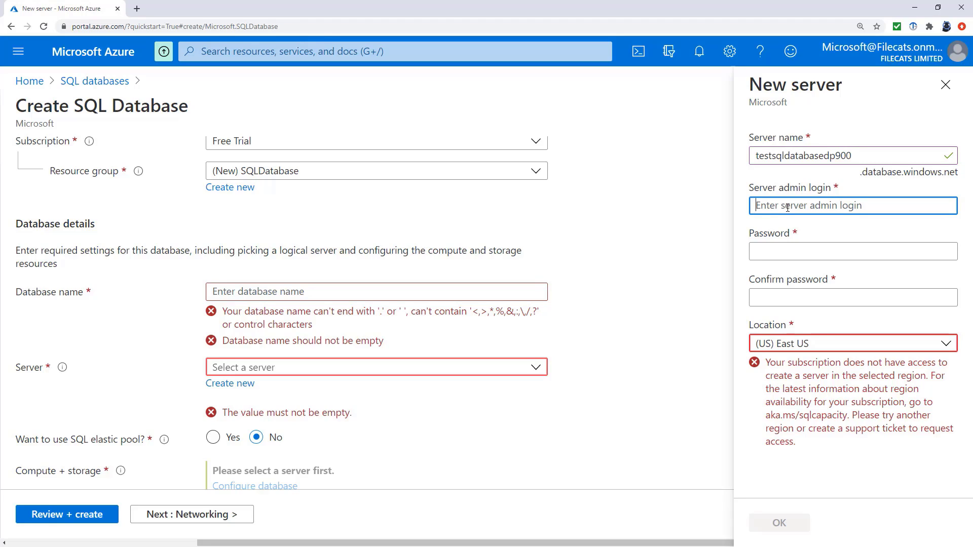
pyautogui.moveTo(798, 197)
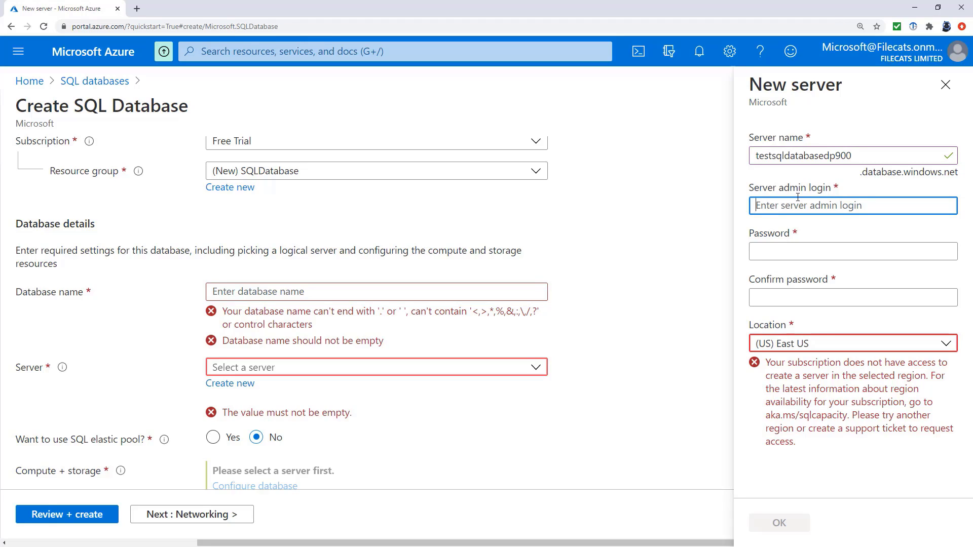
# Step: Set server admin login dp900 with a password and matching confirmation
pyautogui.write('dp900')
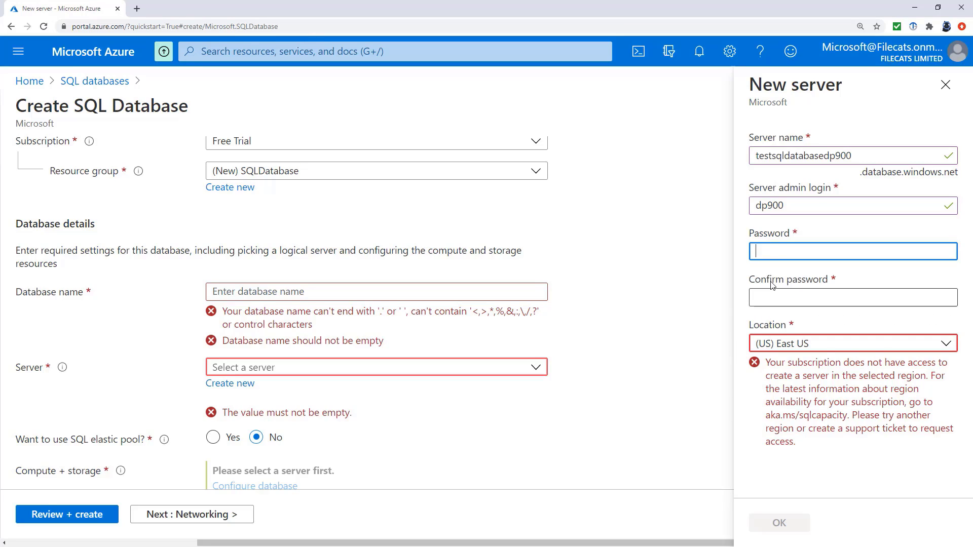
pyautogui.write('•')
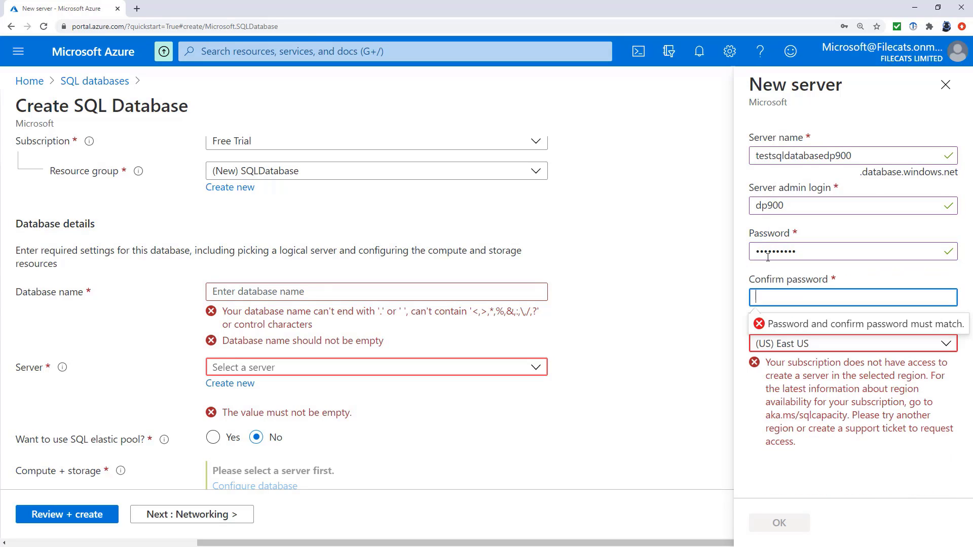
pyautogui.write('••')
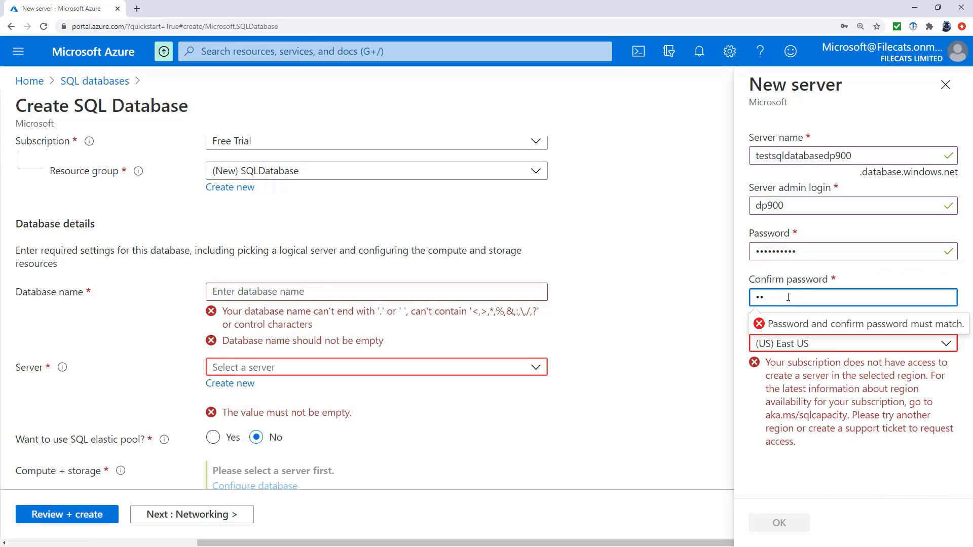
pyautogui.write('••••••••')
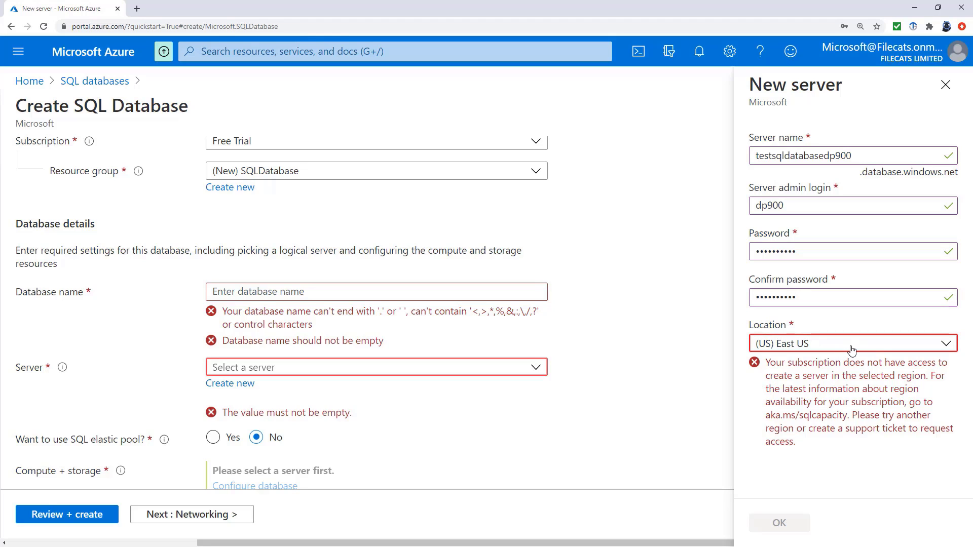
# Step: Place the new server in (Europe) UK South and confirm the New server pane
pyautogui.click(852, 343)
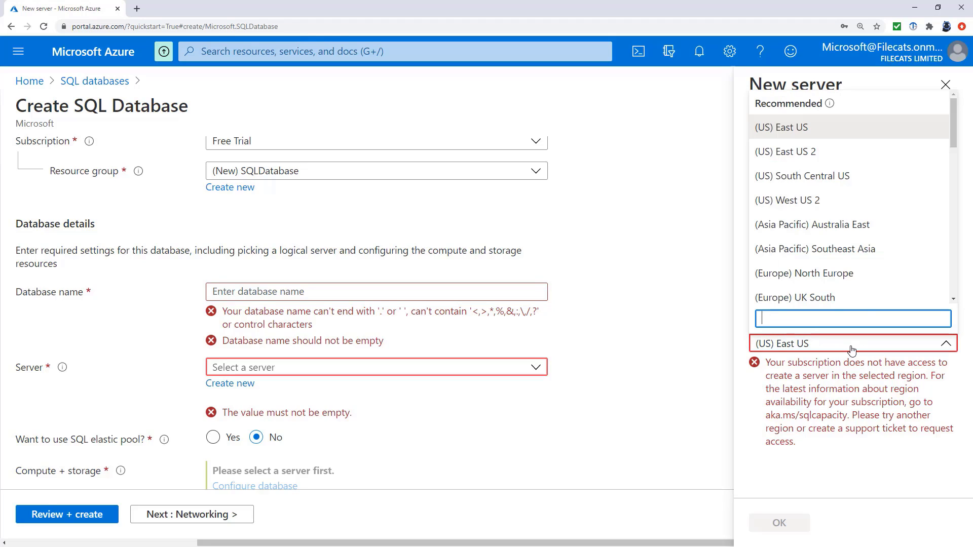
pyautogui.scroll(-3)
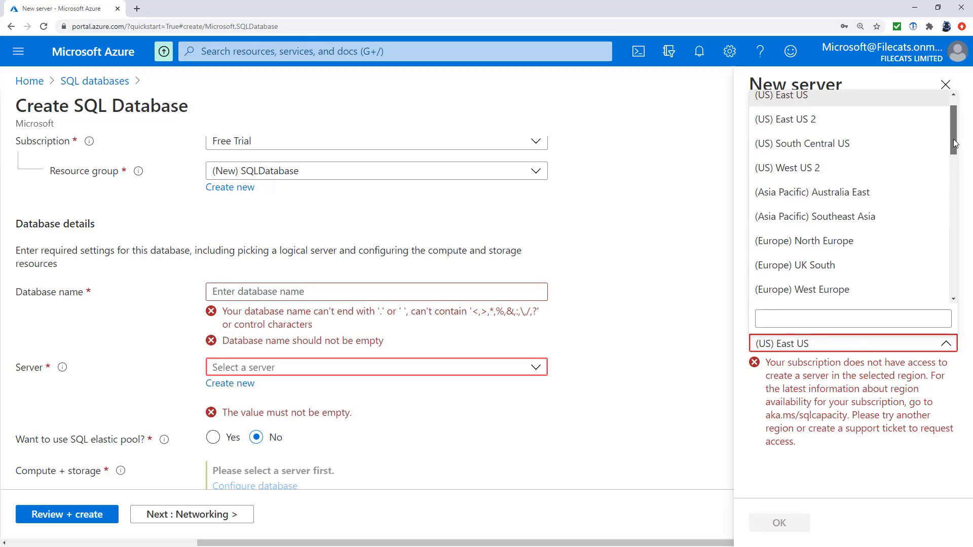
pyautogui.scroll(-3)
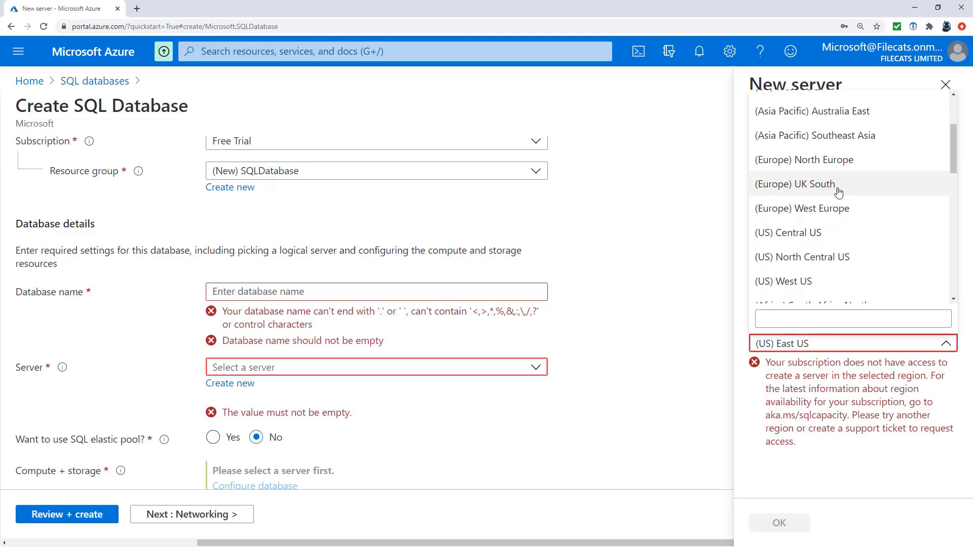
pyautogui.click(795, 183)
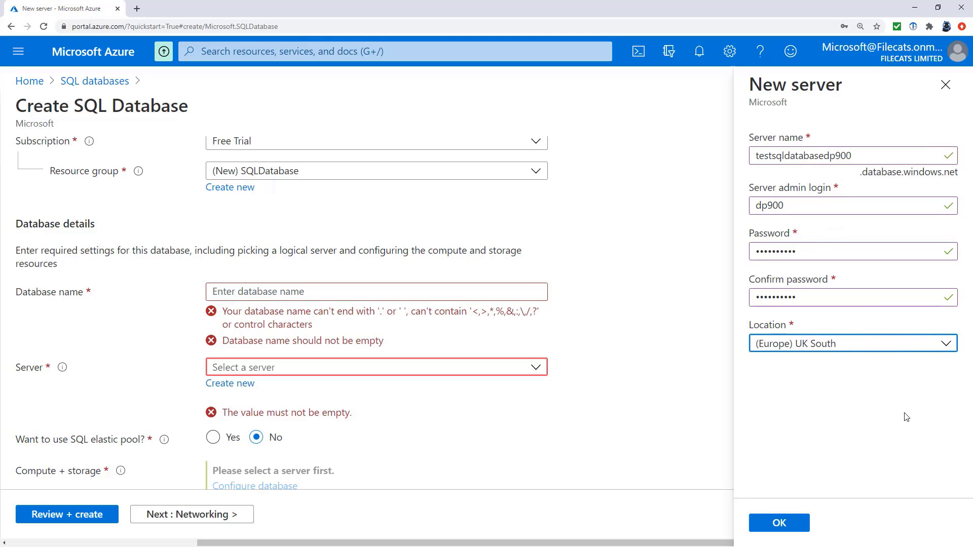
pyautogui.click(851, 343)
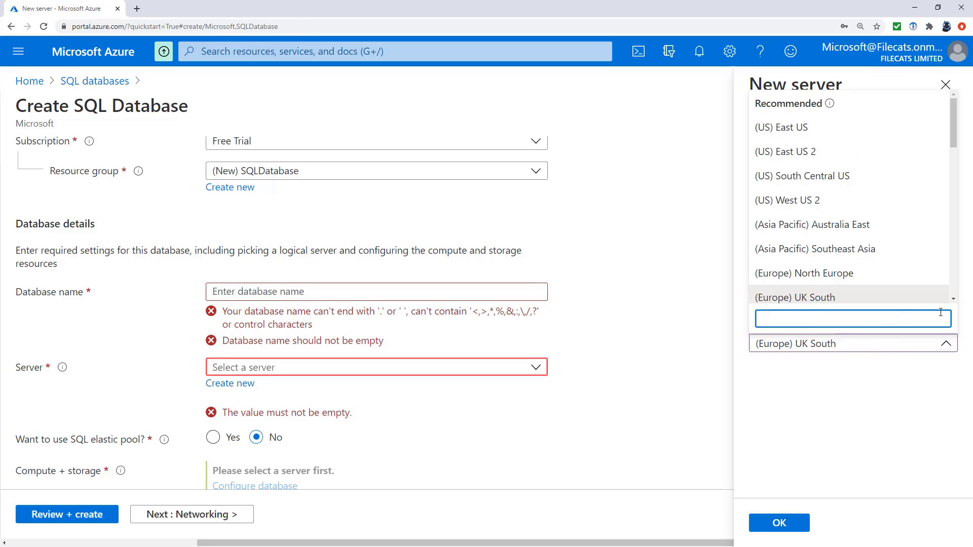
pyautogui.scroll(-3)
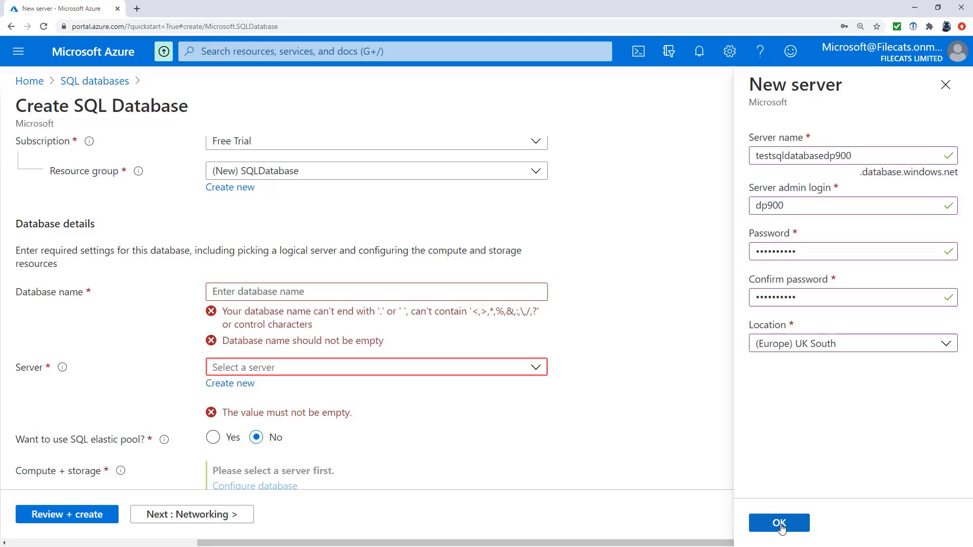
pyautogui.click(779, 523)
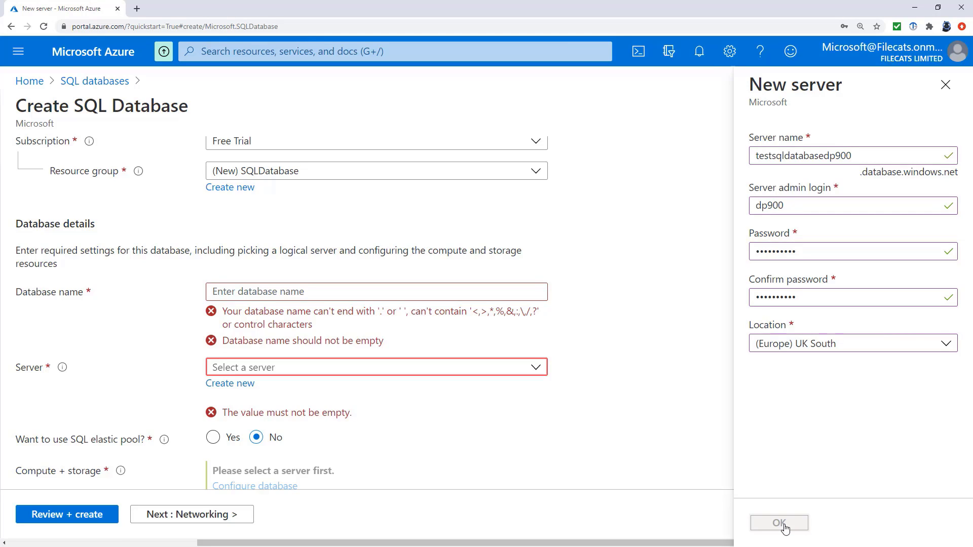
pyautogui.click(778, 522)
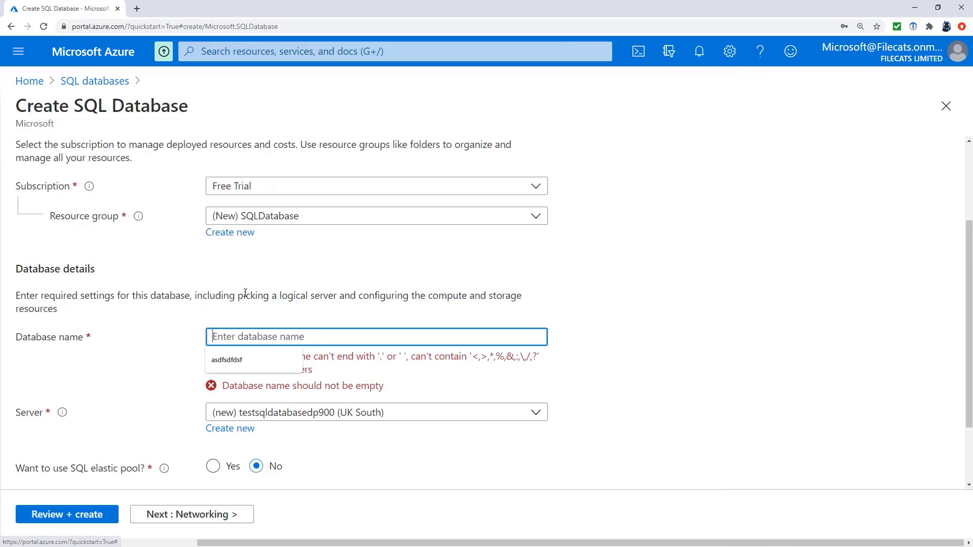
# Step: Enter DP900 as the database name
pyautogui.scroll(-3)
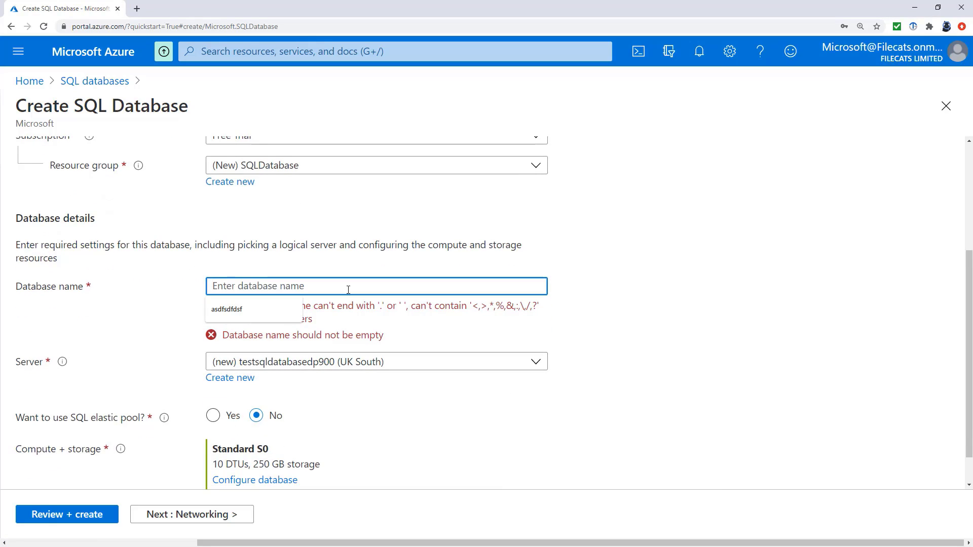
pyautogui.write('DP900')
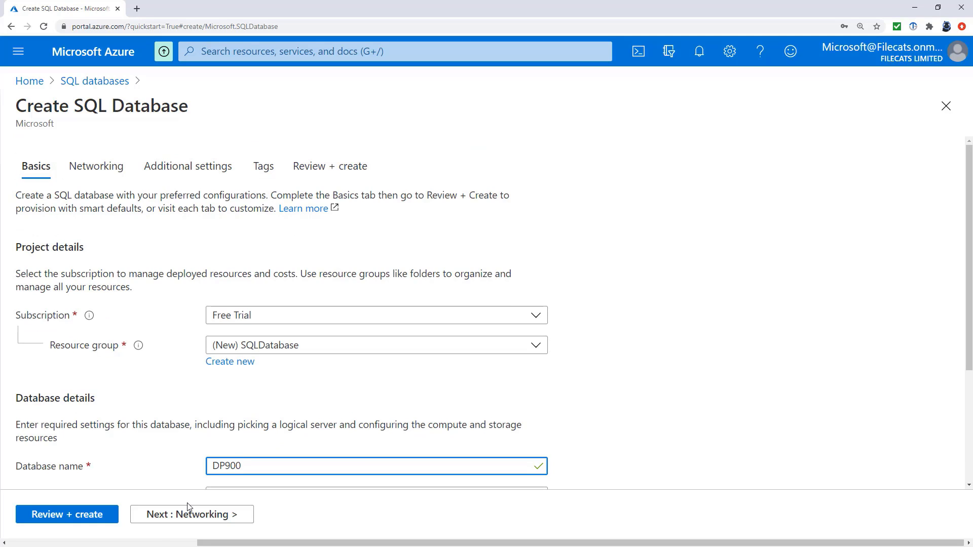
# Step: Keep Networking at No access, save the password in Chrome, and continue to Additional settings
pyautogui.click(191, 514)
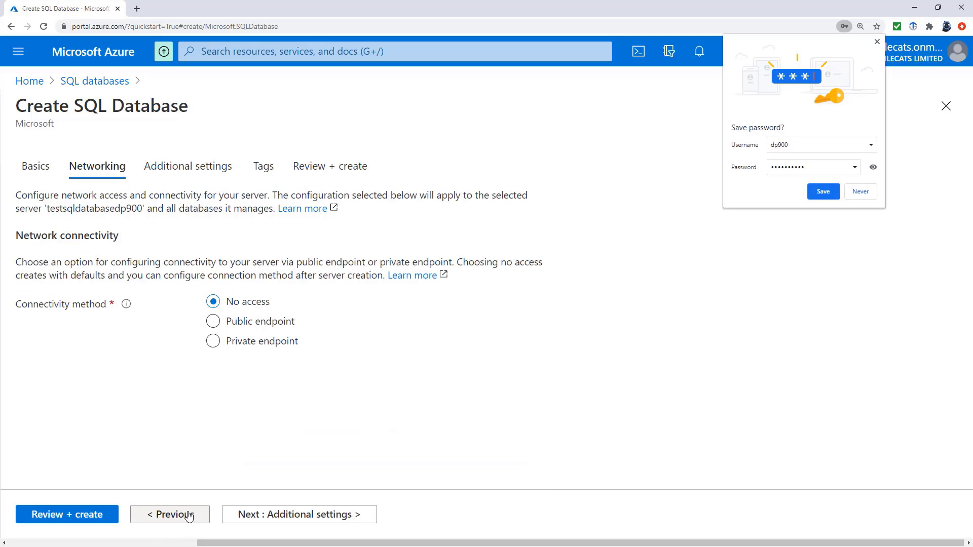
pyautogui.moveTo(823, 191)
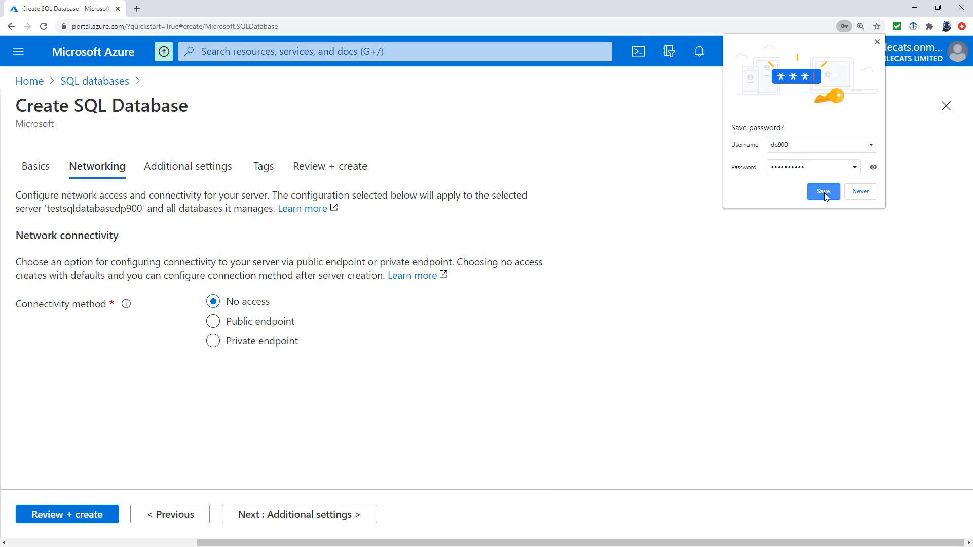
pyautogui.click(823, 191)
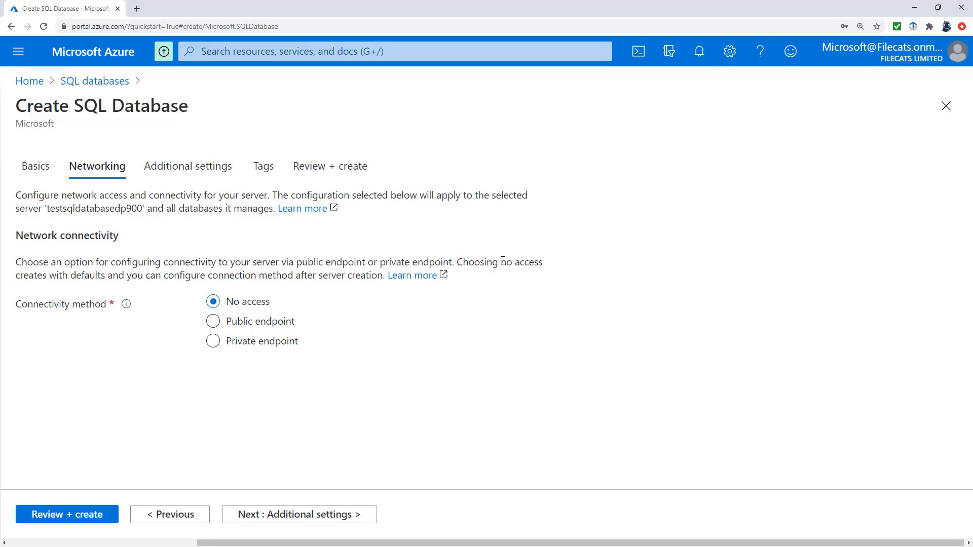
pyautogui.moveTo(500, 261); pyautogui.dragTo(359, 276)
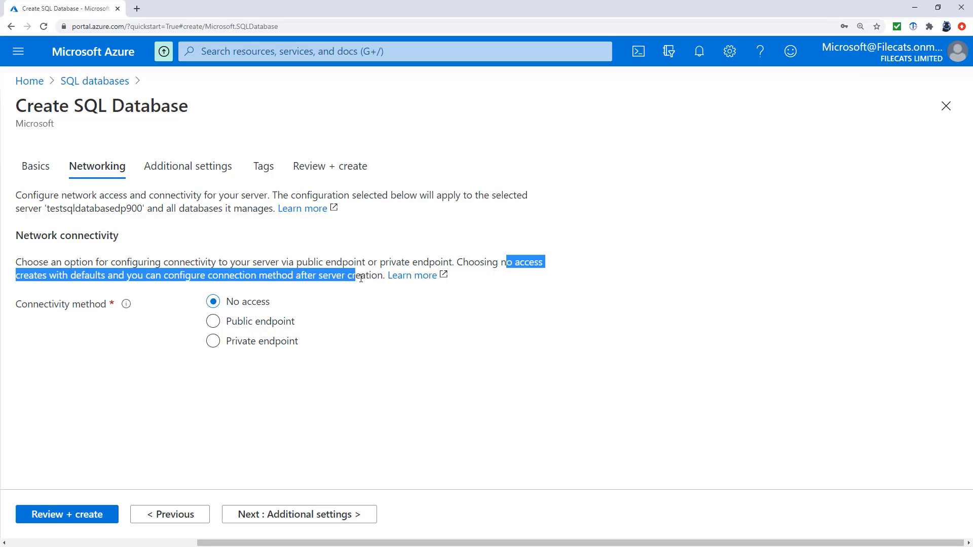
pyautogui.click(298, 514)
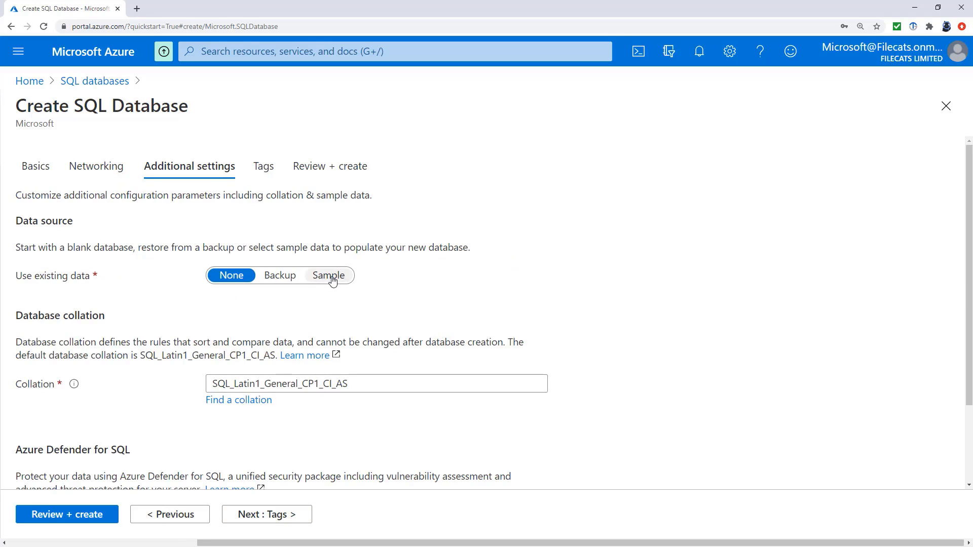
# Step: Choose Sample under Use existing data on the Additional settings tab
pyautogui.click(329, 274)
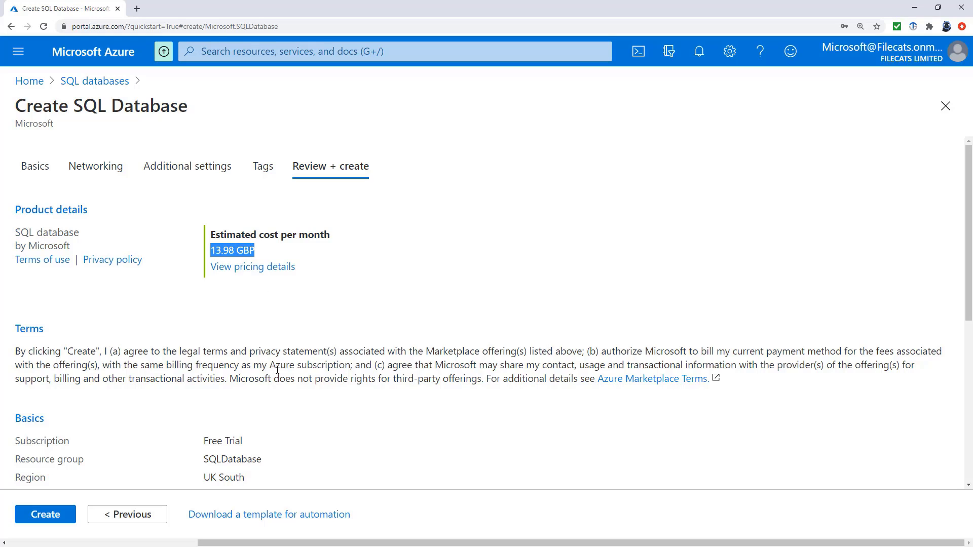
# Step: Scroll through the DP900 review summary and create the database
pyautogui.scroll(-3)
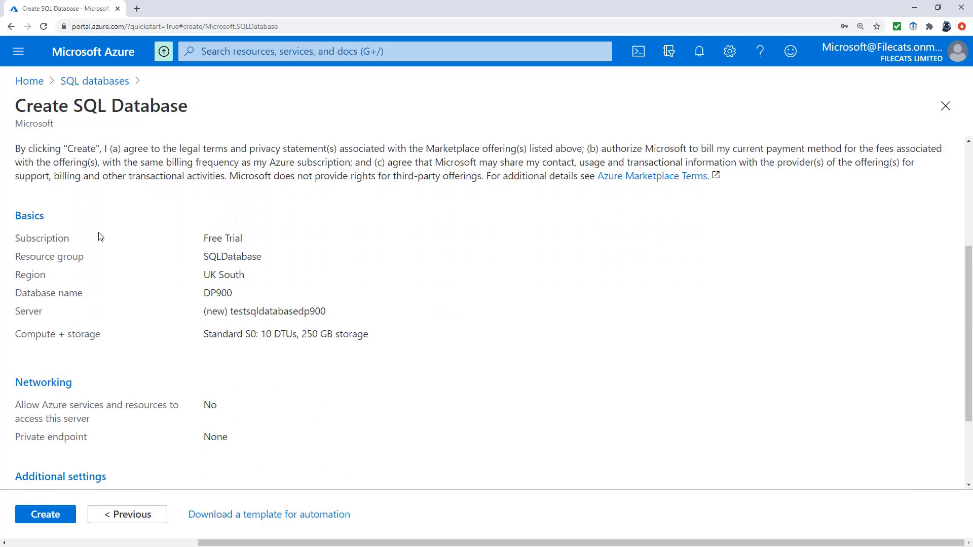
pyautogui.scroll(-3)
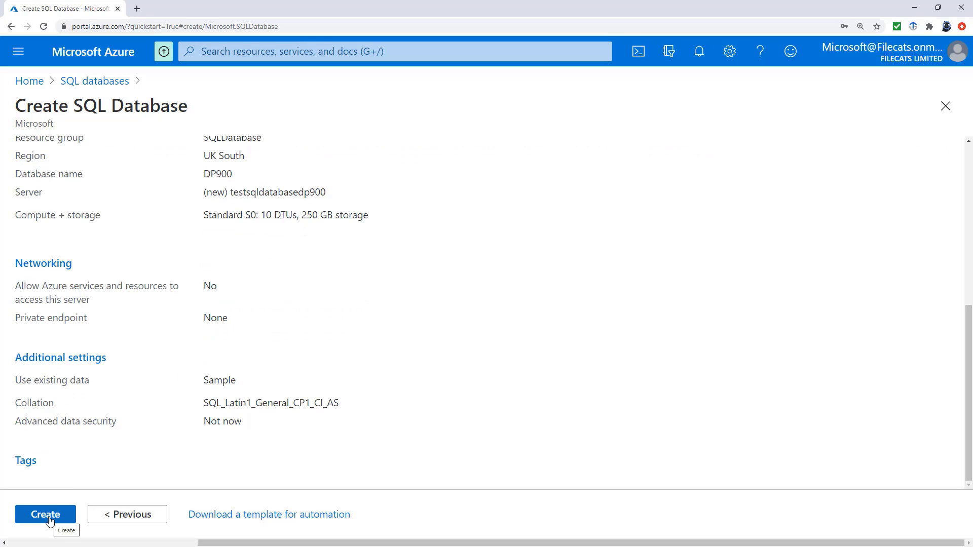
pyautogui.click(44, 514)
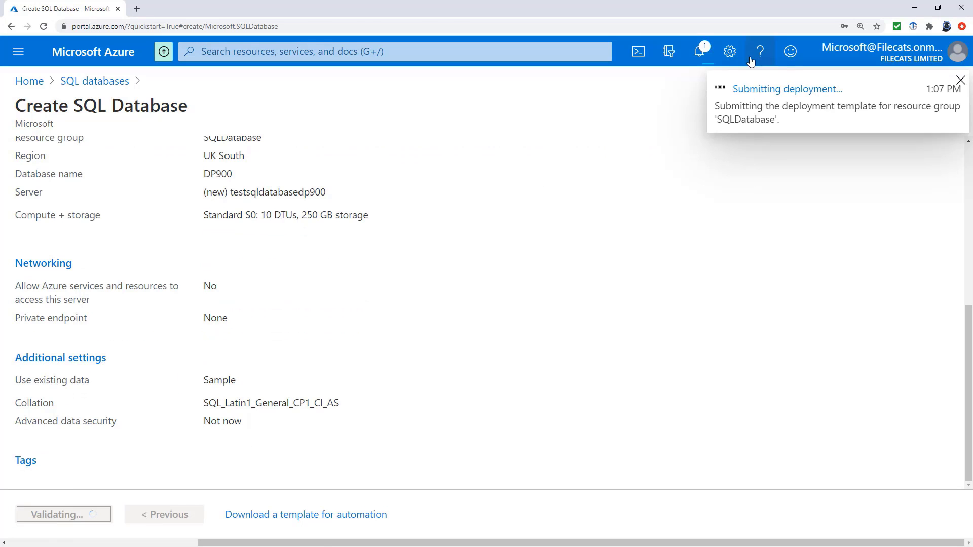
# Step: Follow the DP900 deployment via notifications and open the new database once it succeeds
pyautogui.click(788, 89)
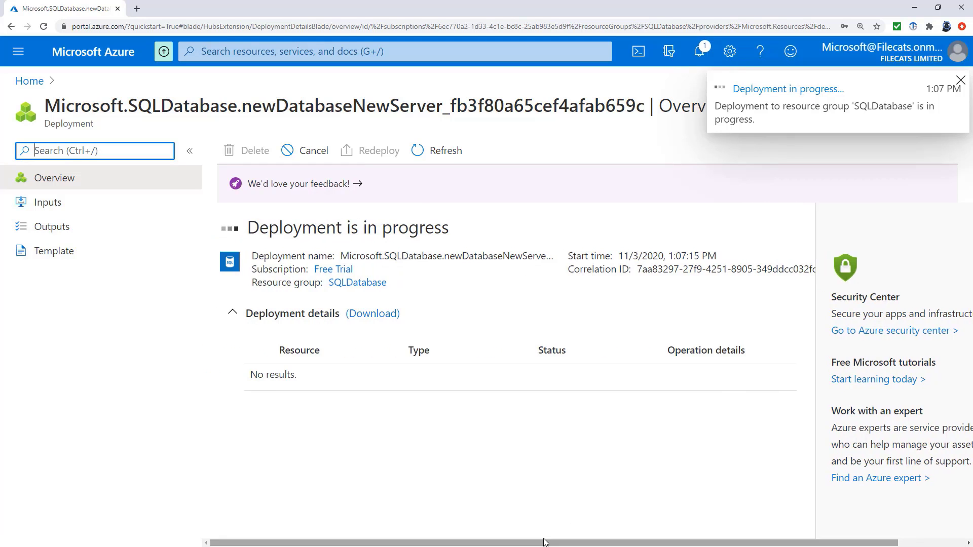
pyautogui.moveTo(556, 470)
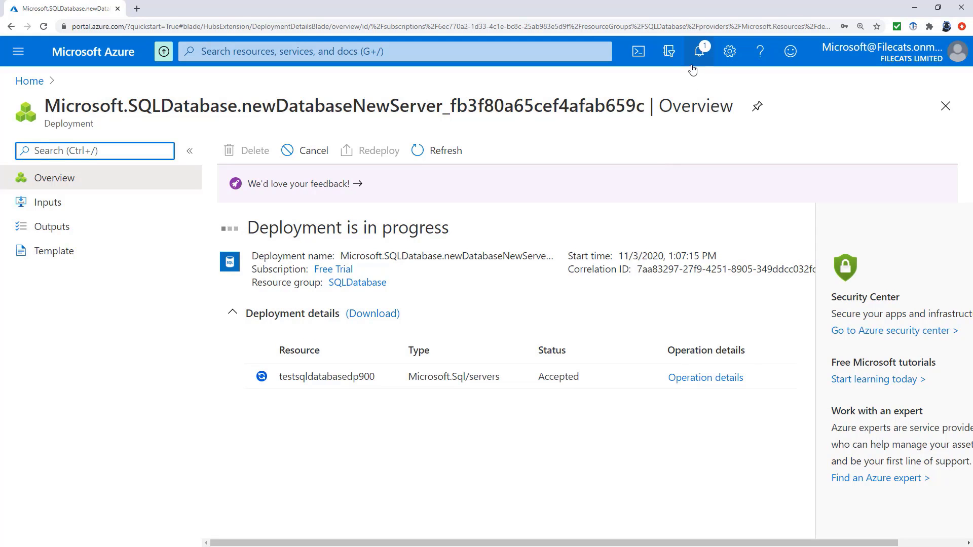
pyautogui.click(699, 51)
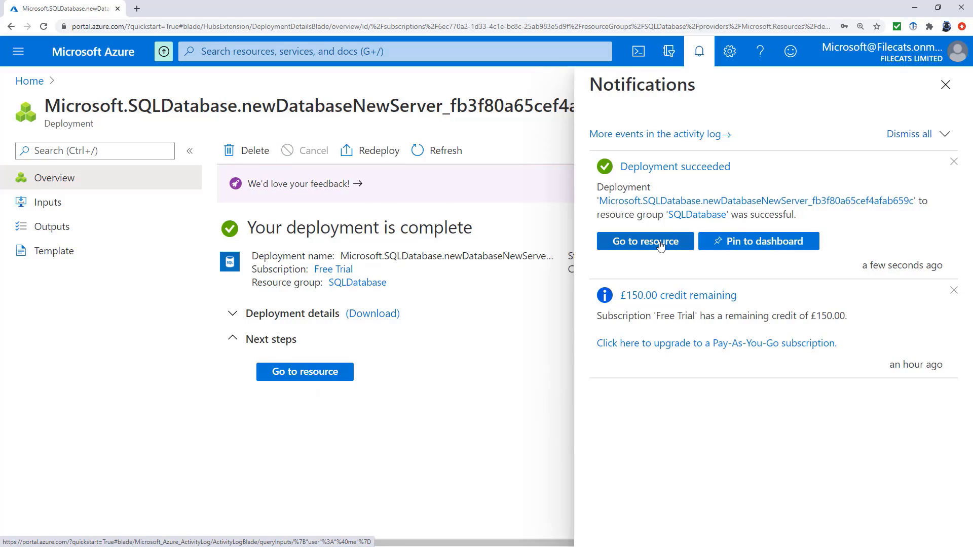
pyautogui.click(645, 241)
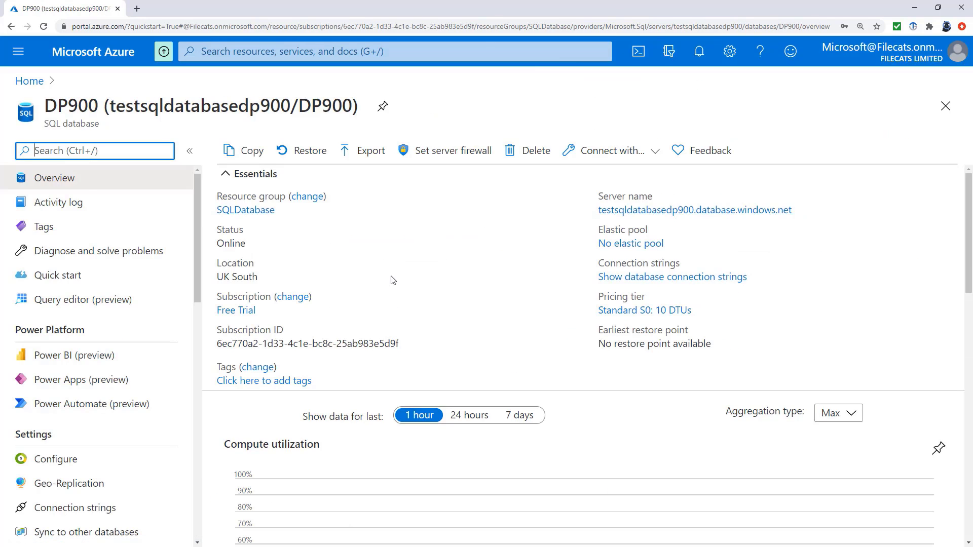
pyautogui.moveTo(398, 269)
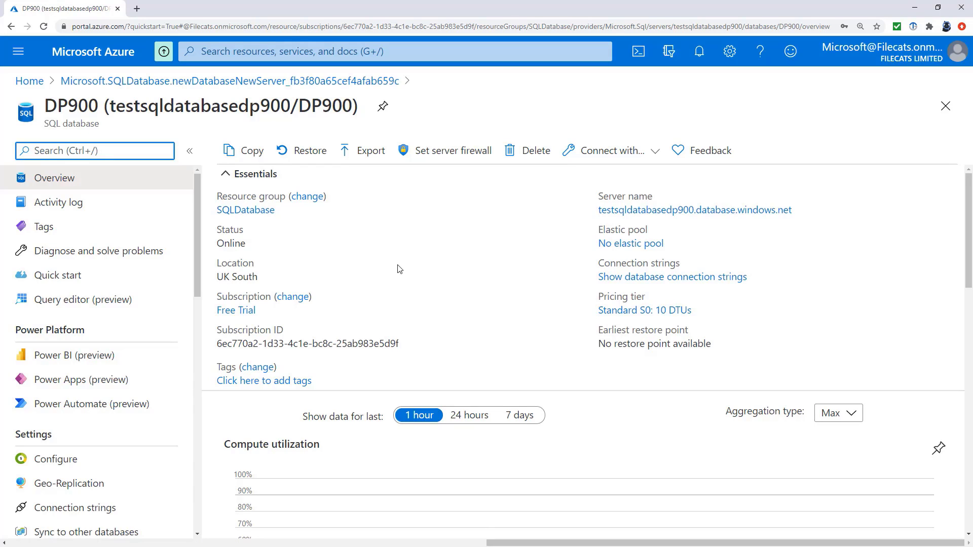
pyautogui.moveTo(97, 251)
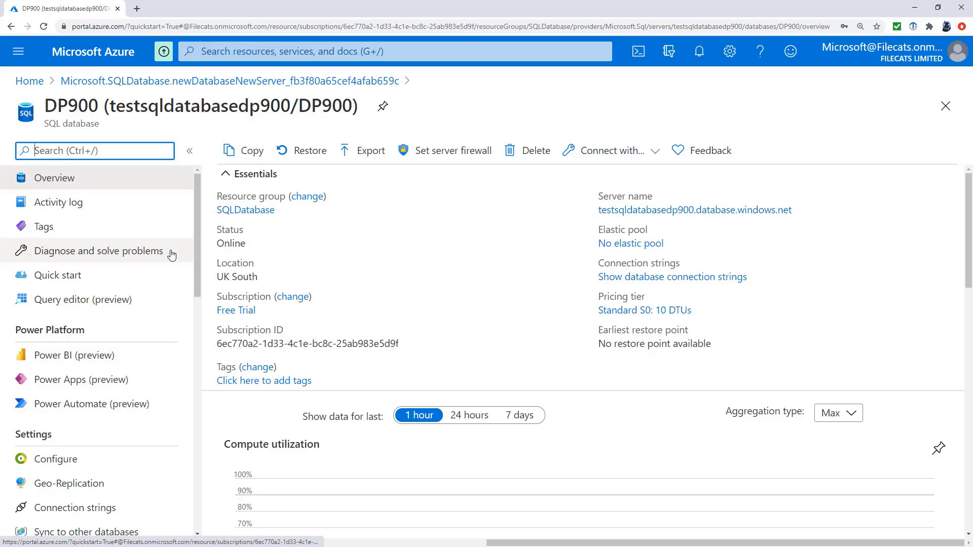
pyautogui.moveTo(197, 274)
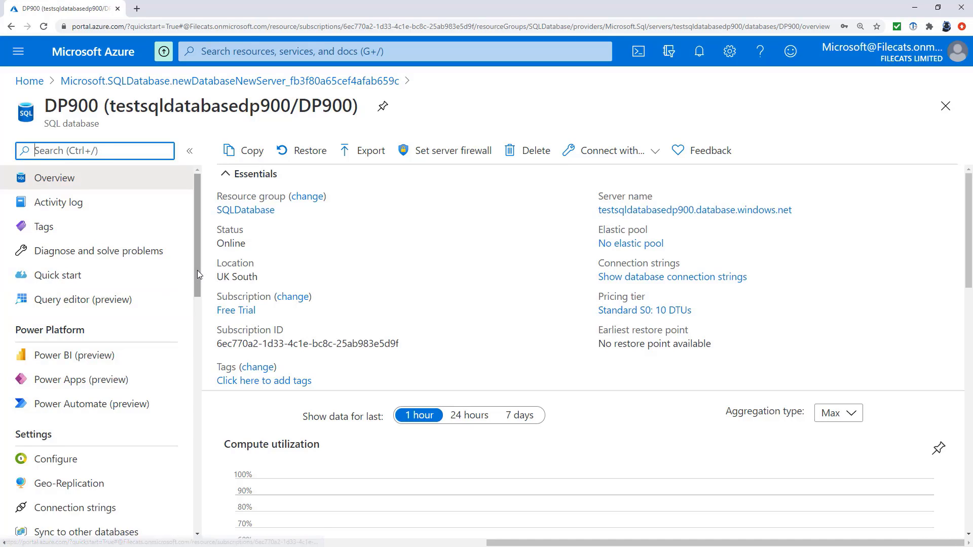
# Step: Open Query editor (preview) from the DP900 database's left menu
pyautogui.scroll(-3)
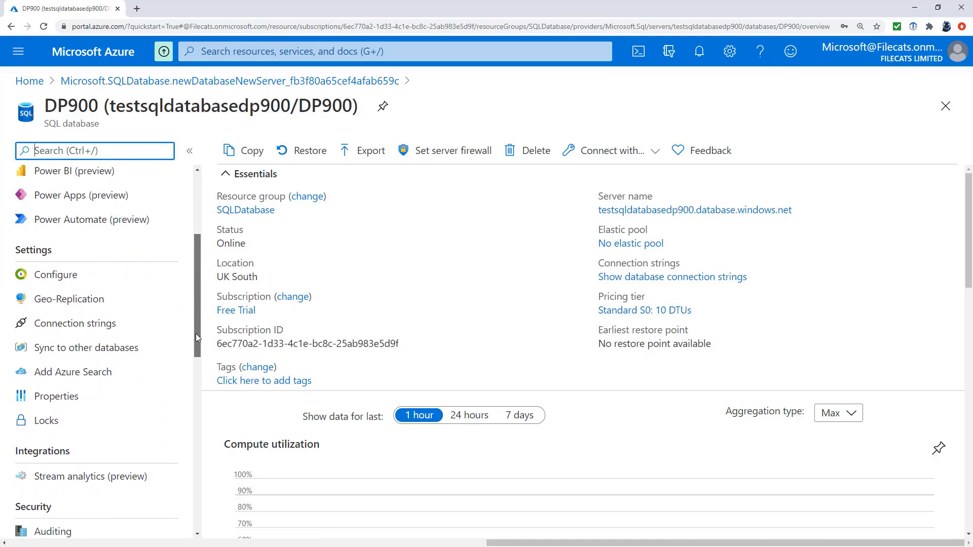
pyautogui.scroll(-3)
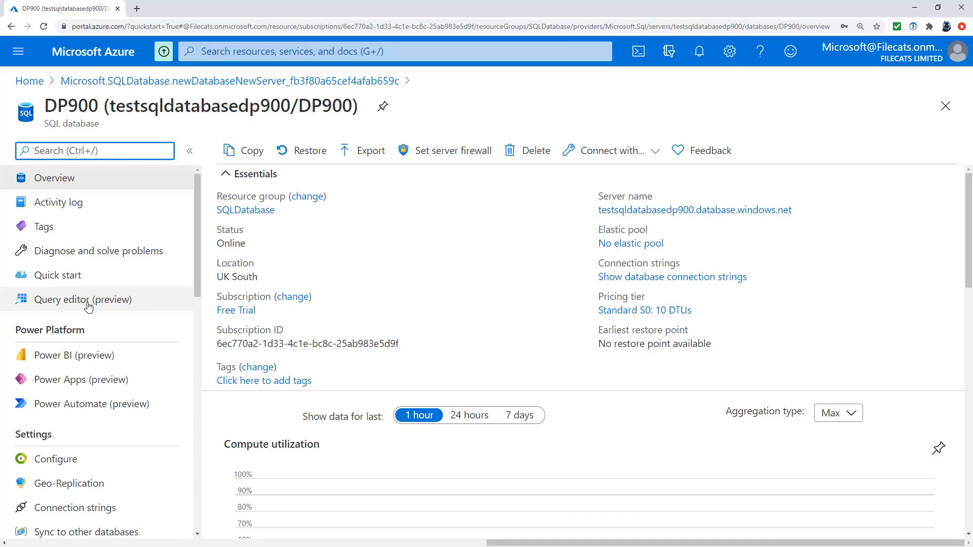
pyautogui.click(83, 299)
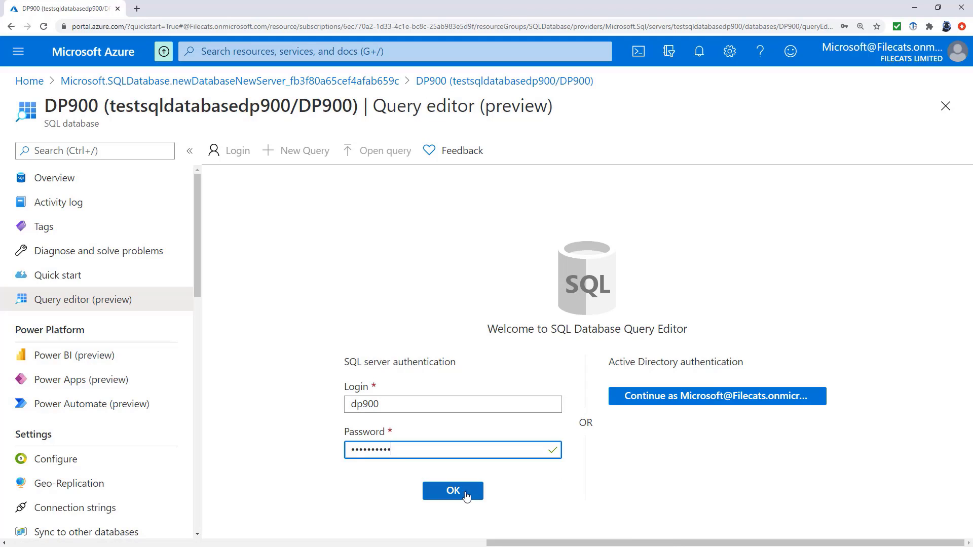
# Step: Sign in to the query editor as dp900, then follow the Set server firewall link
pyautogui.click(453, 490)
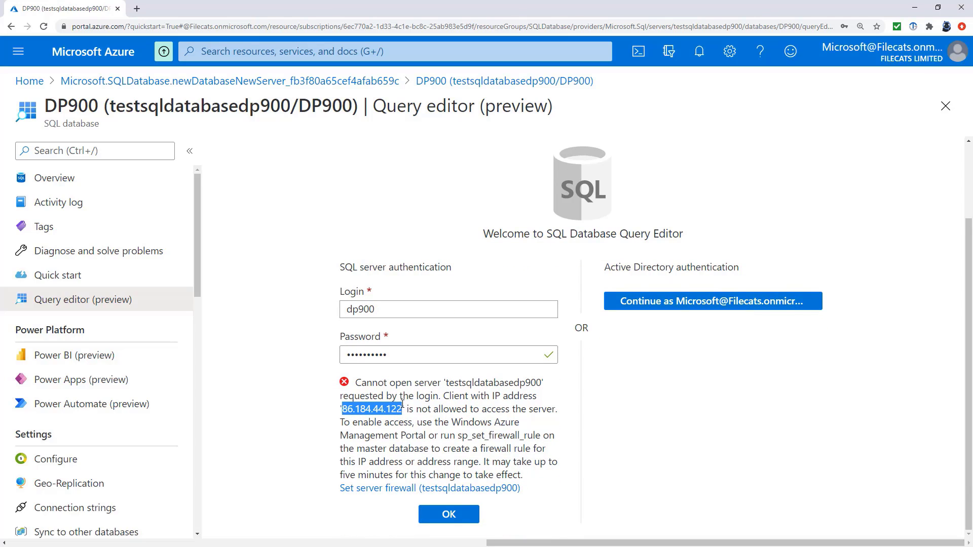
pyautogui.click(712, 301)
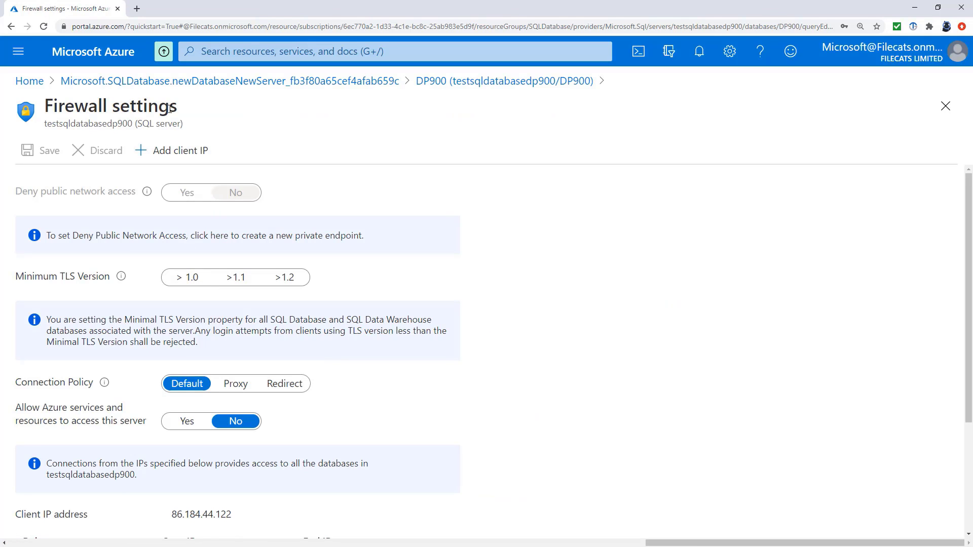
pyautogui.moveTo(167, 162)
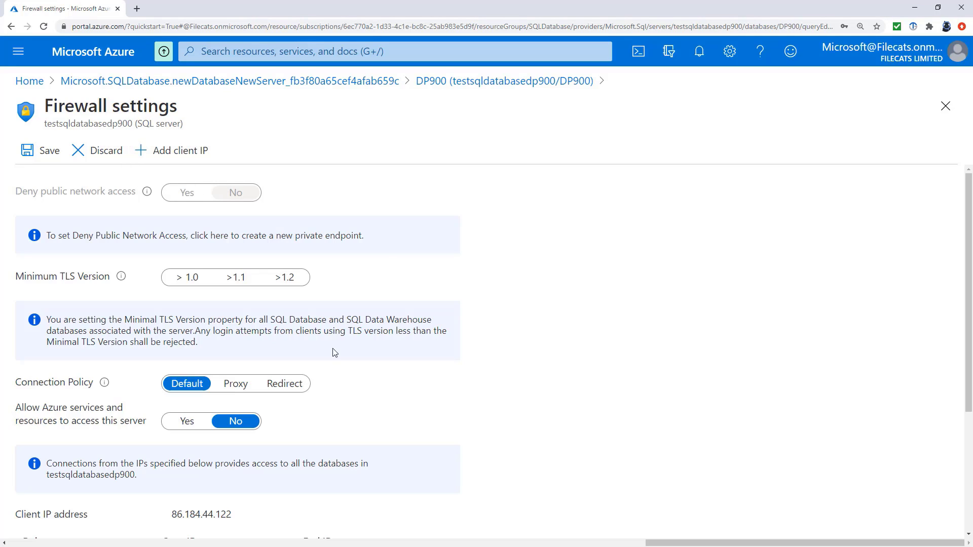
pyautogui.scroll(-3)
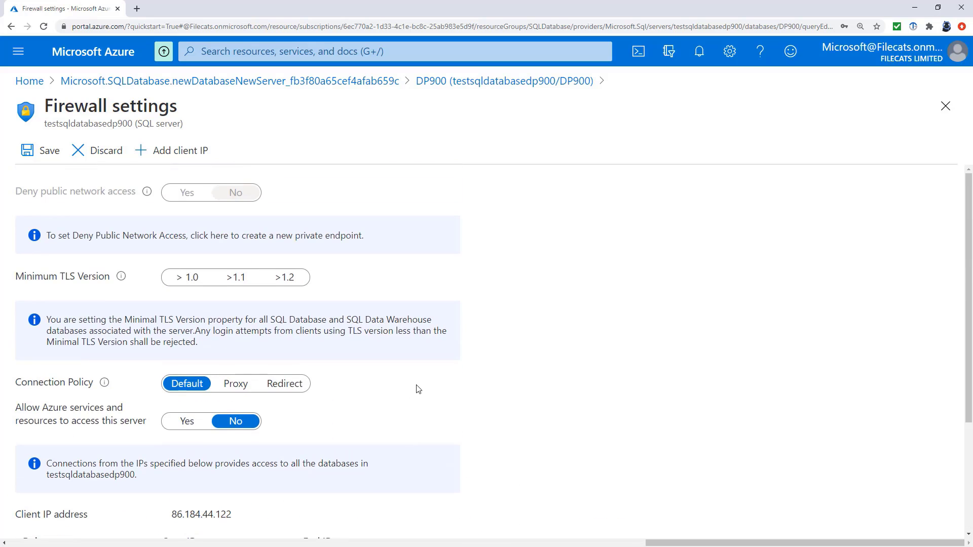
pyautogui.moveTo(64, 157)
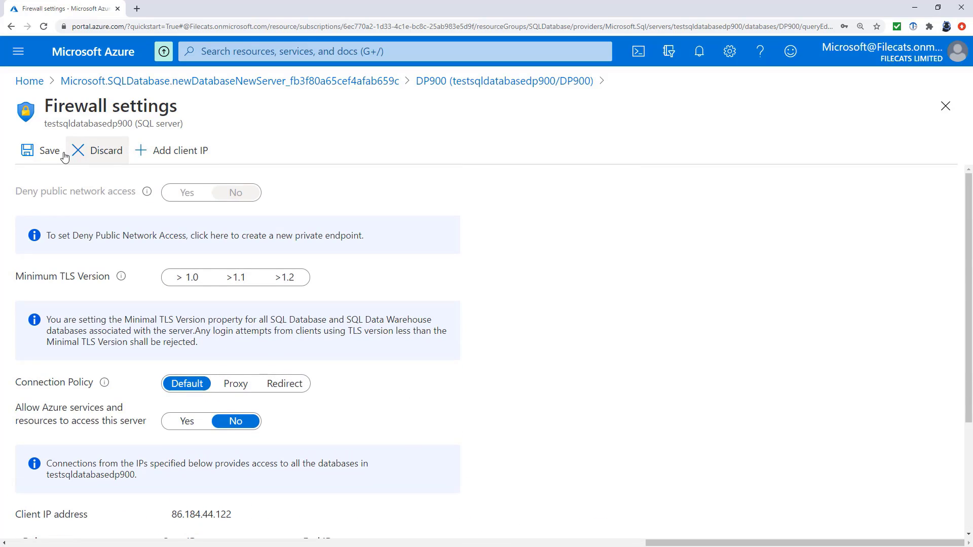
pyautogui.click(48, 150)
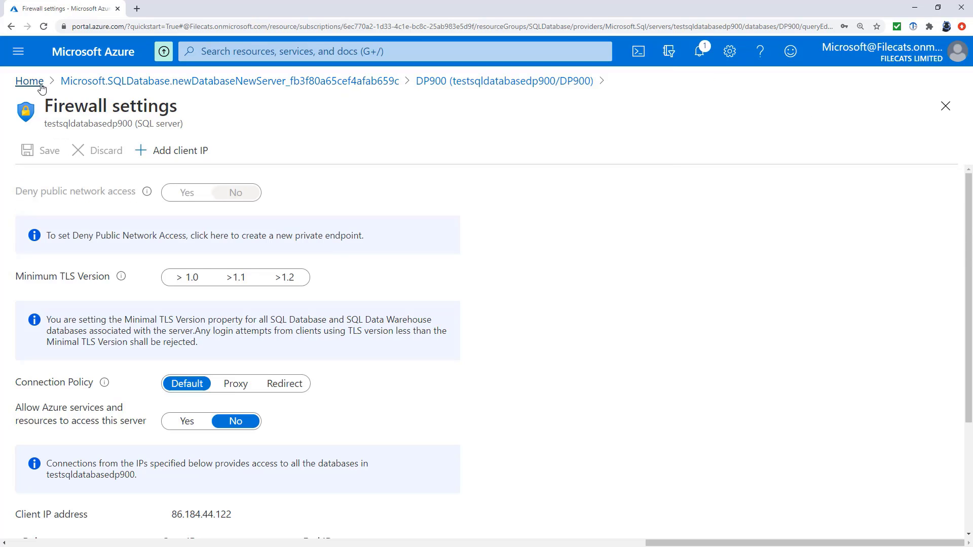
# Step: Reopen DP900 from Home's recent resources and sign in to its query editor
pyautogui.click(29, 81)
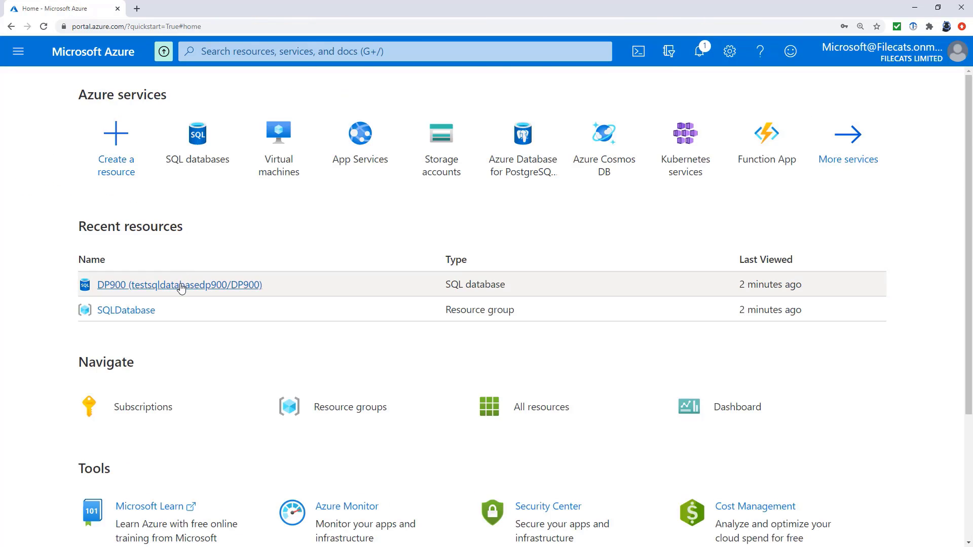
pyautogui.click(179, 285)
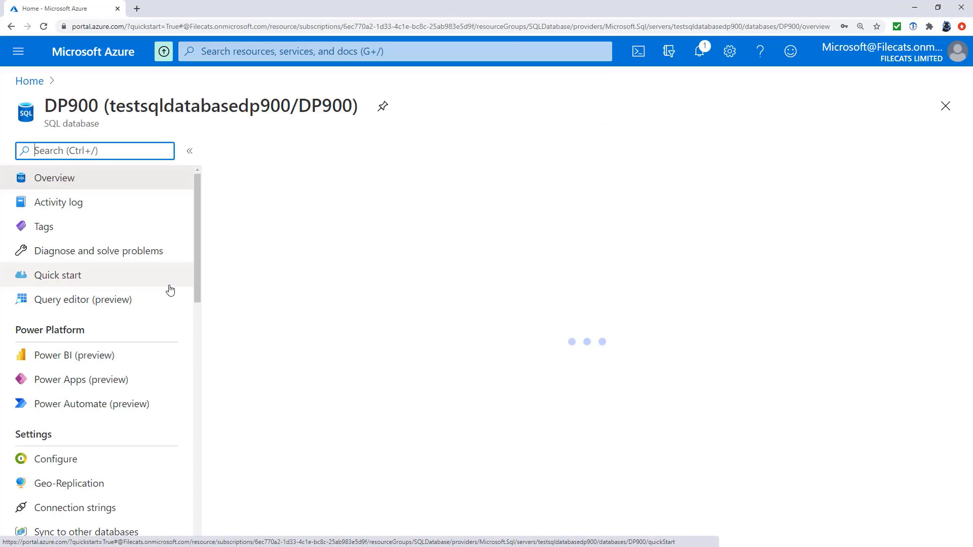
pyautogui.click(83, 299)
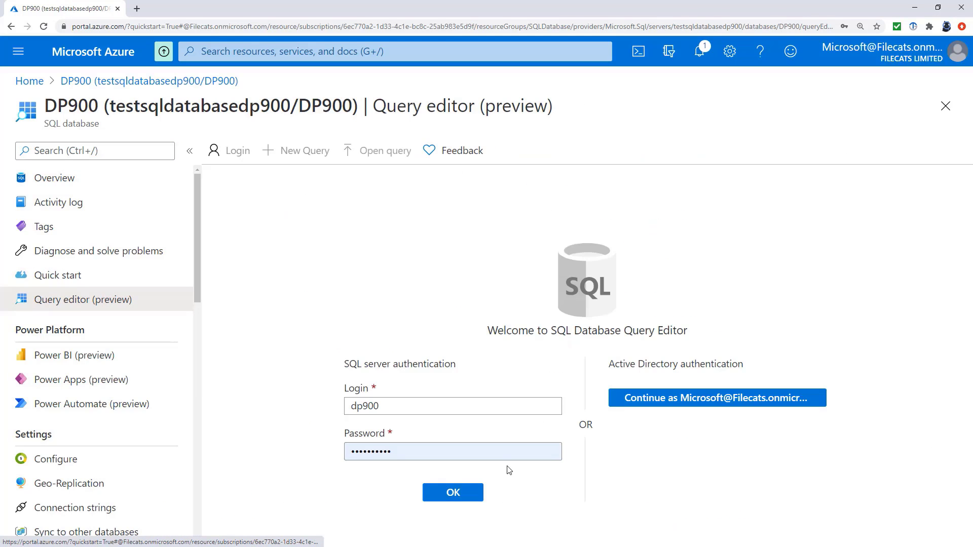
pyautogui.click(452, 492)
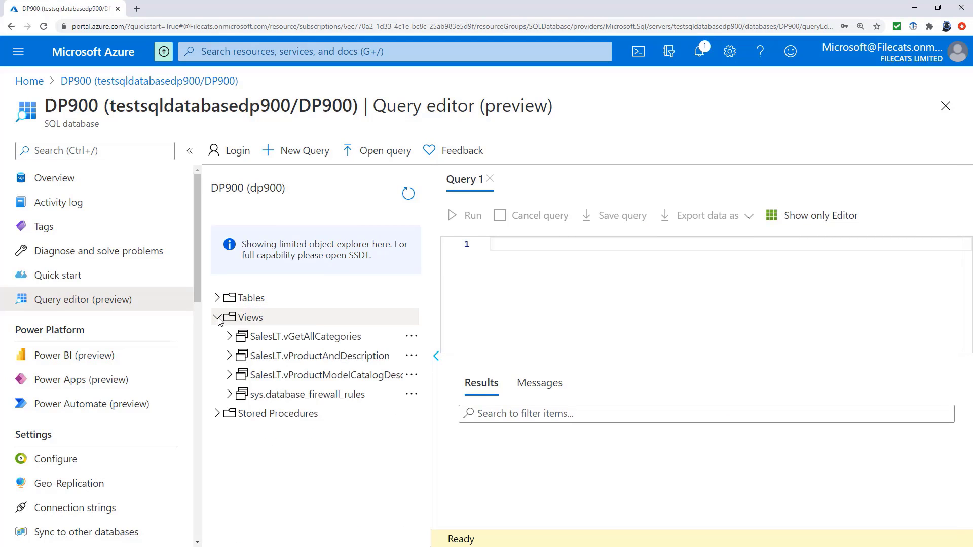
# Step: Expand Tables and write 'select * from [SalesLT].[Address]' using IntelliSense
pyautogui.click(218, 318)
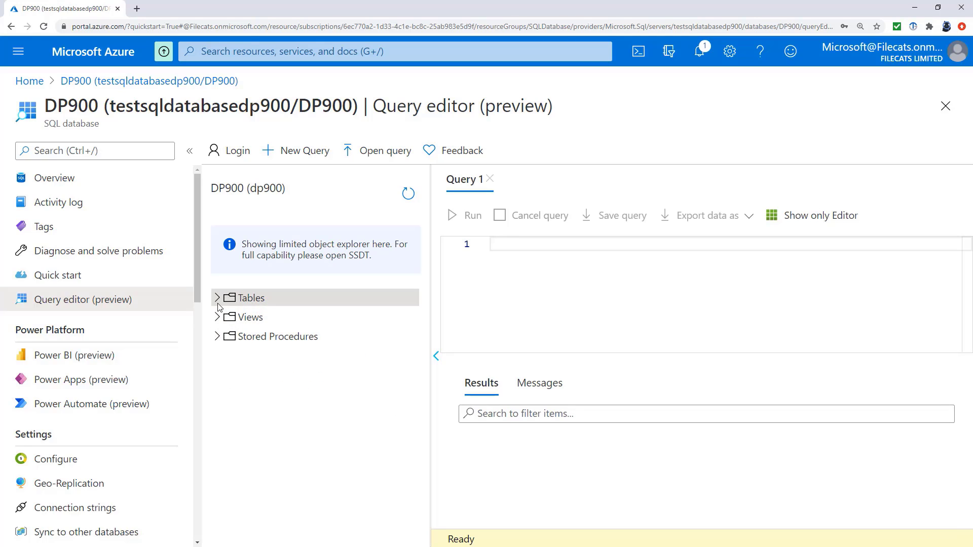
pyautogui.click(218, 298)
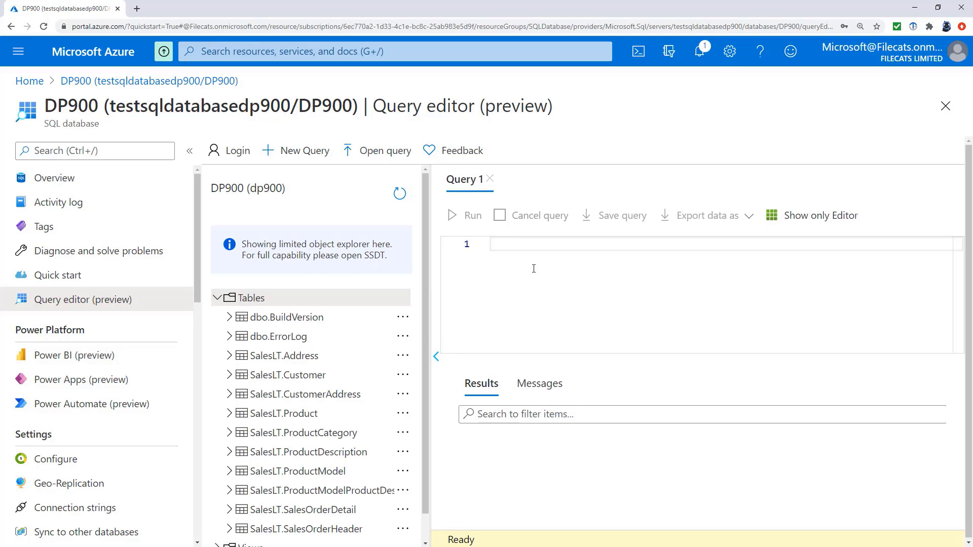
pyautogui.write('select *u')
pyautogui.write('from')
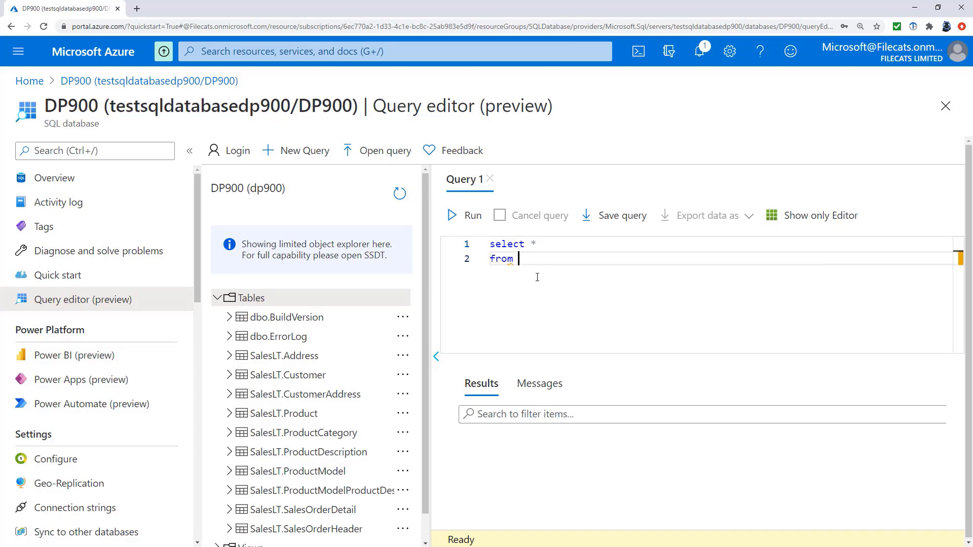
pyautogui.write('sales')
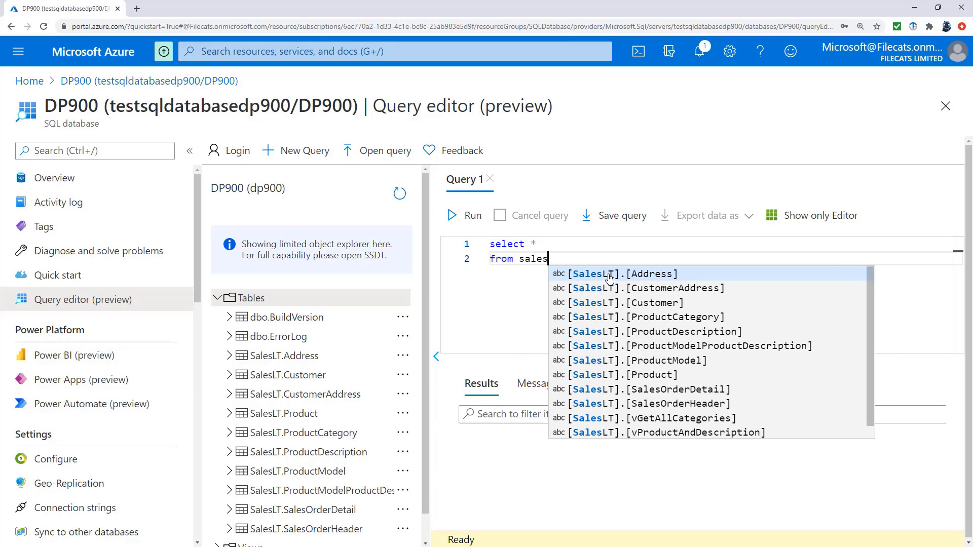
pyautogui.click(465, 216)
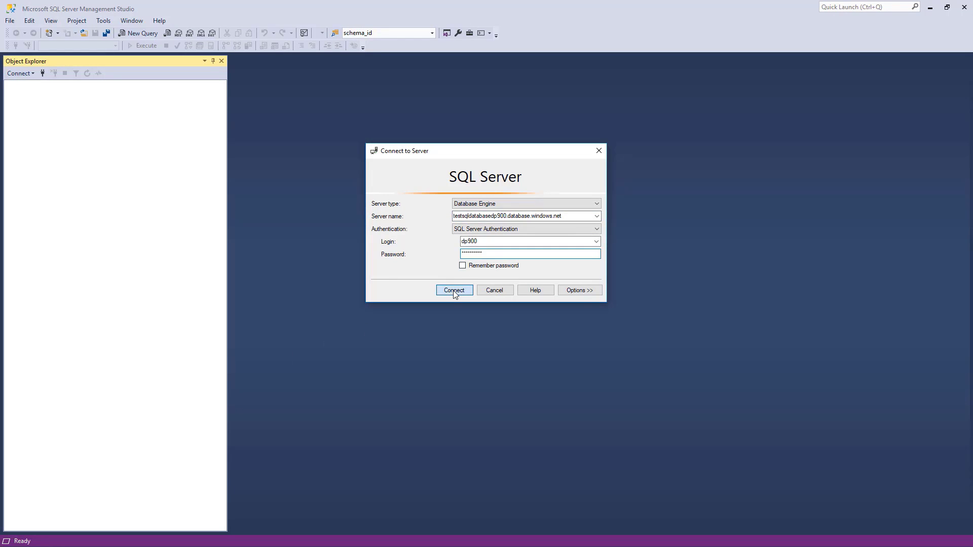
# Step: Connect SSMS to testsqldatabasedp900 as dp900 and open a new DP900 query
pyautogui.click(453, 290)
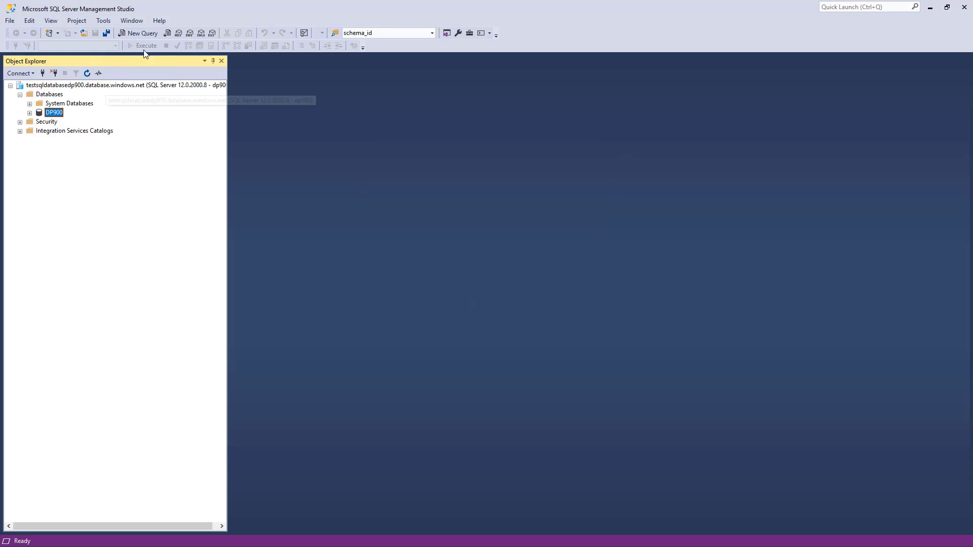
pyautogui.click(139, 33)
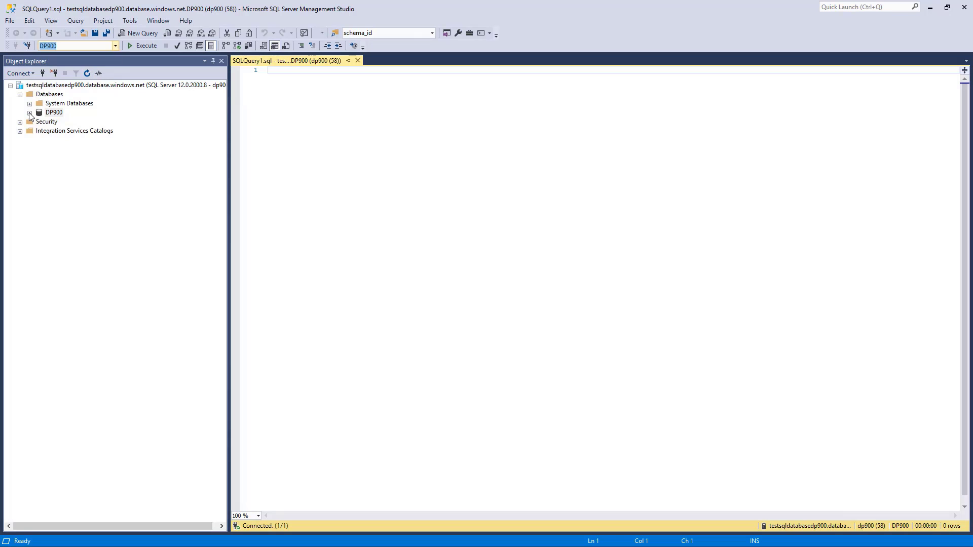
# Step: Expand DP900 in Object Explorer and write the select-all query on [SalesLT].[Address]
pyautogui.click(30, 112)
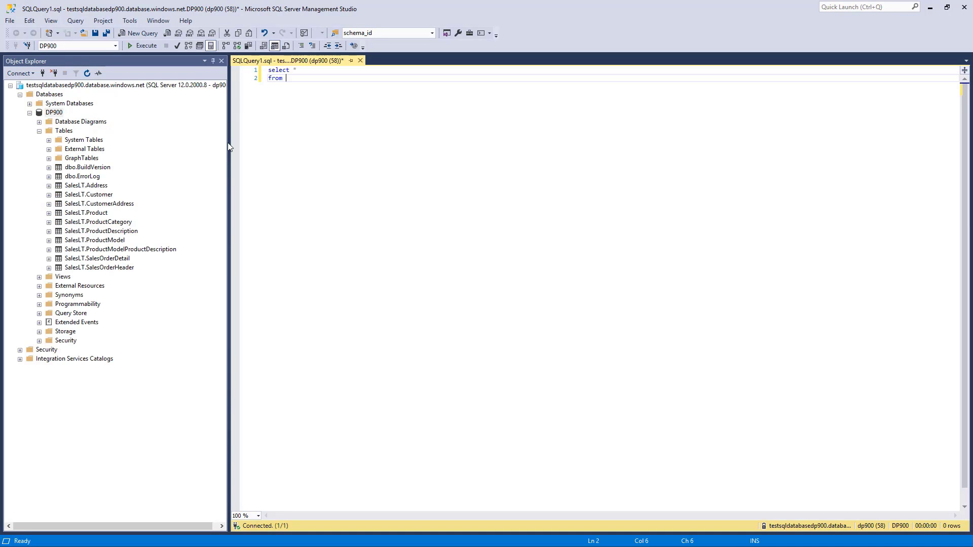
pyautogui.write('[SalesLT].[Address]')
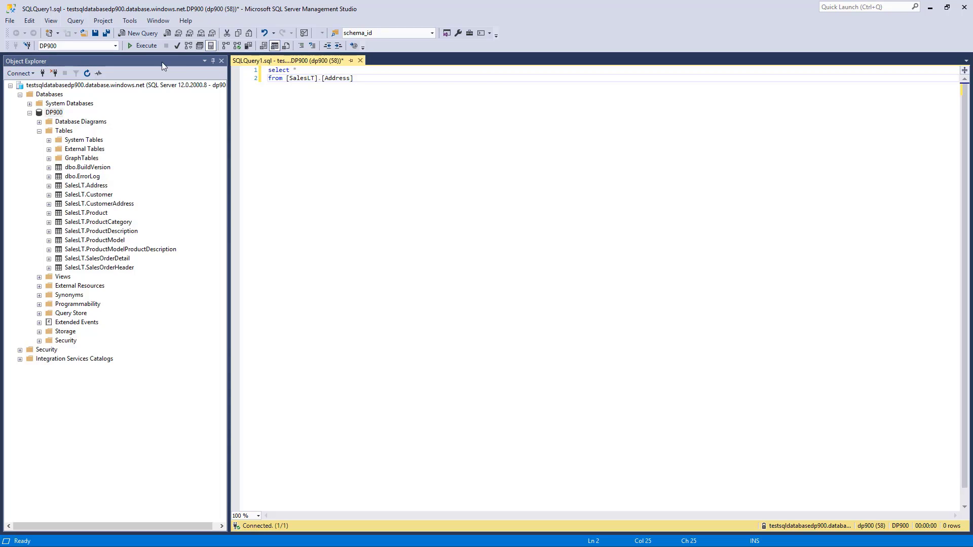
pyautogui.click(144, 45)
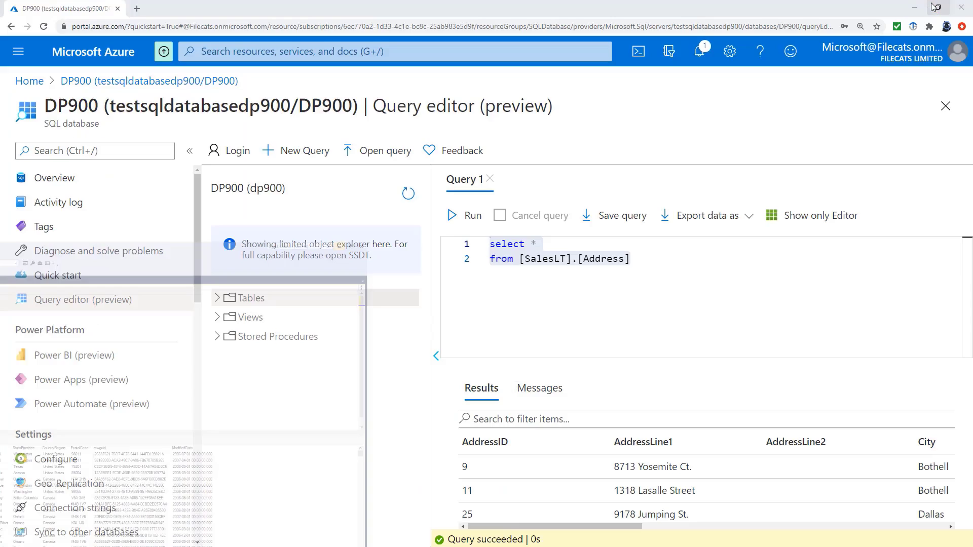
pyautogui.click(217, 297)
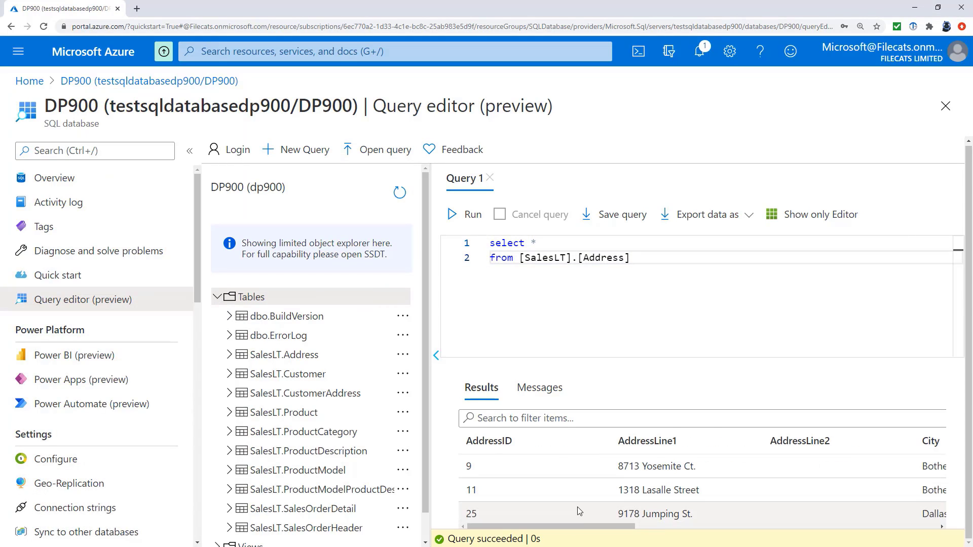
pyautogui.scroll(-3)
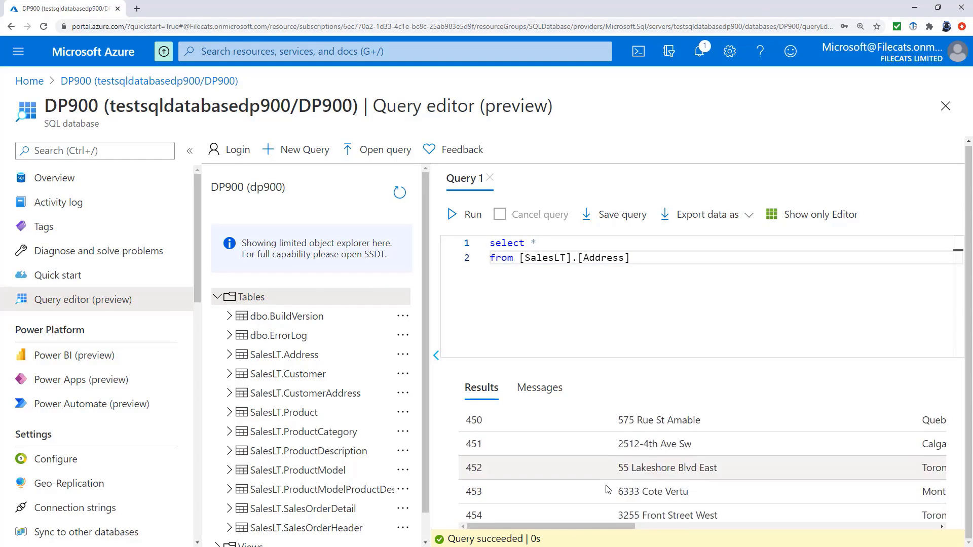
pyautogui.scroll(-3)
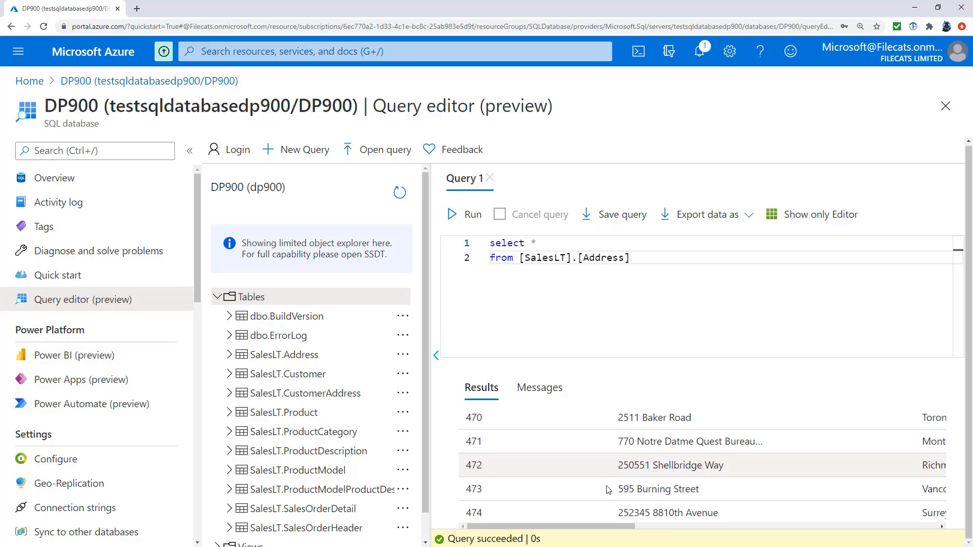
pyautogui.scroll(-3)
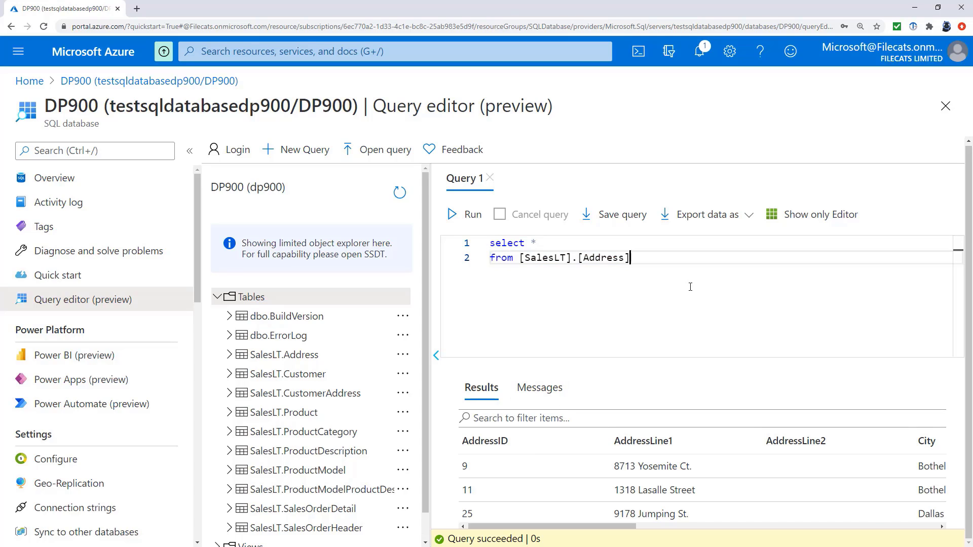
pyautogui.moveTo(694, 284)
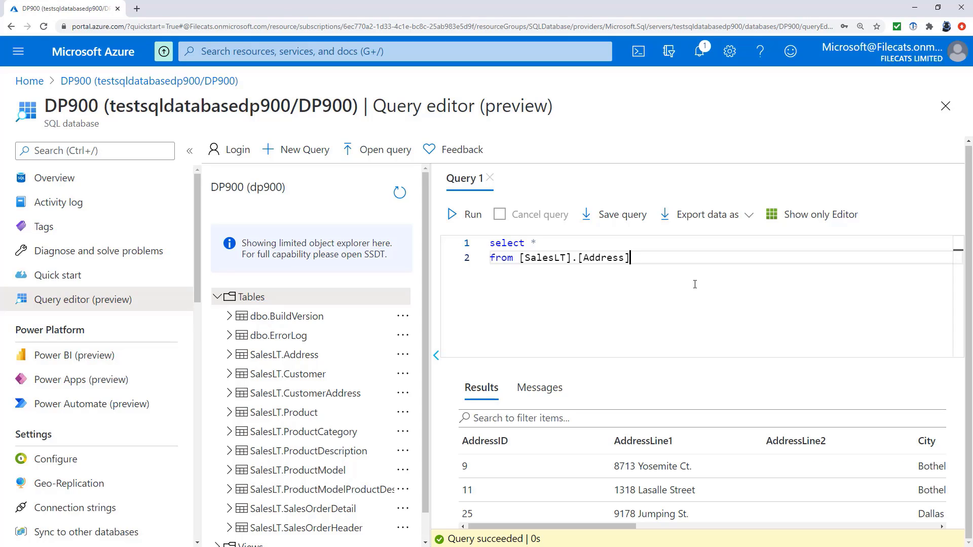
# Step: Collapse the Tables list and select the query text, placing the cursor at its end
pyautogui.click(216, 298)
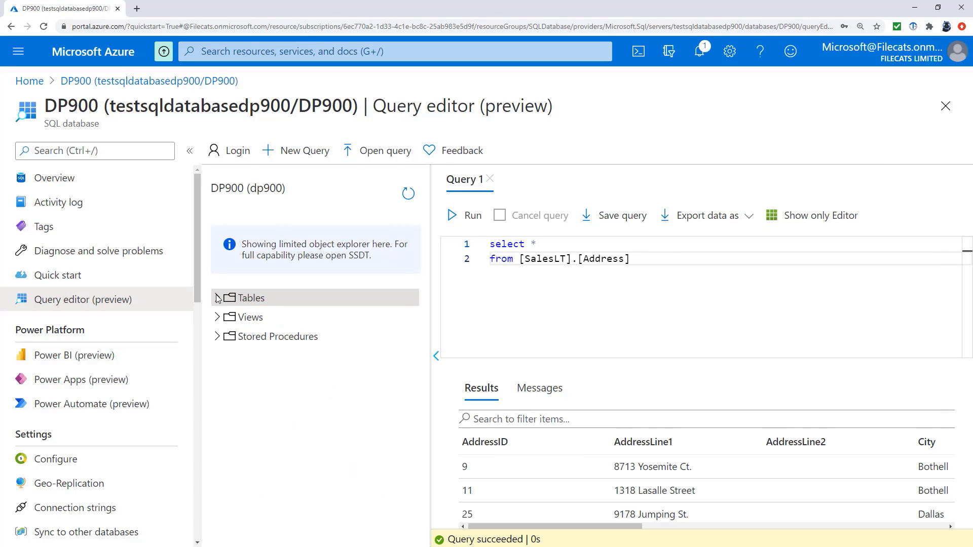
pyautogui.press('ctrl+a')
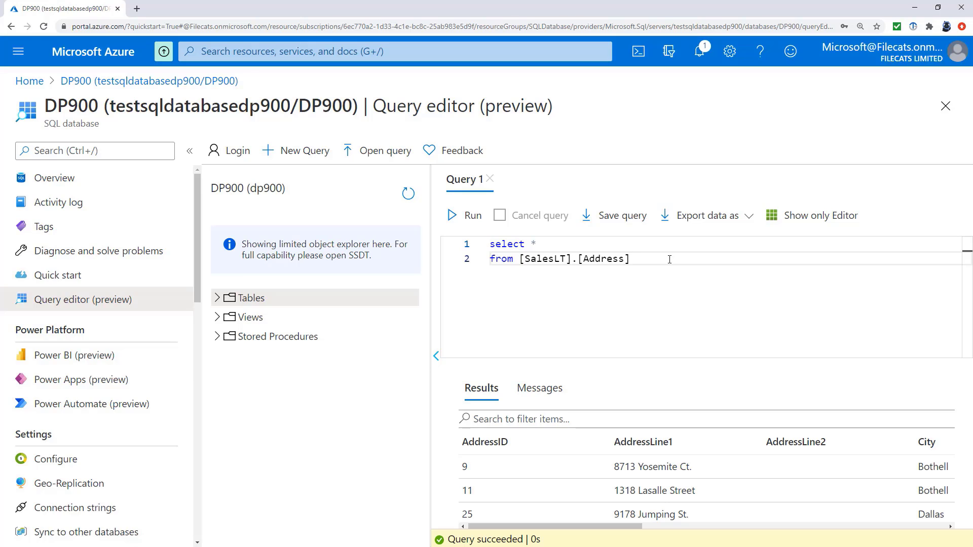
pyautogui.click(630, 259)
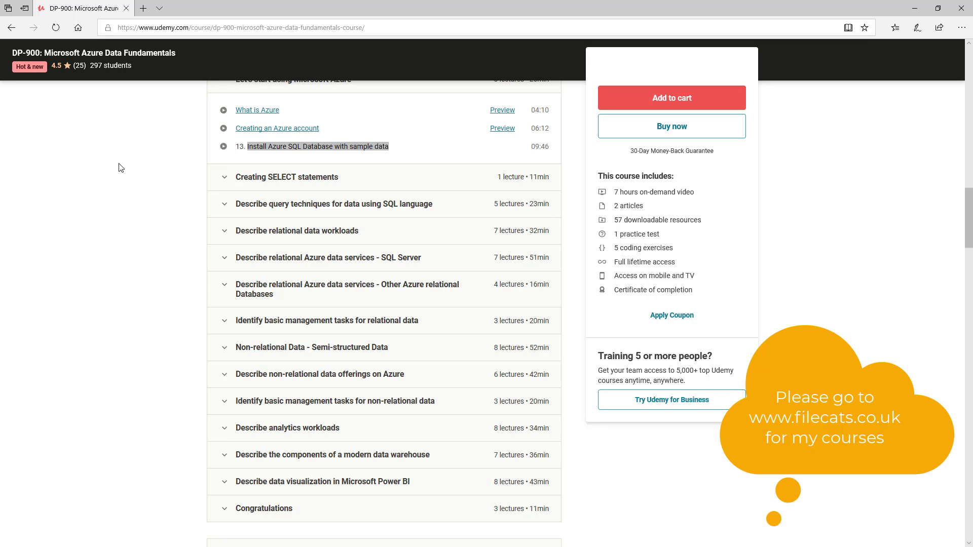
pyautogui.moveTo(222, 208)
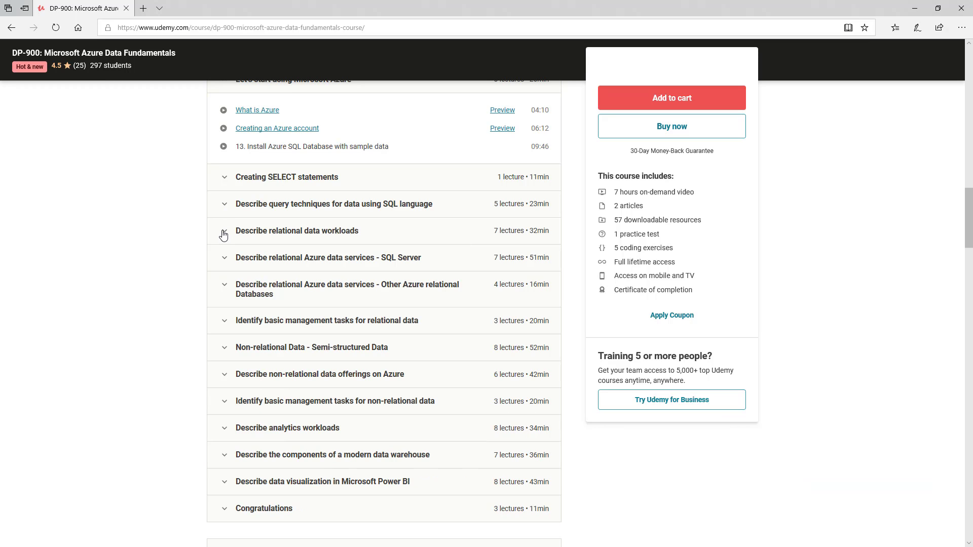
pyautogui.click(224, 235)
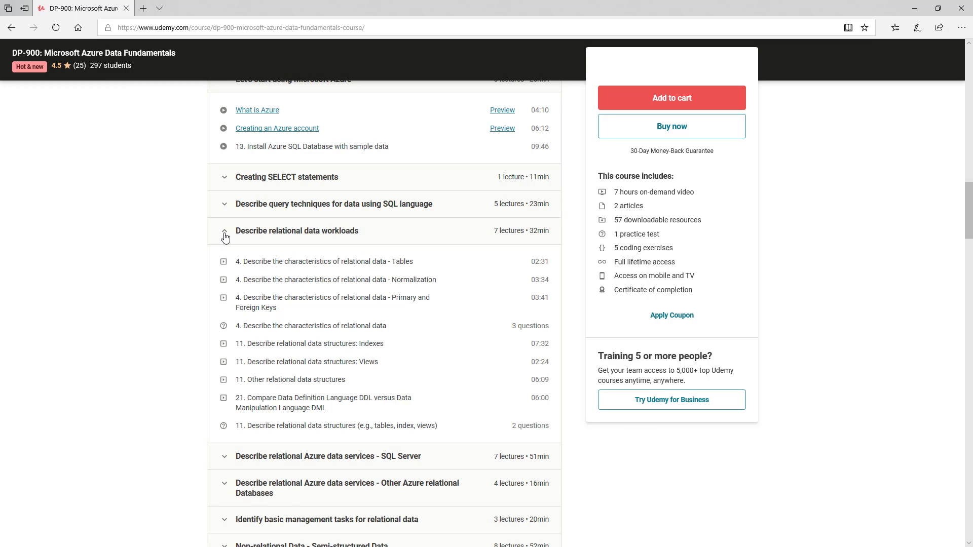
pyautogui.click(224, 235)
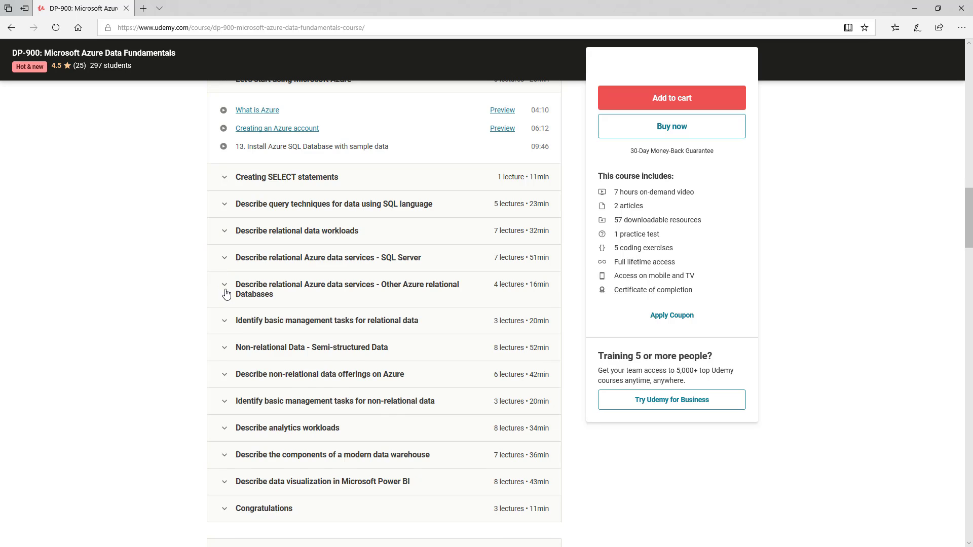
pyautogui.click(224, 289)
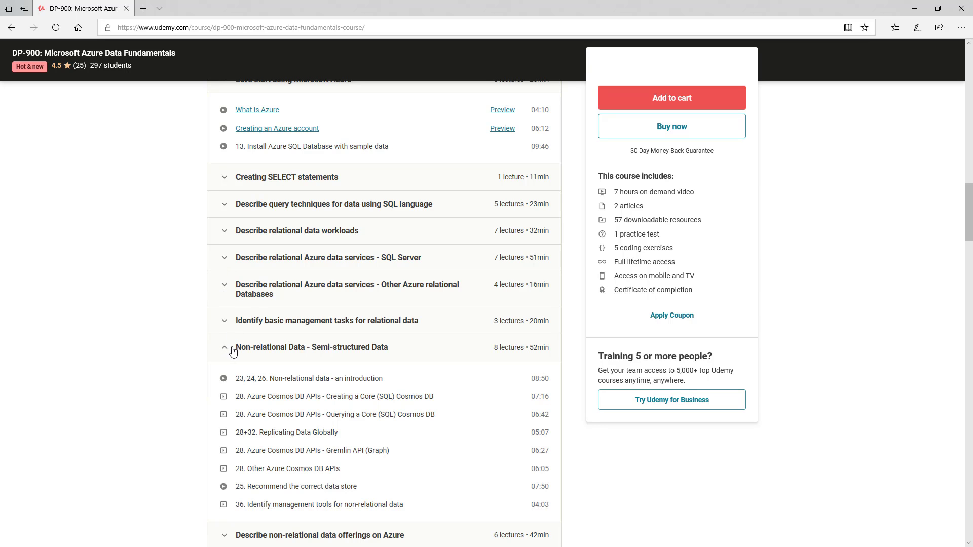
pyautogui.scroll(-3)
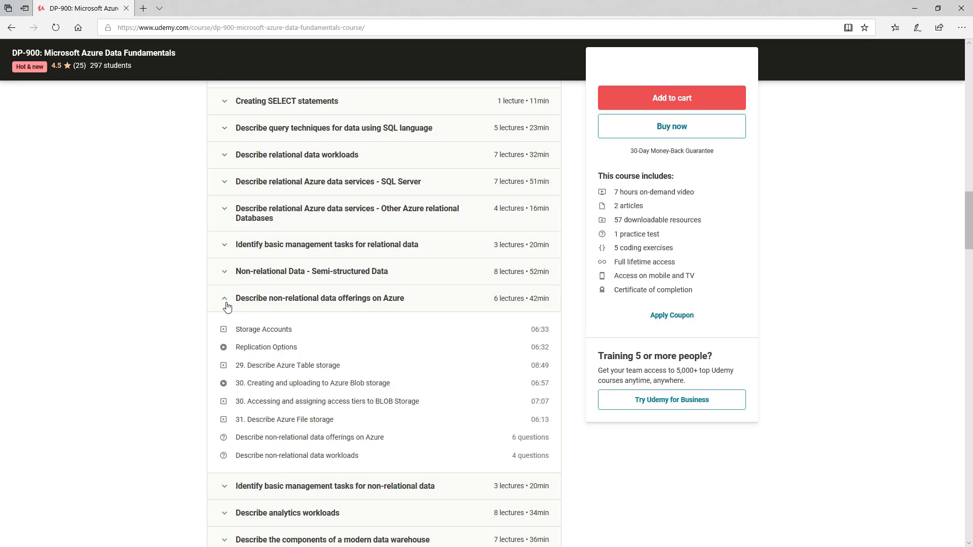
pyautogui.click(224, 298)
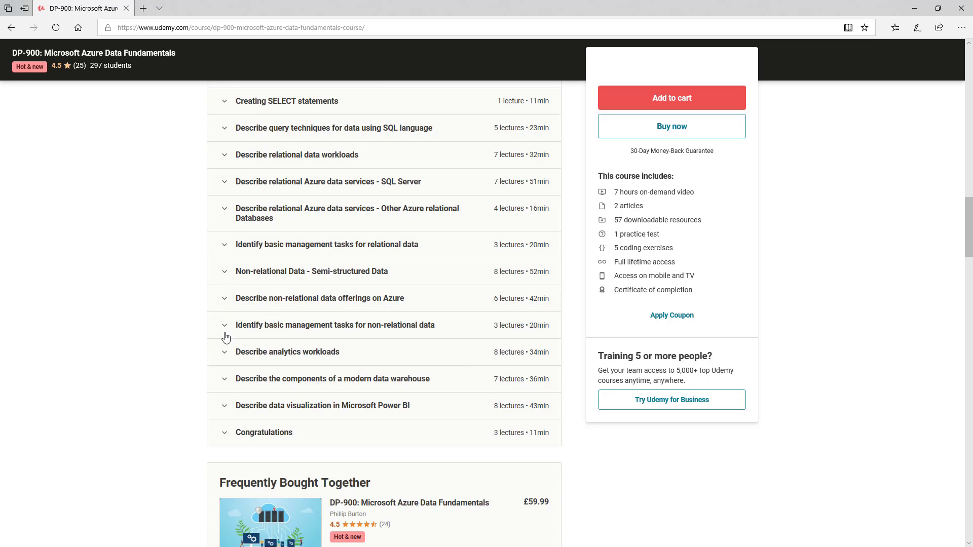
pyautogui.moveTo(193, 352)
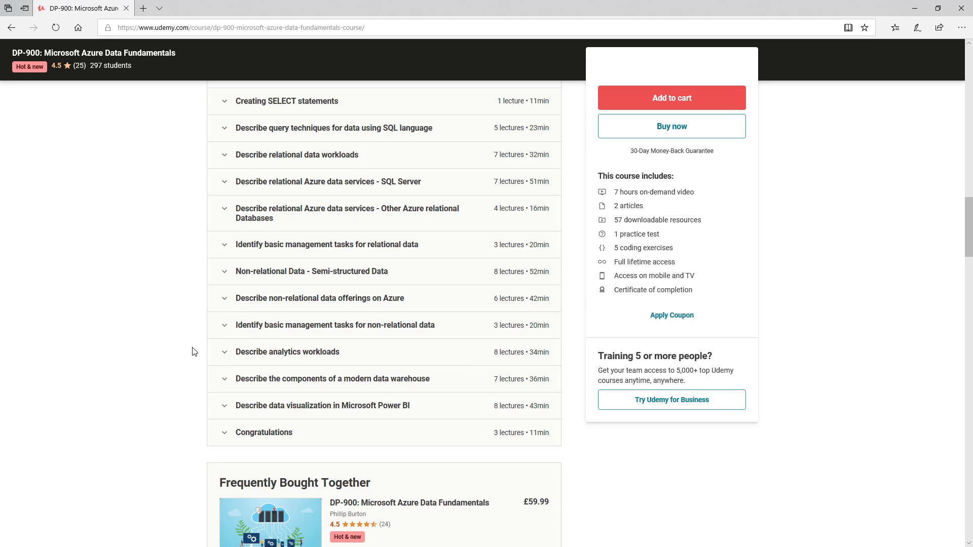